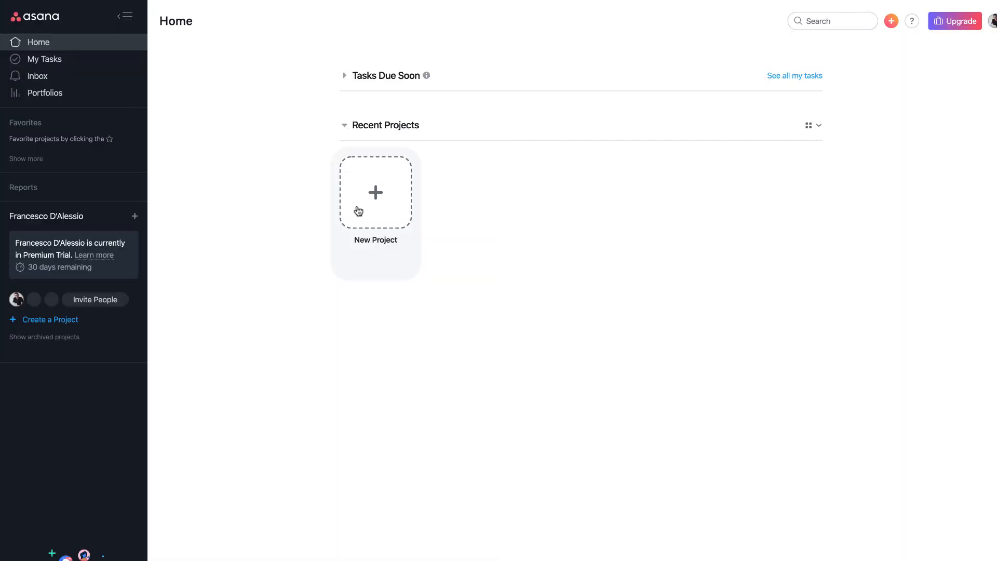
Step: Start a new project, enter 'Really interesting', then self-assign Chad Wells with a due date
{"action": "left_click", "coordinate": [375, 192]}
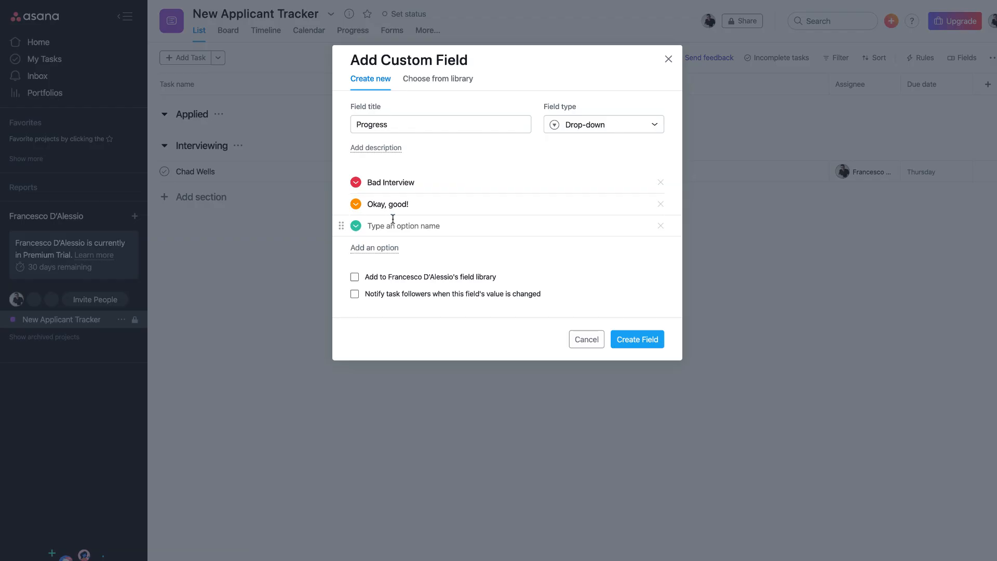
{"action": "type", "text": "Really"}
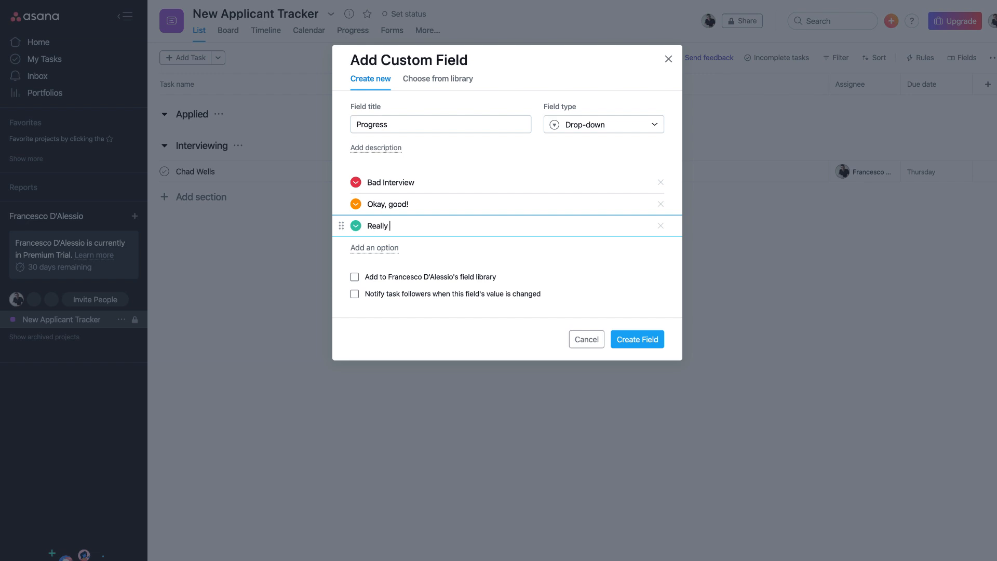
{"action": "type", "text": "interesting"}
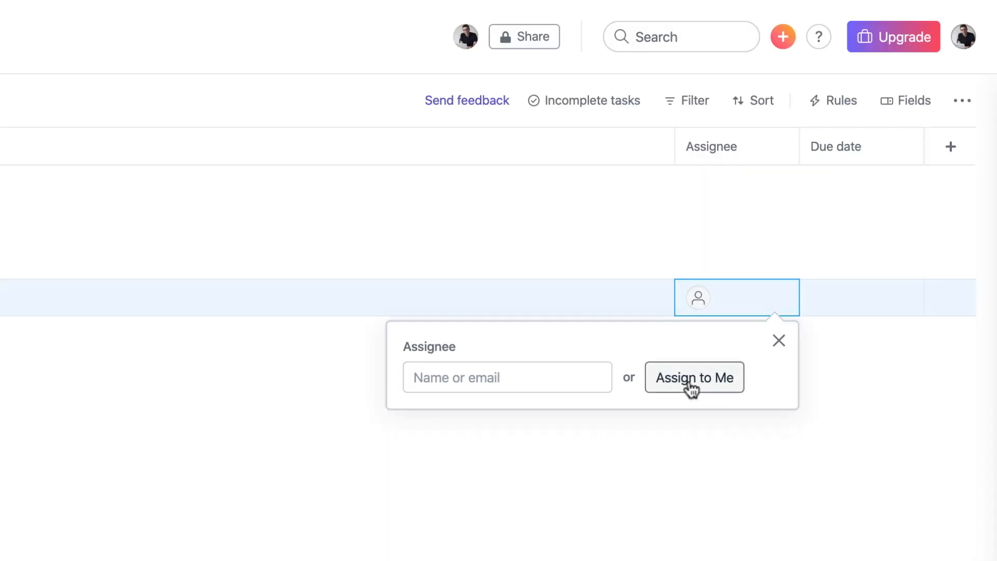
{"action": "left_click", "coordinate": [694, 377]}
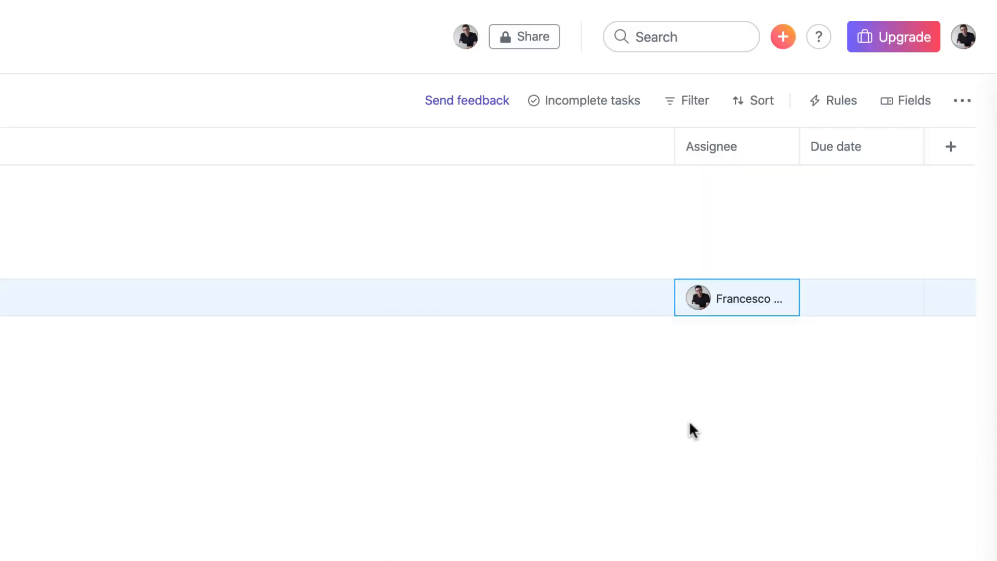
{"action": "left_click", "coordinate": [861, 297]}
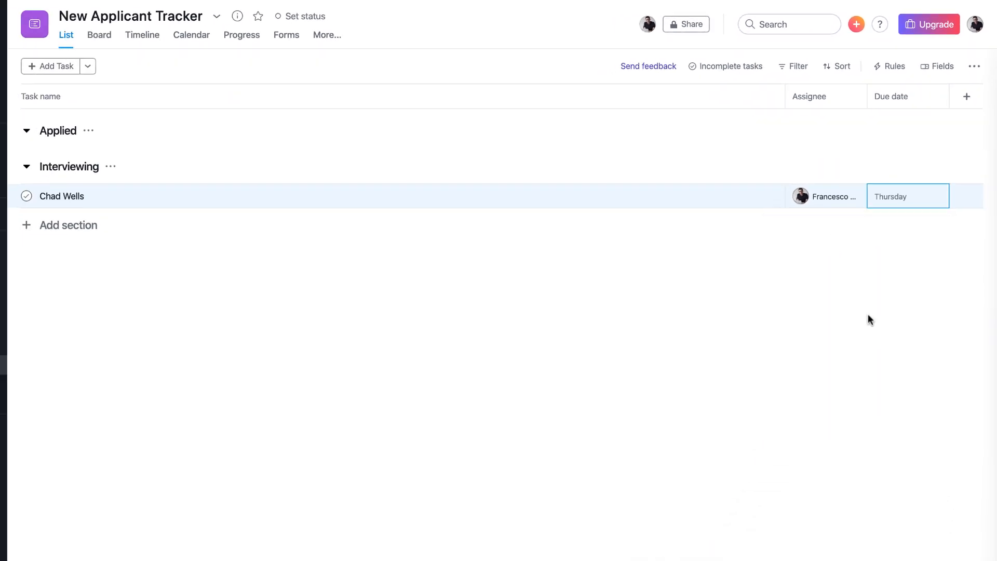
{"action": "left_click", "coordinate": [890, 96]}
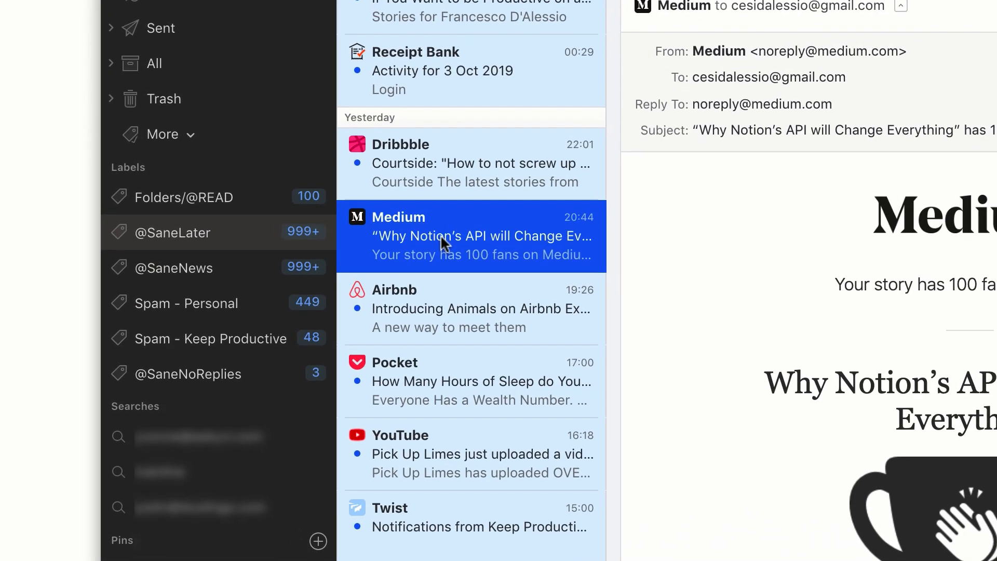
{"action": "left_click", "coordinate": [471, 162]}
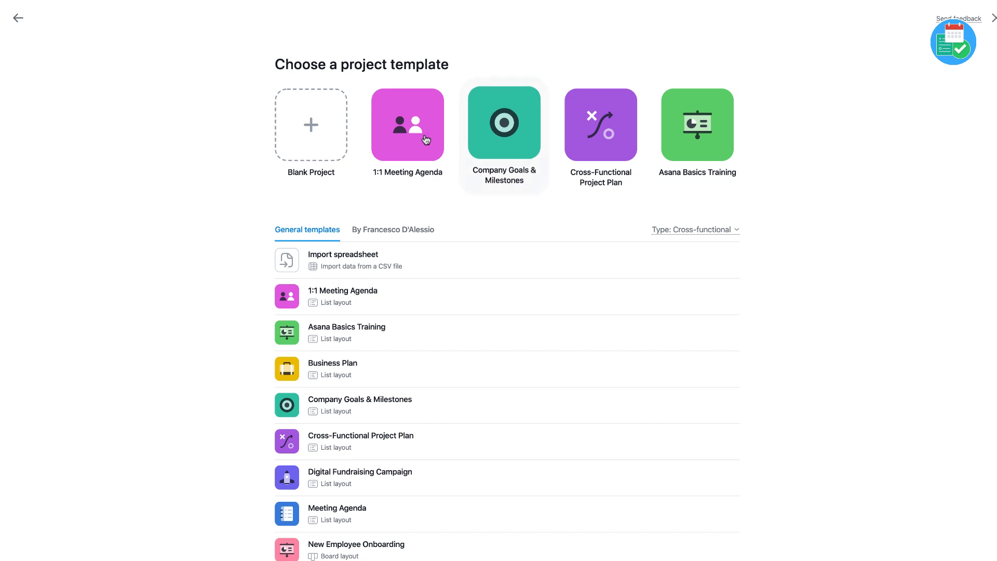
{"action": "mouse_move", "coordinate": [407, 362]}
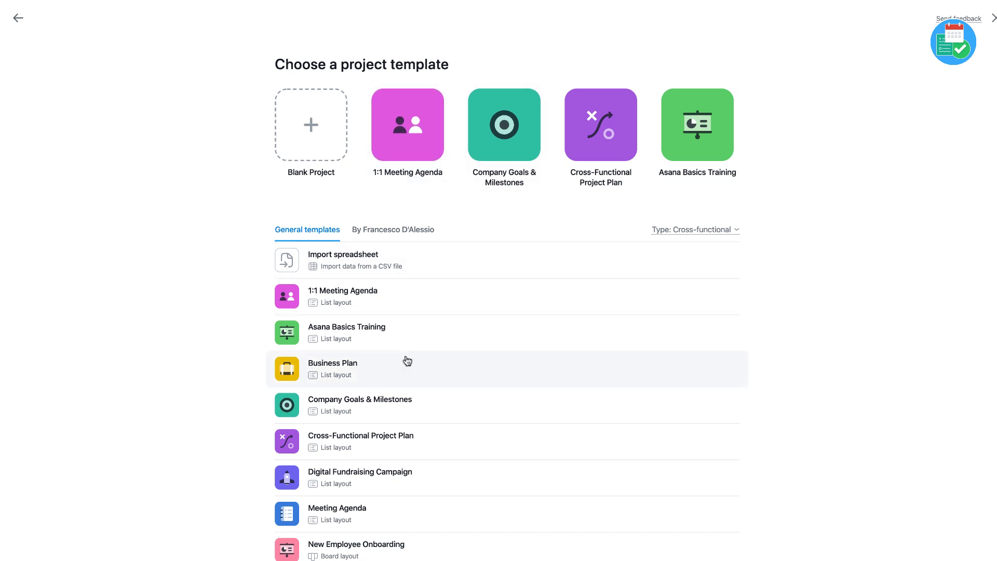
{"action": "mouse_move", "coordinate": [489, 307]}
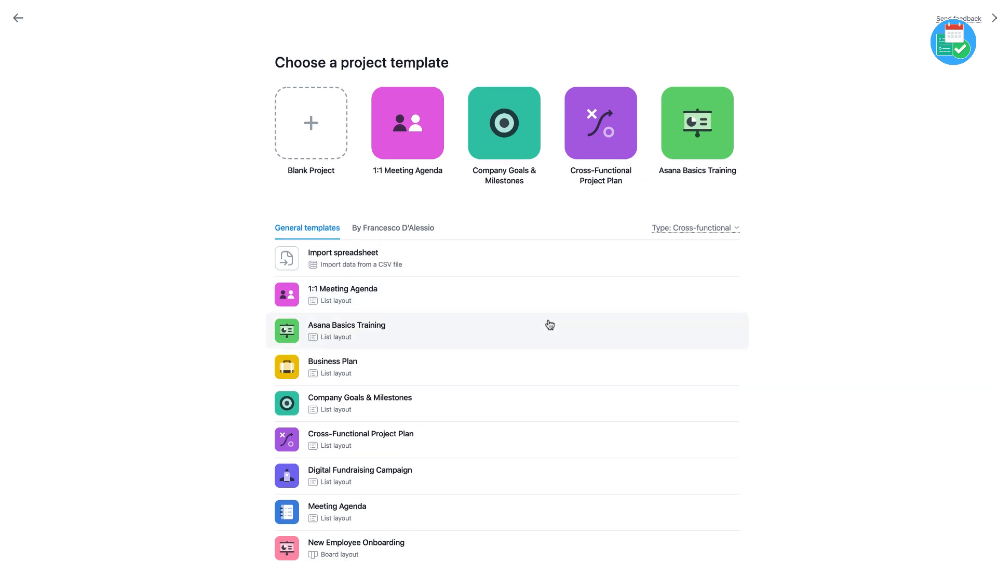
Step: Return to Home and start a new project from the New Project tile
{"action": "scroll", "scroll_direction": "down", "scroll_amount": 3}
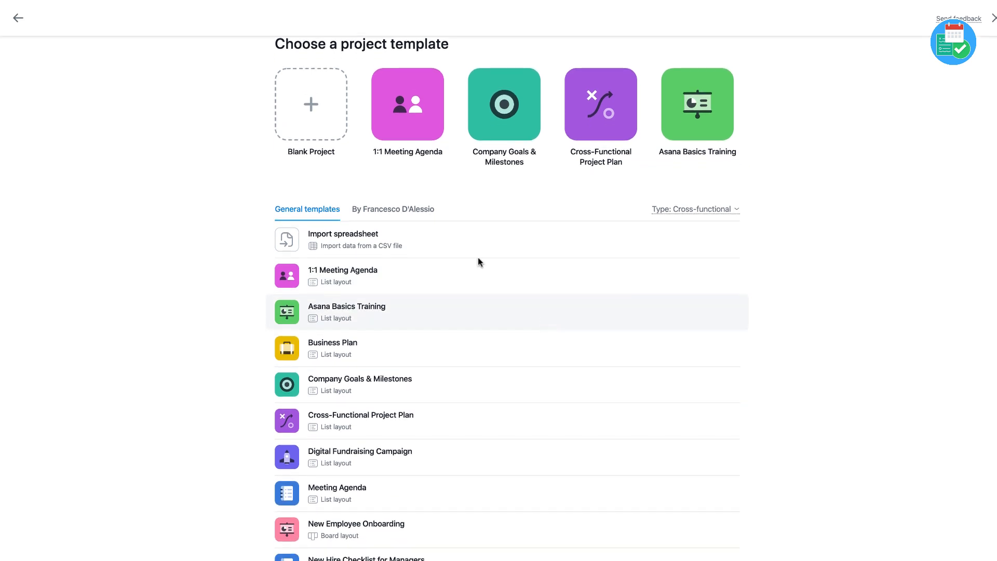
{"action": "left_click", "coordinate": [17, 18]}
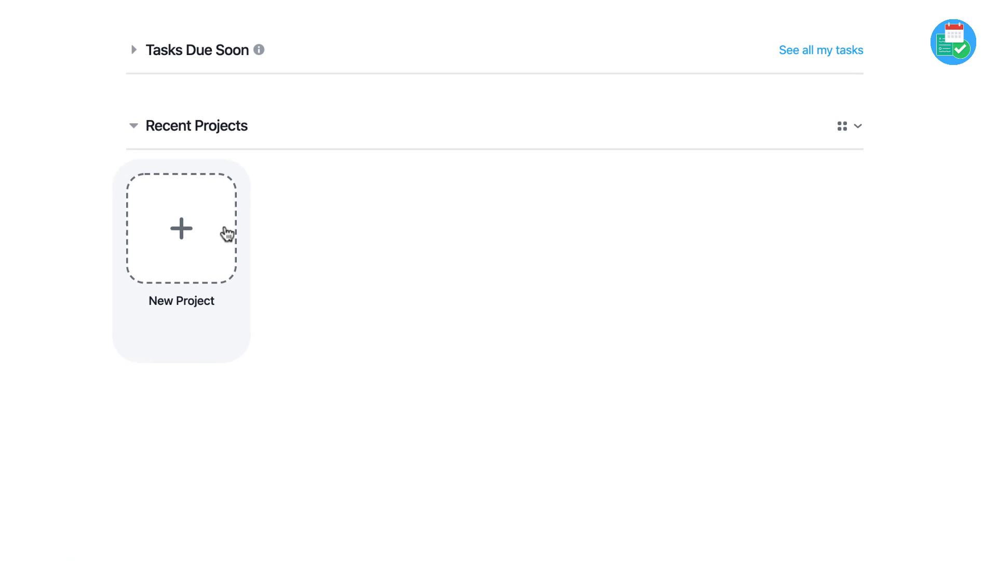
{"action": "left_click", "coordinate": [181, 228]}
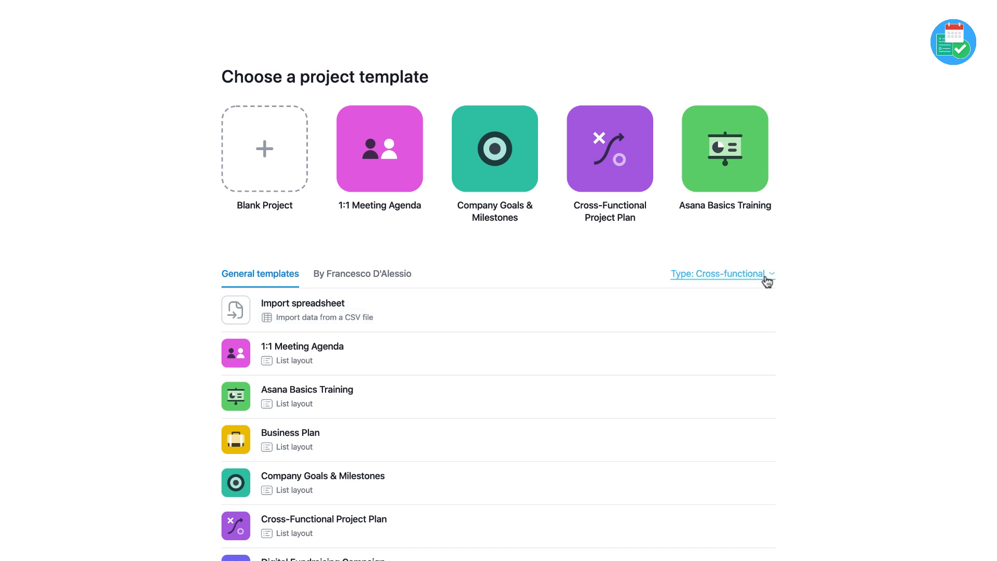
Step: Filter the template gallery type from Cross-functional to Marketing and browse the results
{"action": "left_click", "coordinate": [722, 274]}
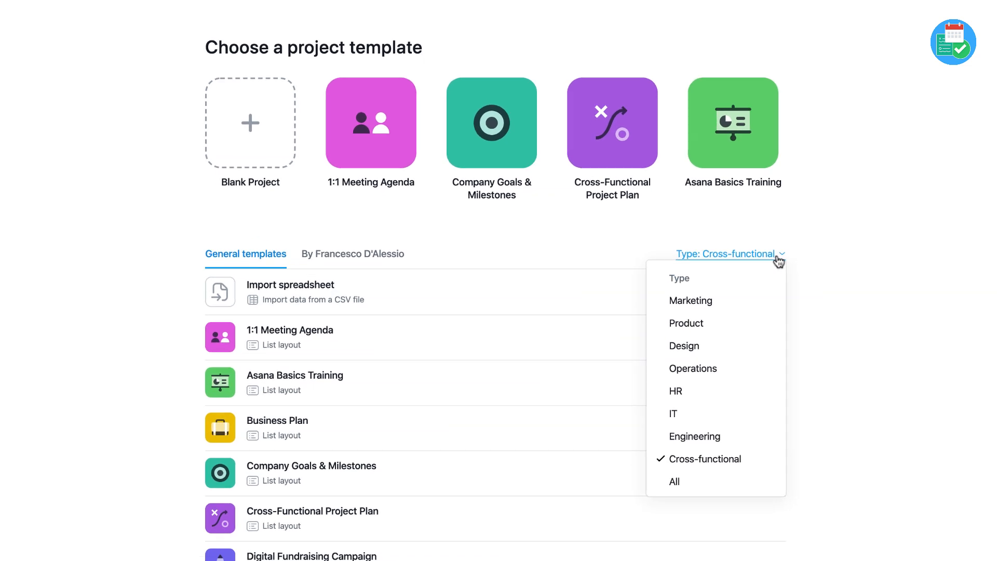
{"action": "scroll", "scroll_direction": "down", "scroll_amount": 3}
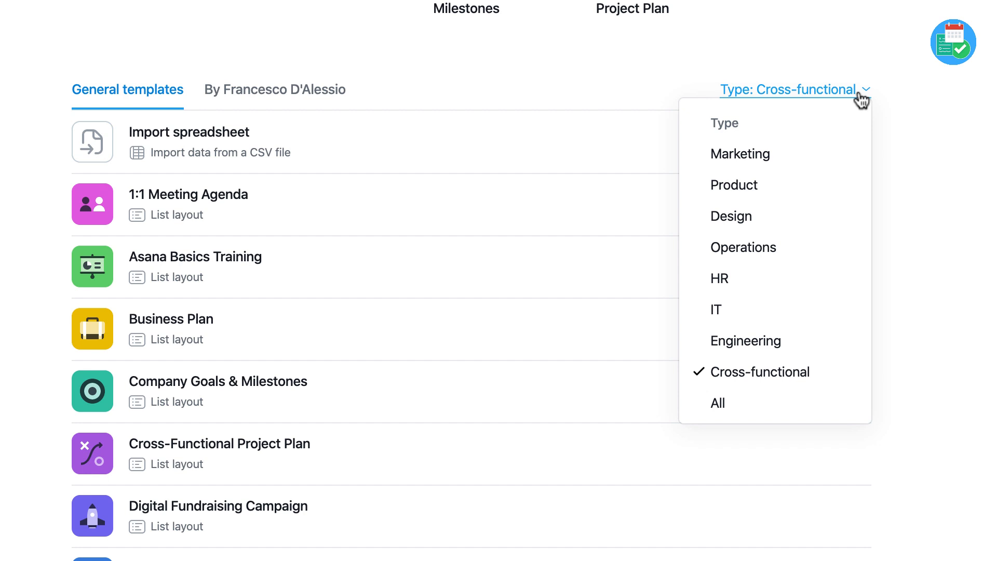
{"action": "mouse_move", "coordinate": [832, 184]}
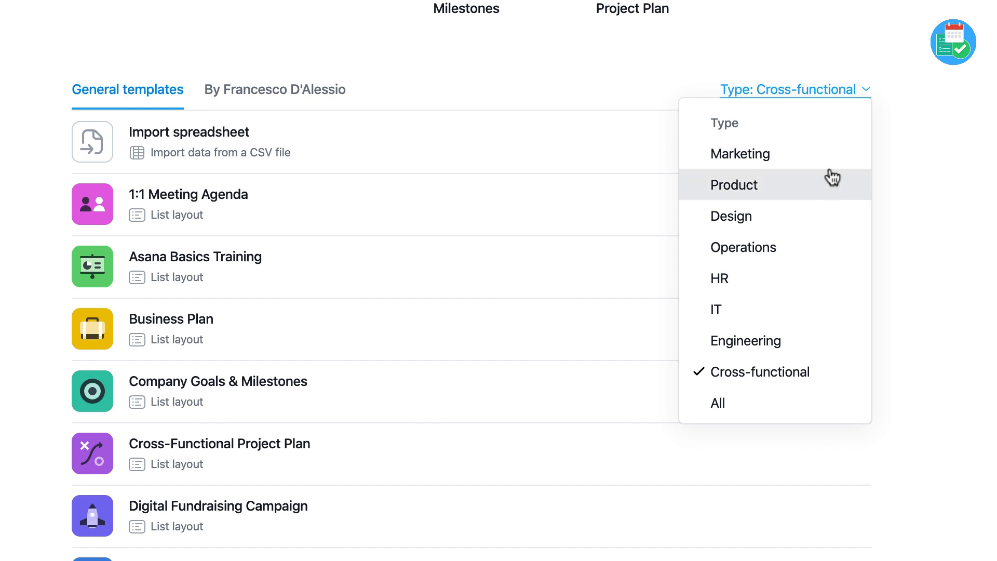
{"action": "left_click", "coordinate": [740, 154]}
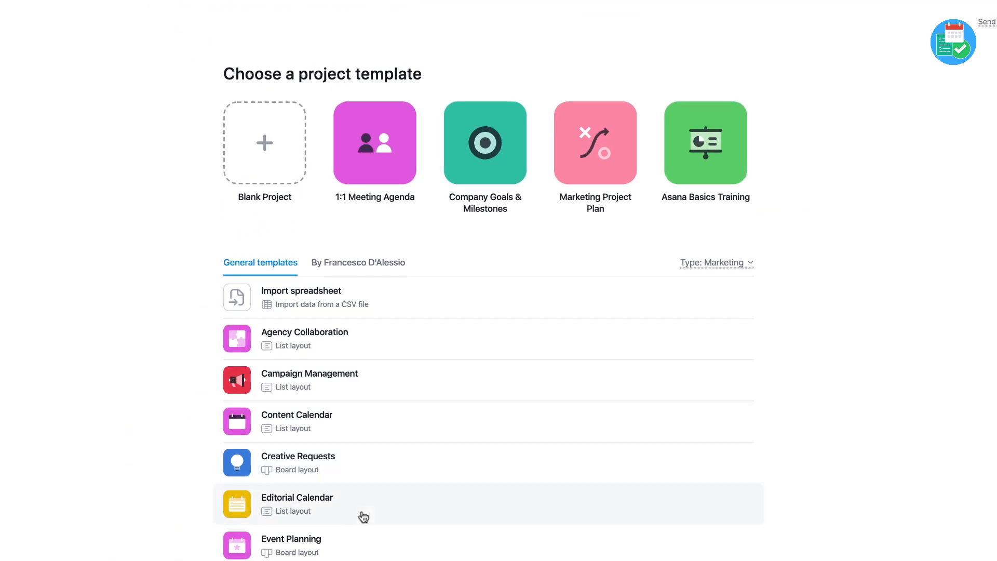
{"action": "scroll", "scroll_direction": "down", "scroll_amount": 3}
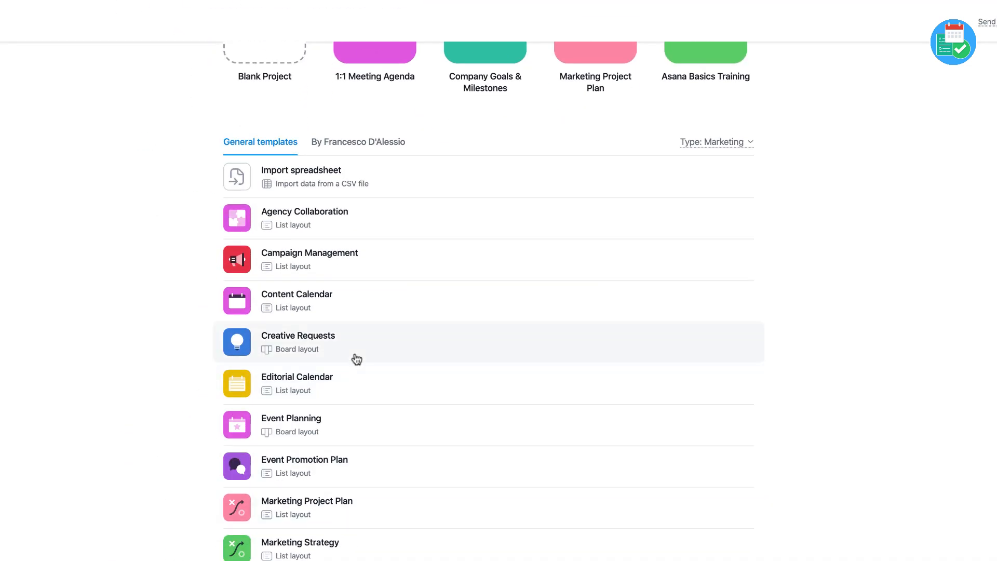
{"action": "mouse_move", "coordinate": [307, 422]}
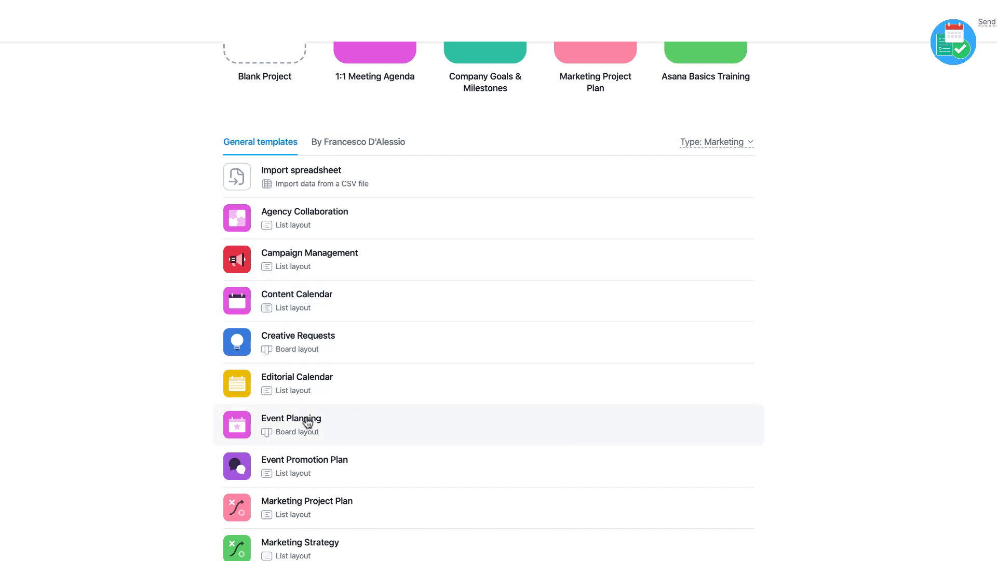
{"action": "mouse_move", "coordinate": [338, 507]}
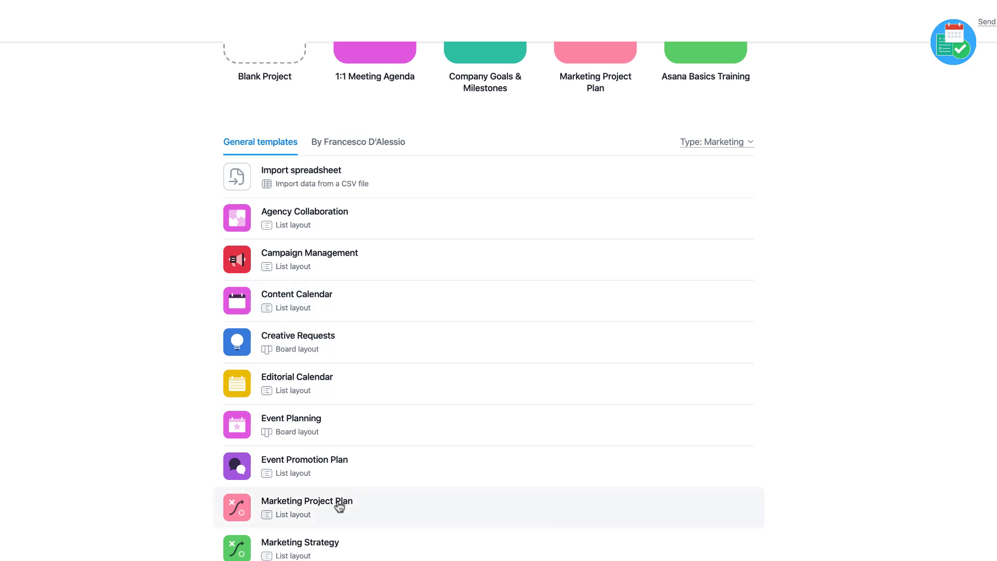
{"action": "mouse_move", "coordinate": [294, 219]}
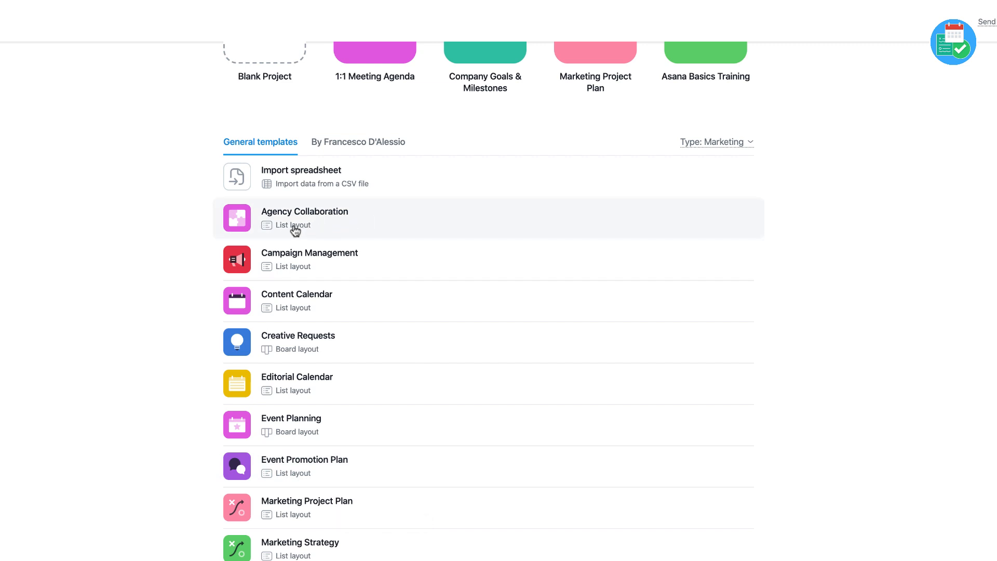
{"action": "mouse_move", "coordinate": [304, 230]}
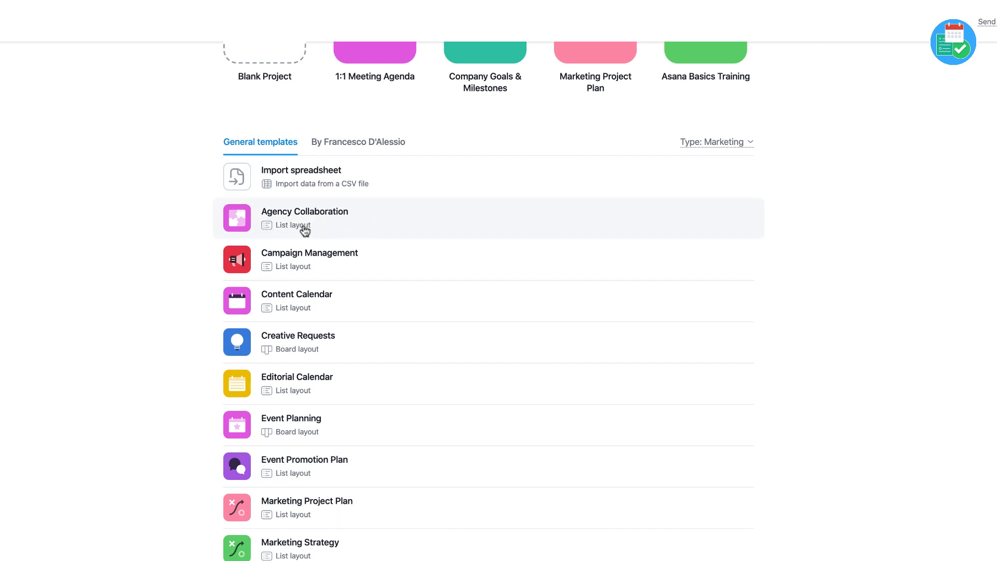
{"action": "mouse_move", "coordinate": [301, 232]}
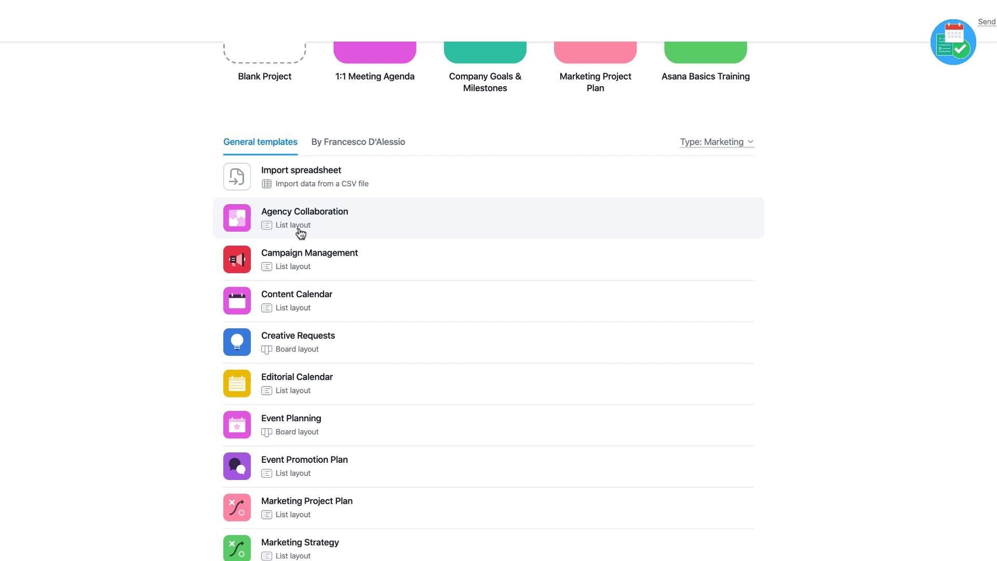
{"action": "mouse_move", "coordinate": [312, 343]}
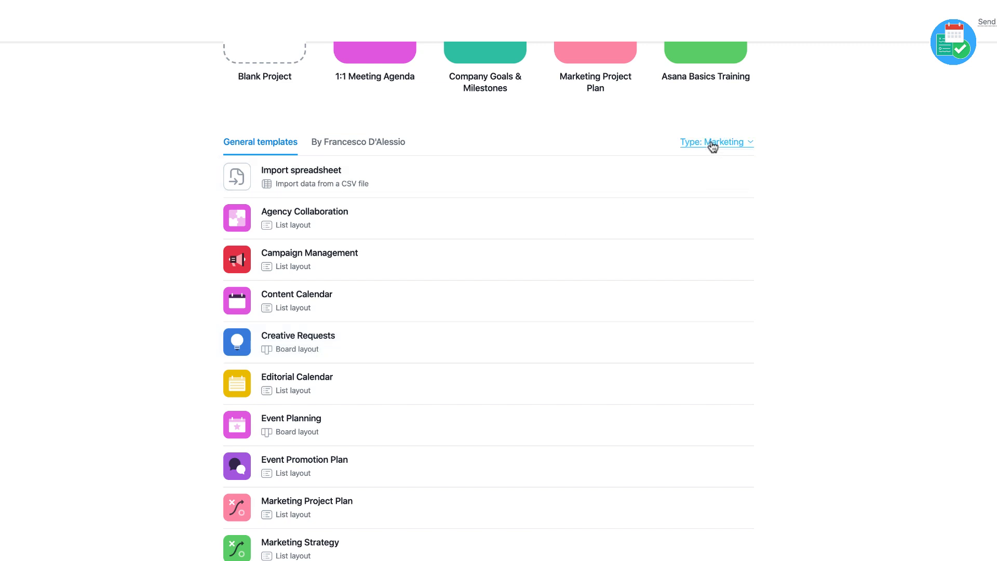
Step: Switch the template type filter to HR
{"action": "left_click", "coordinate": [715, 142]}
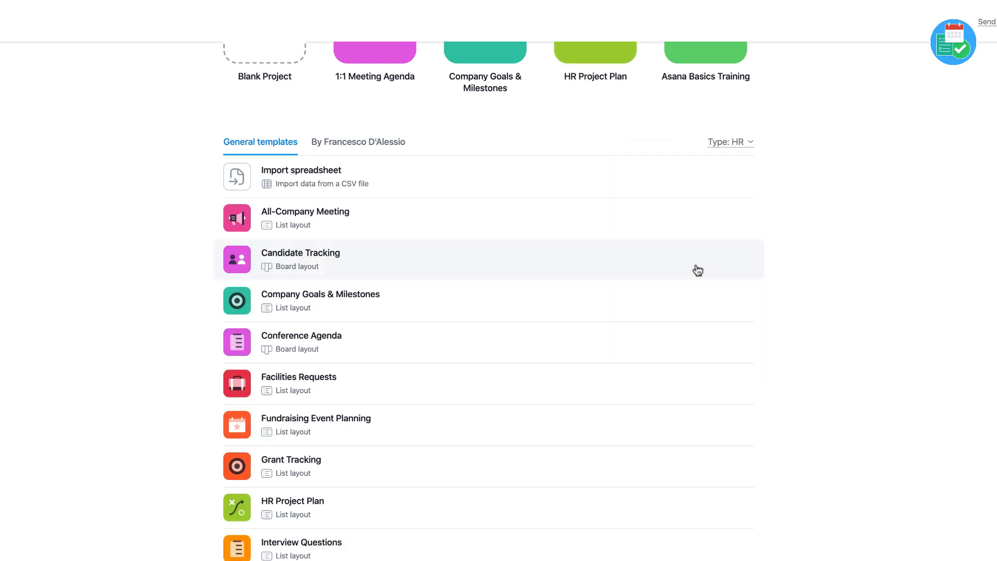
{"action": "mouse_move", "coordinate": [456, 332]}
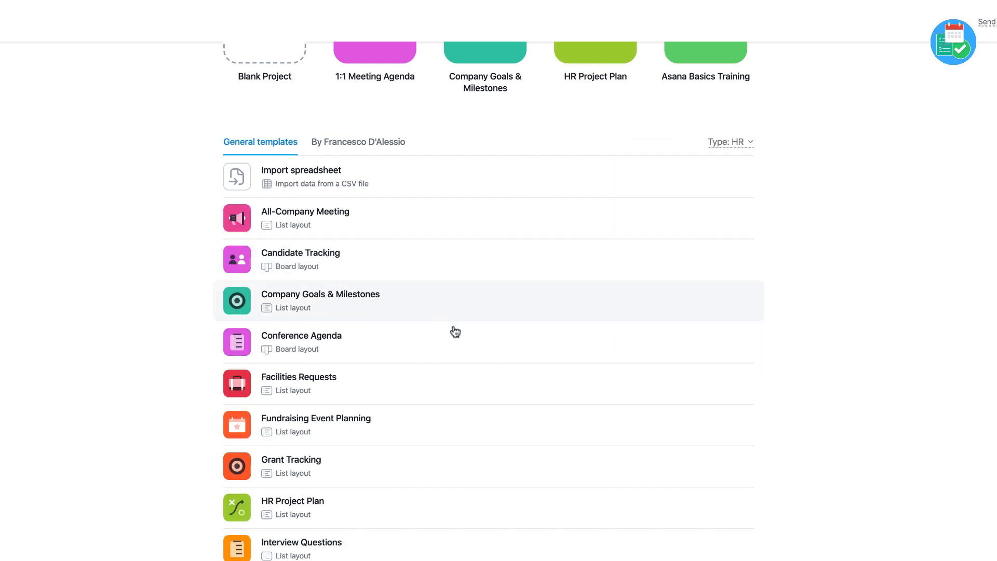
{"action": "mouse_move", "coordinate": [488, 347]}
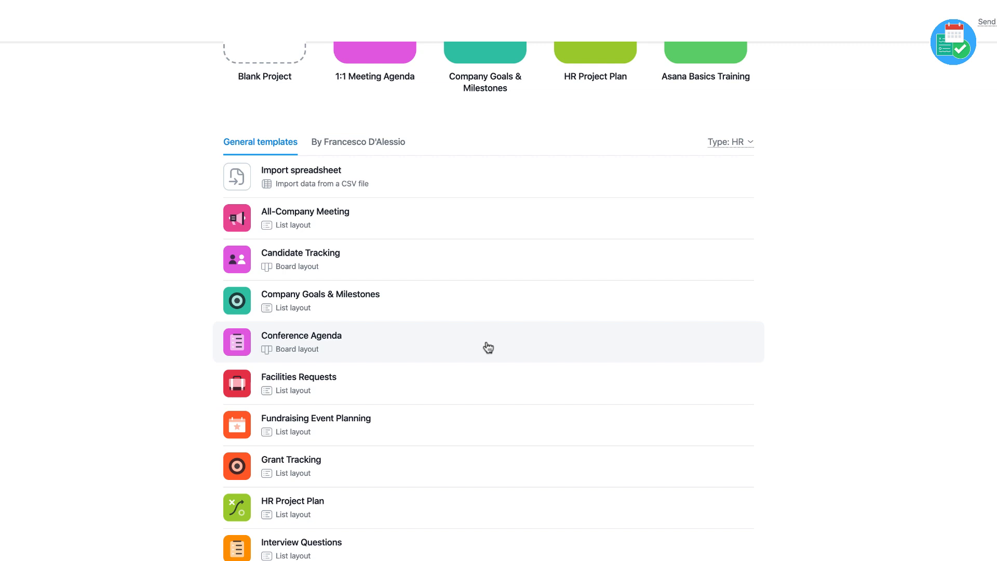
{"action": "mouse_move", "coordinate": [451, 460]}
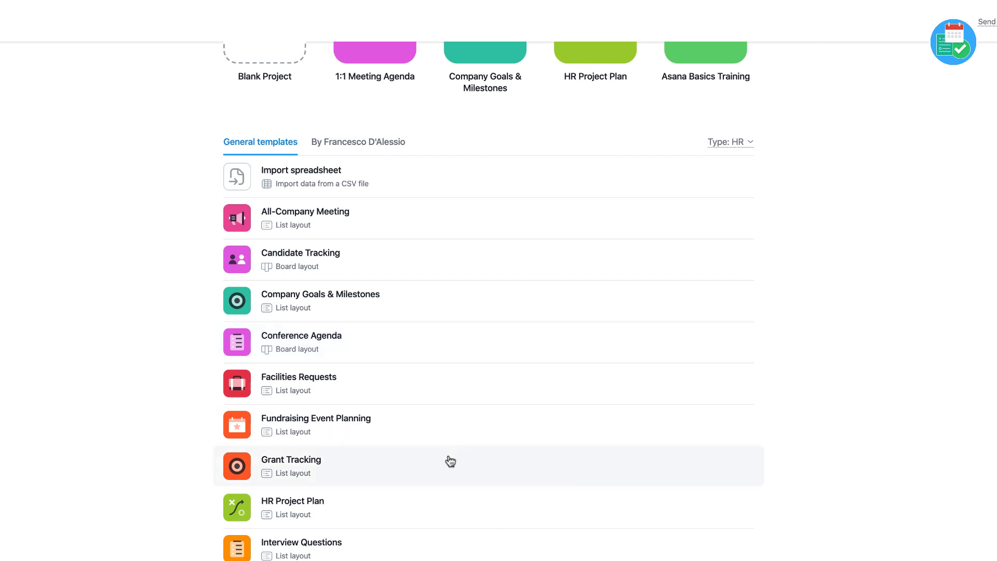
{"action": "mouse_move", "coordinate": [386, 550]}
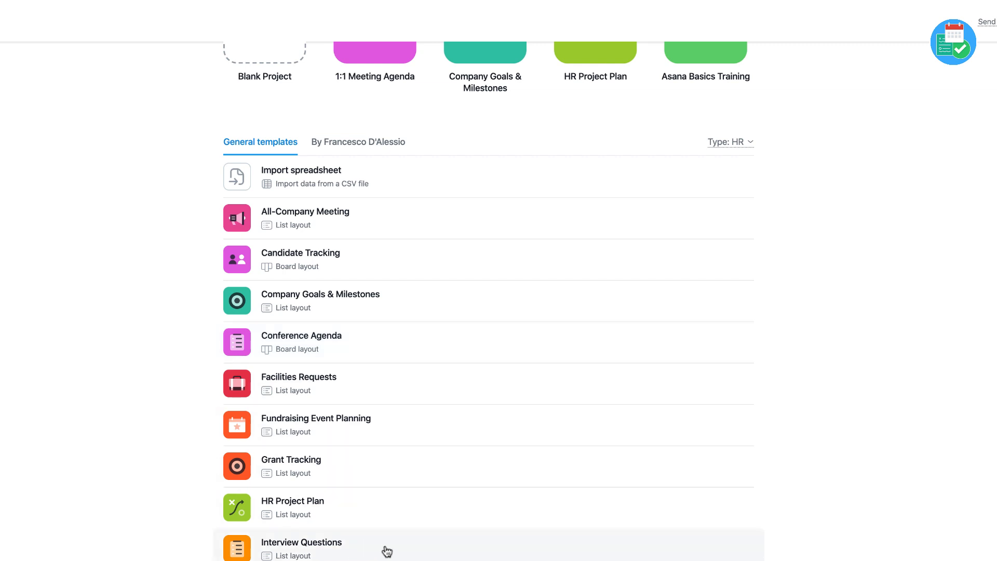
{"action": "mouse_move", "coordinate": [349, 393]}
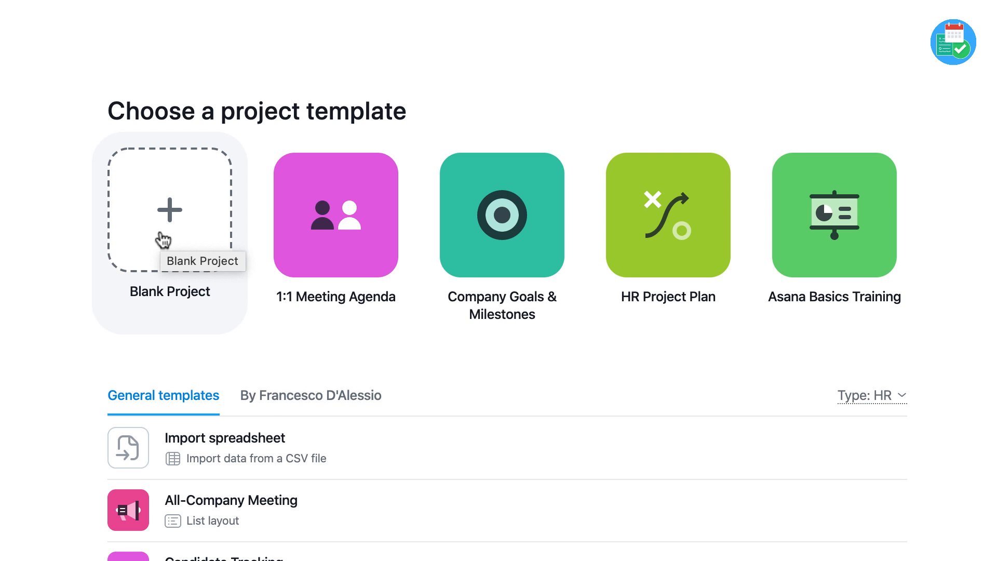
{"action": "mouse_move", "coordinate": [202, 212]}
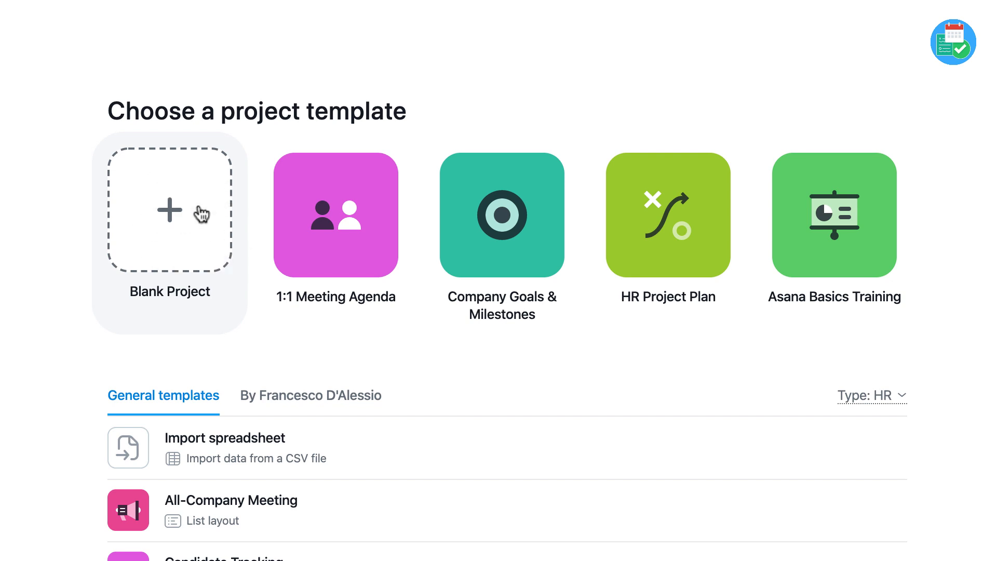
Step: Create a blank public List-view project named 'New Applicant Tracker' with a description field
{"action": "left_click", "coordinate": [169, 213]}
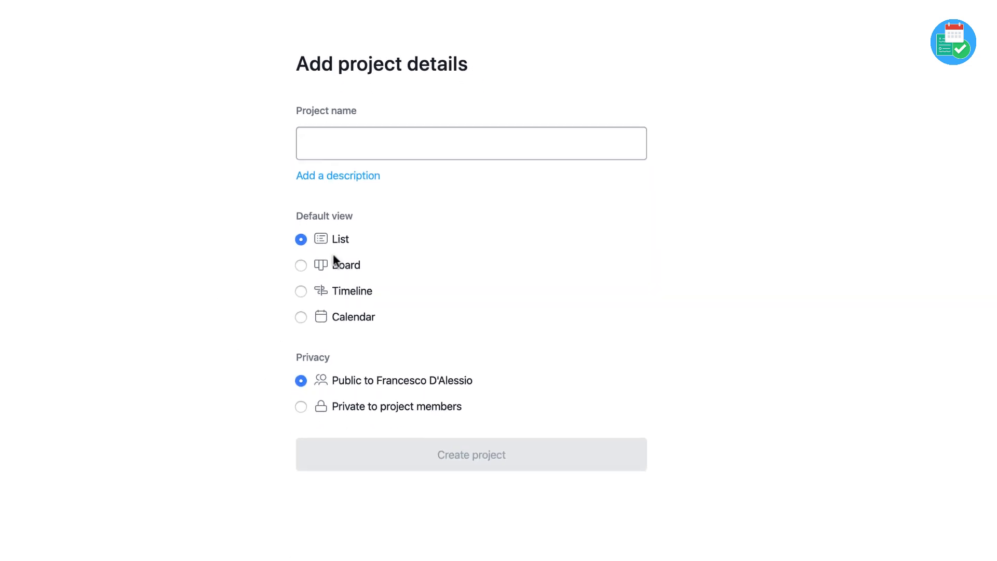
{"action": "type", "text": "New Applicant T"}
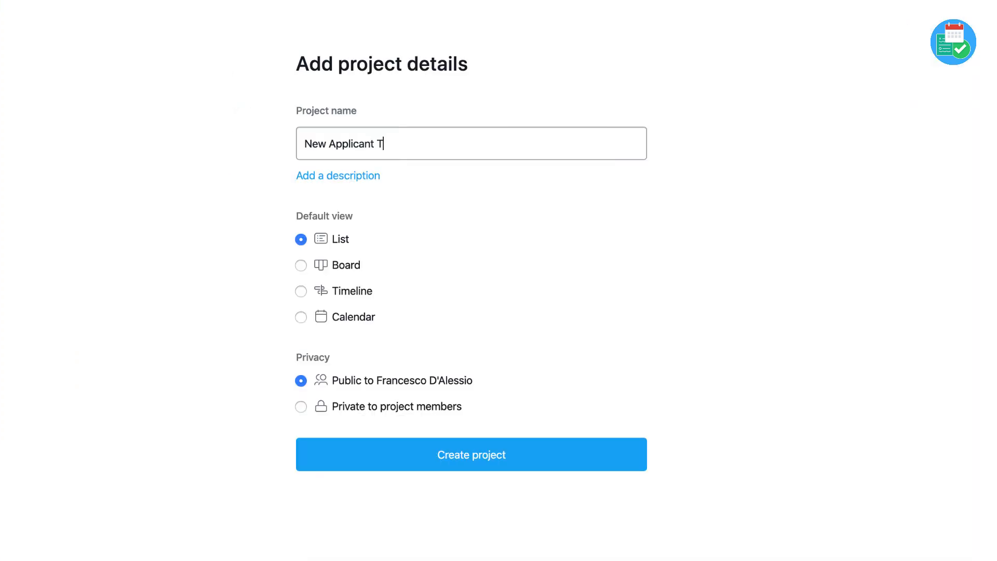
{"action": "type", "text": "racker"}
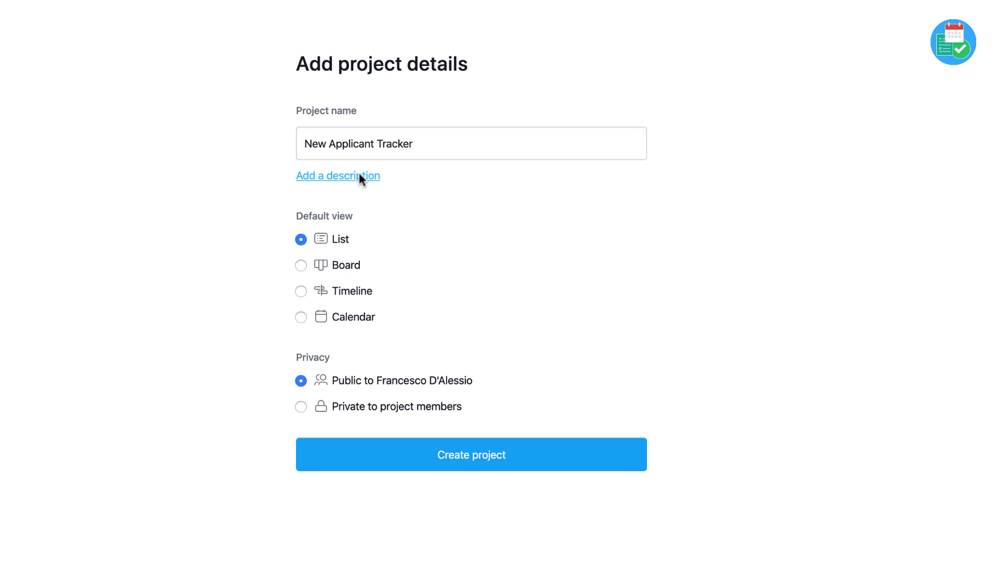
{"action": "left_click", "coordinate": [337, 175]}
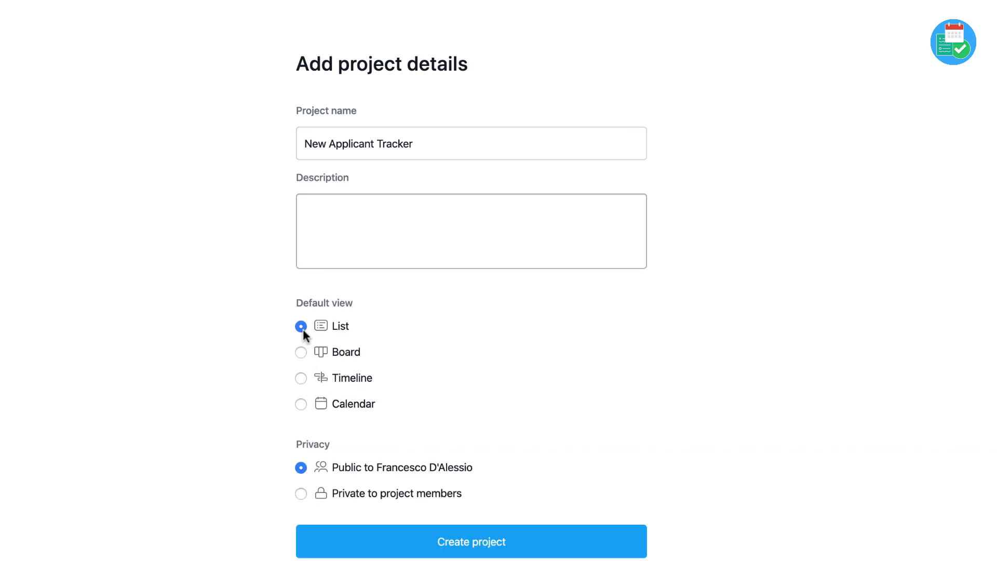
{"action": "mouse_move", "coordinate": [370, 502]}
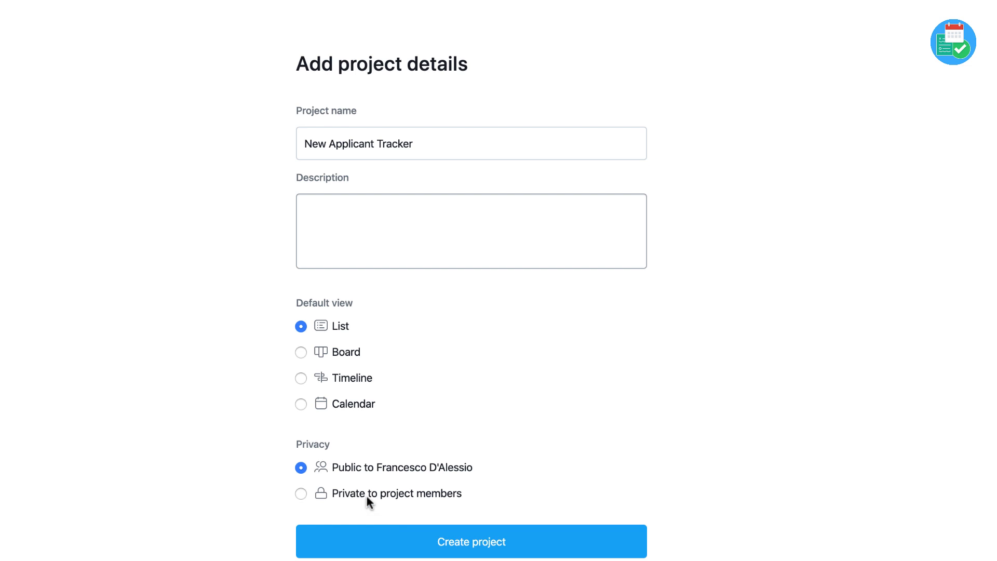
{"action": "mouse_move", "coordinate": [456, 483]}
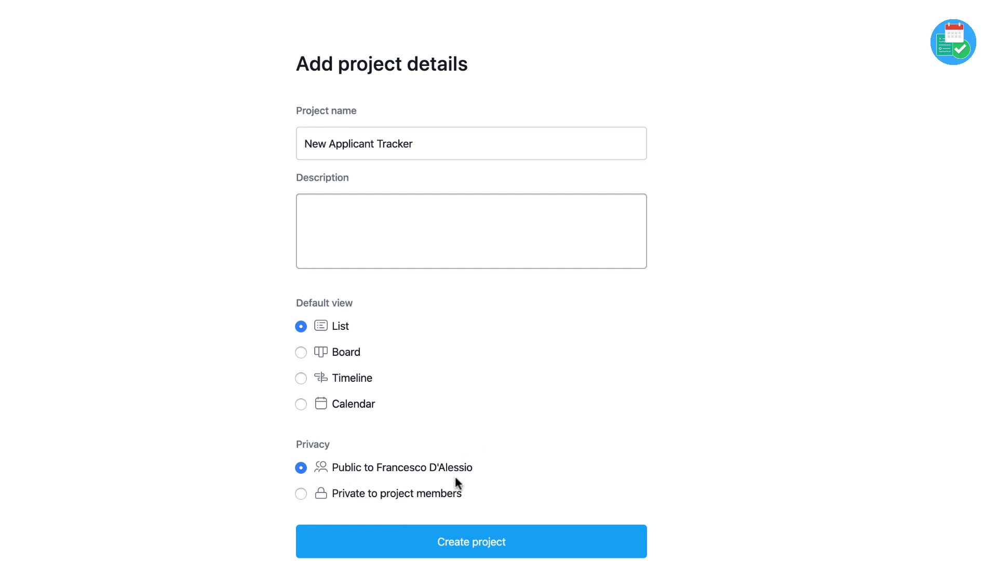
{"action": "mouse_move", "coordinate": [471, 541]}
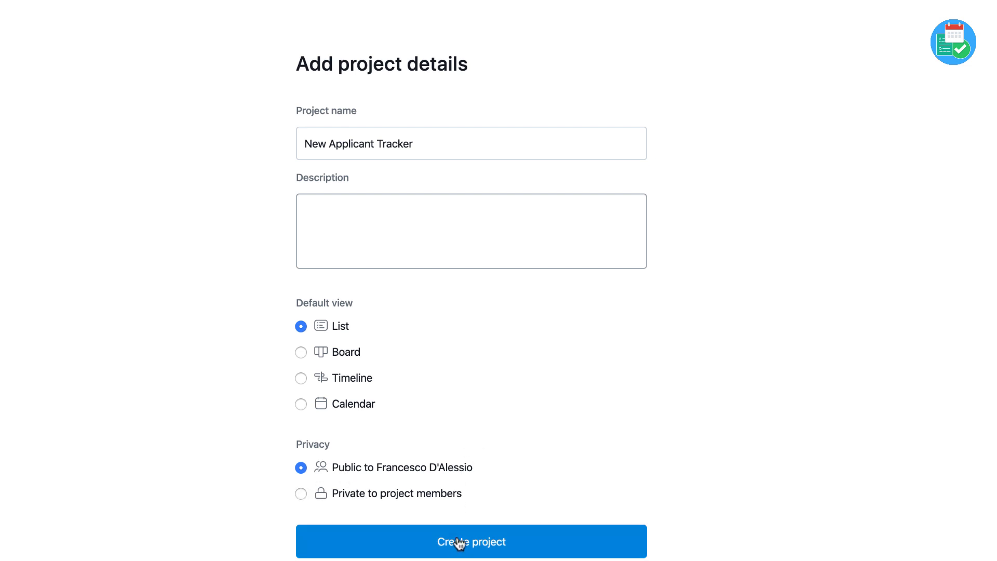
{"action": "mouse_move", "coordinate": [303, 381]}
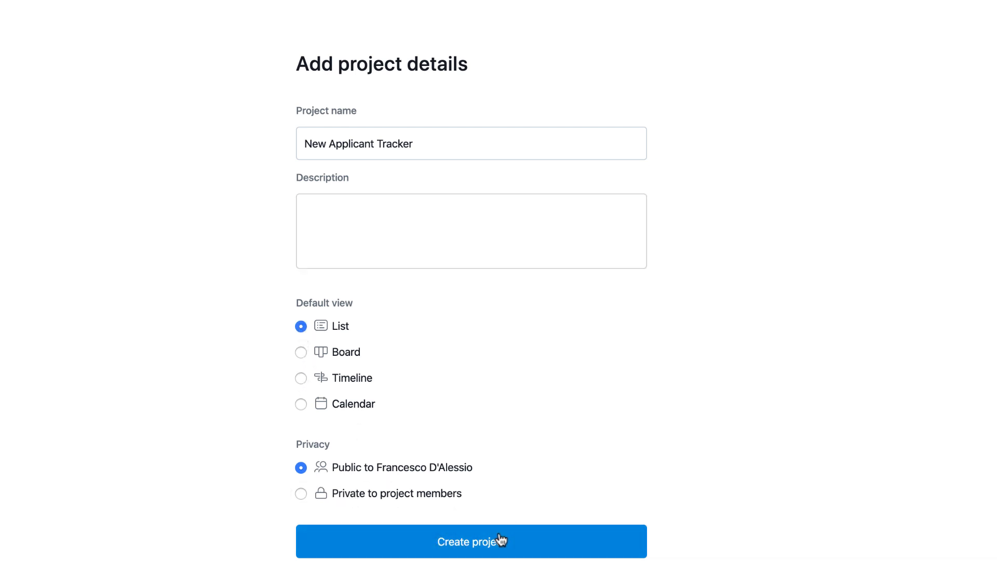
{"action": "mouse_move", "coordinate": [309, 518]}
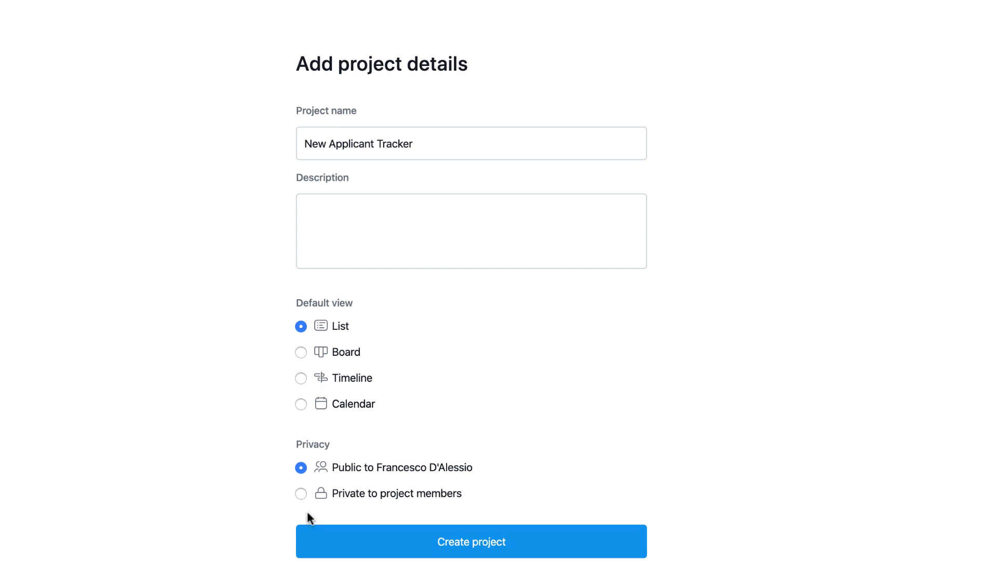
{"action": "left_click", "coordinate": [471, 541]}
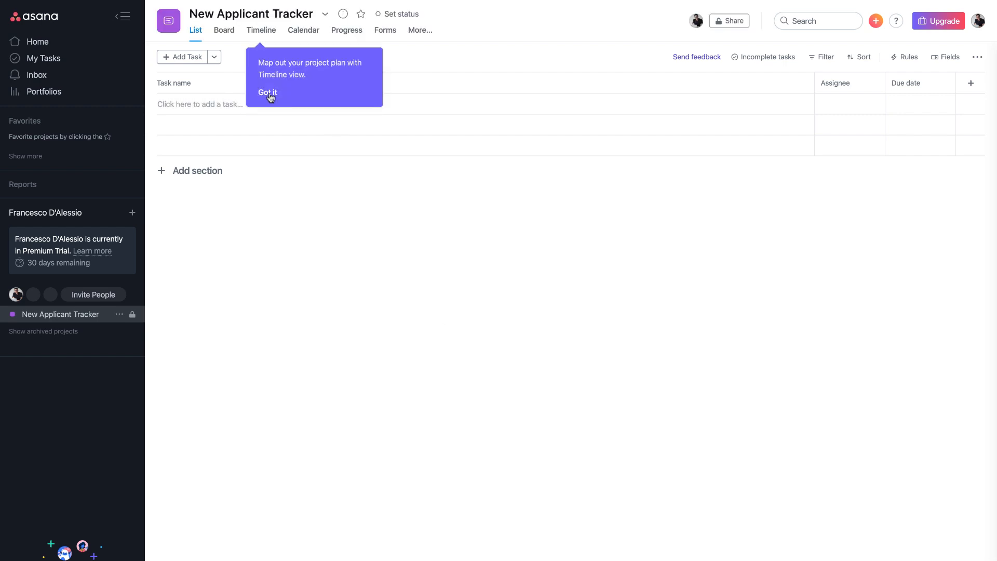
Step: Dismiss the Timeline view introduction tip with Got it
{"action": "left_click", "coordinate": [267, 92]}
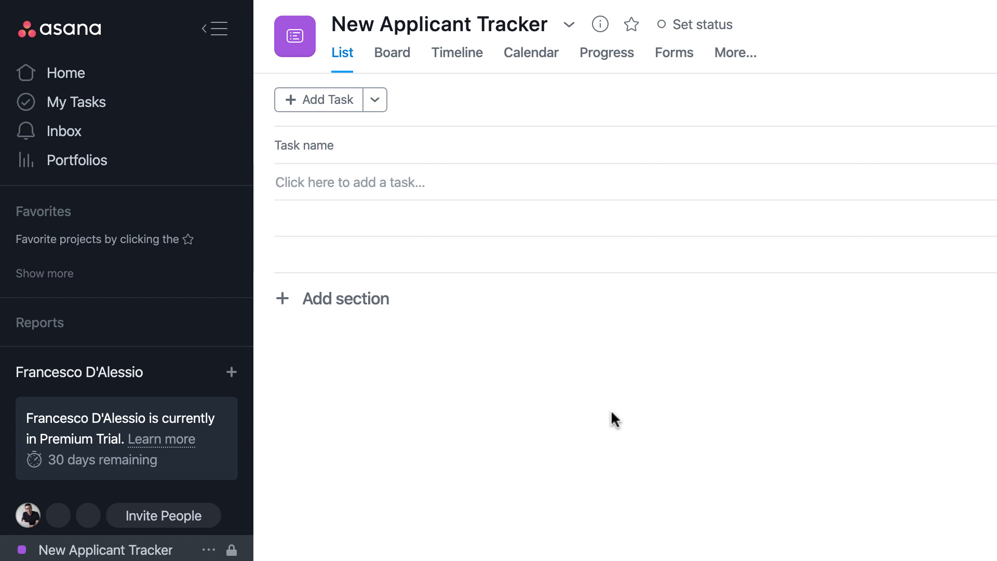
{"action": "mouse_move", "coordinate": [550, 328]}
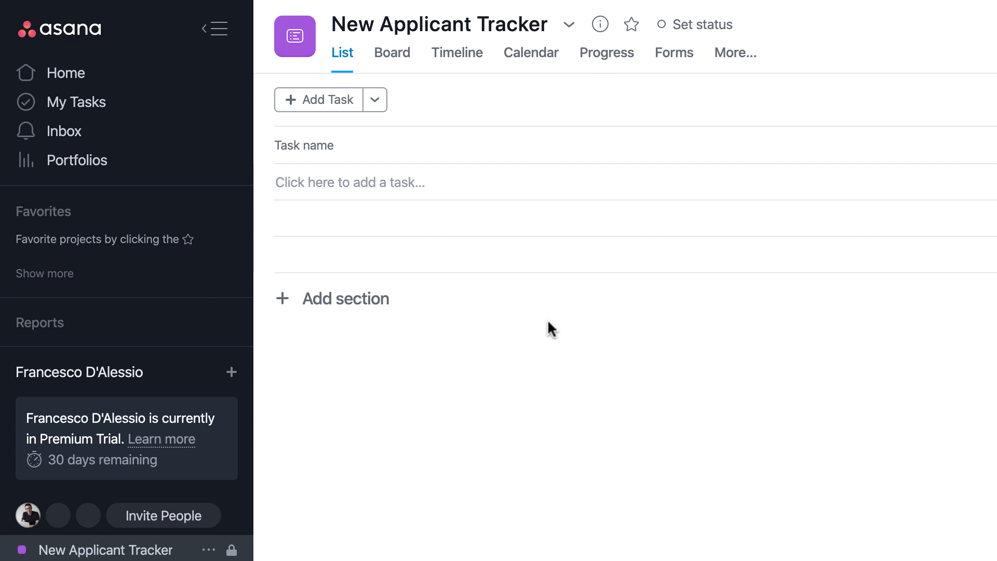
{"action": "mouse_move", "coordinate": [451, 261]}
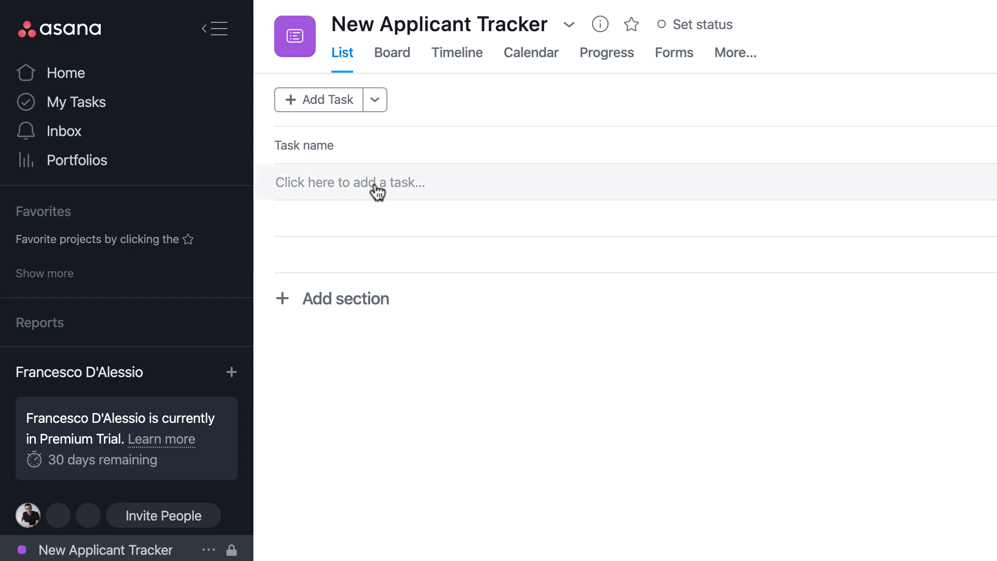
{"action": "mouse_move", "coordinate": [365, 290]}
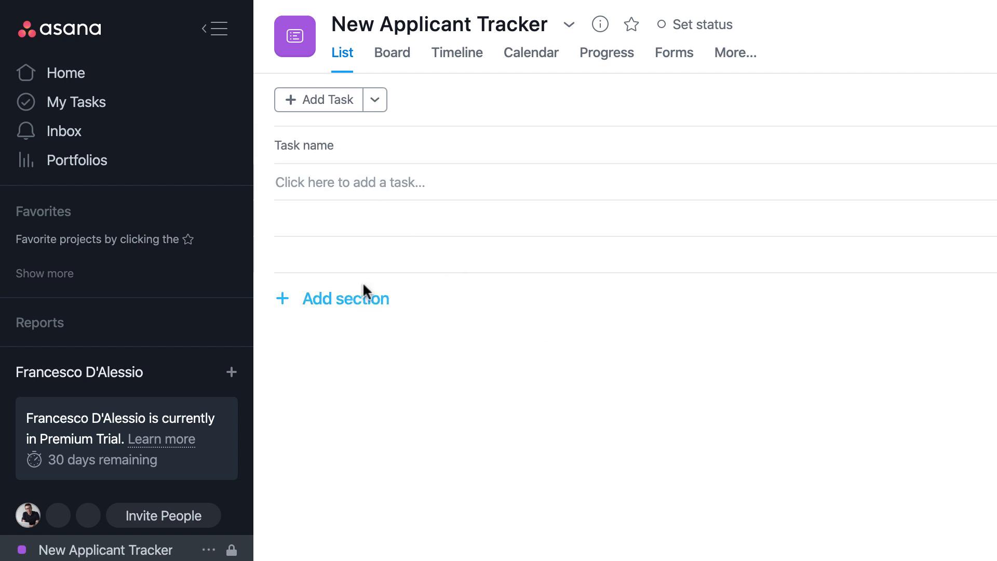
{"action": "mouse_move", "coordinate": [422, 147]}
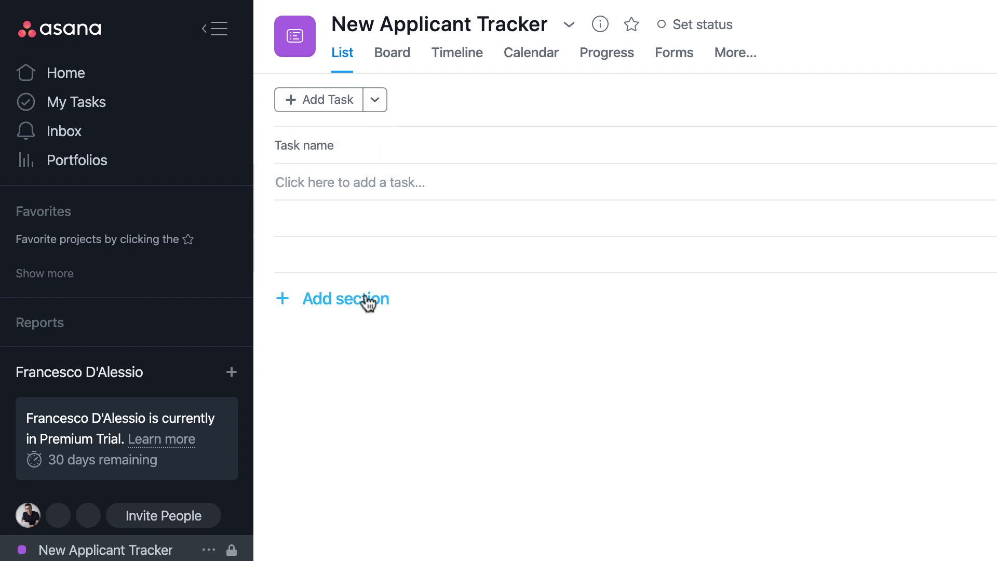
Step: Add an 'Applied' section, then an 'Interviewing' section below it
{"action": "left_click", "coordinate": [346, 298]}
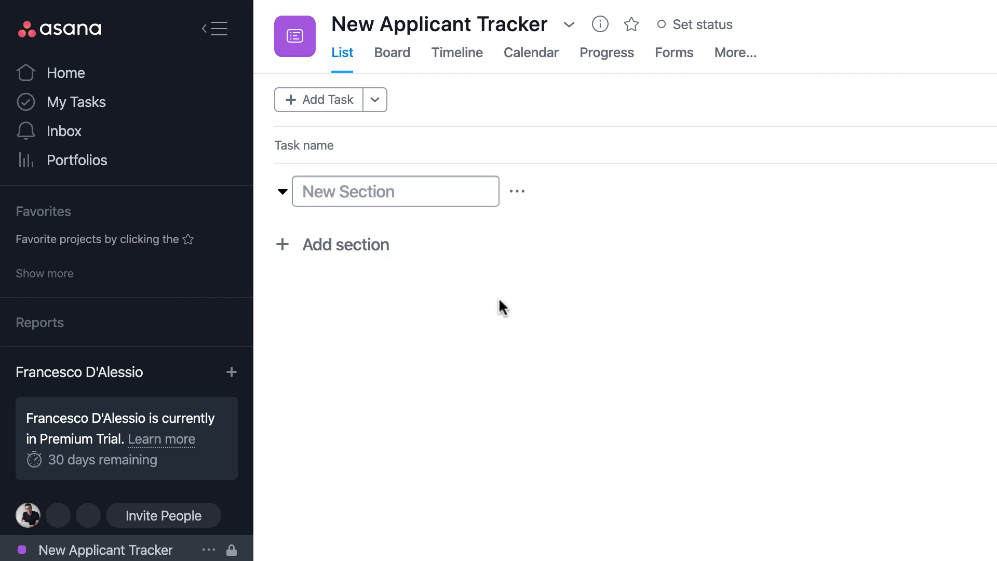
{"action": "type", "text": "Applied"}
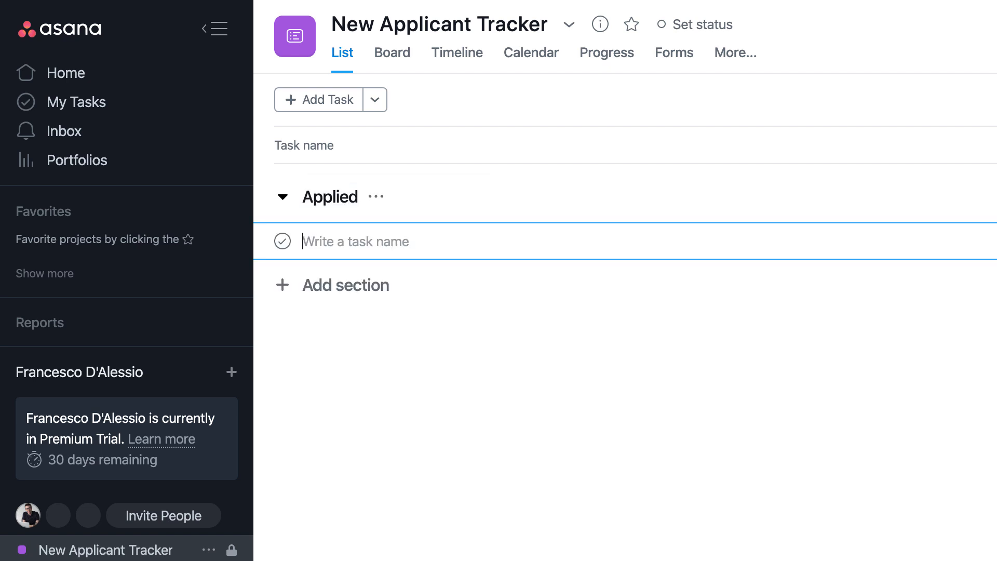
{"action": "left_click", "coordinate": [345, 284]}
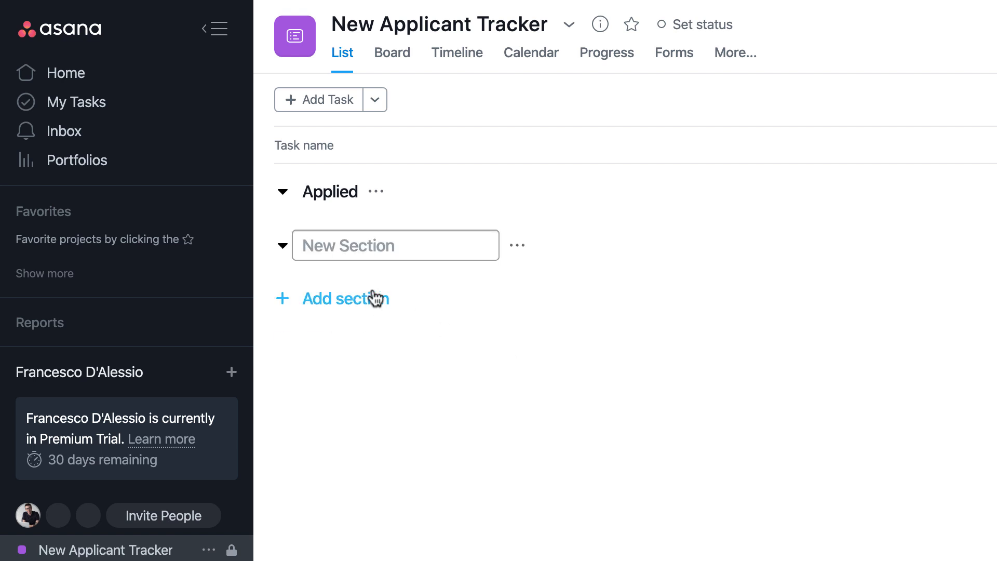
{"action": "type", "text": "Interv"}
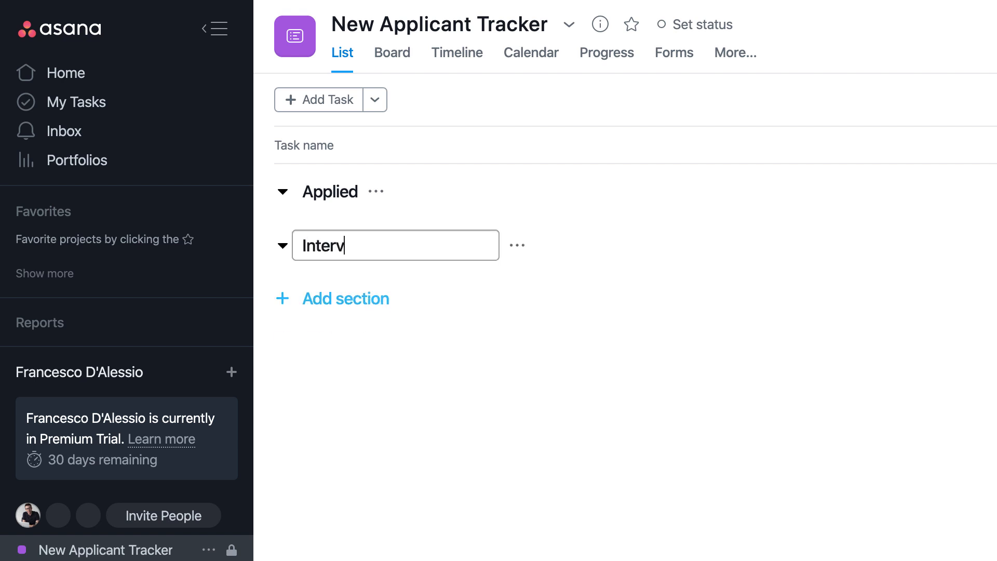
{"action": "type", "text": "iewing"}
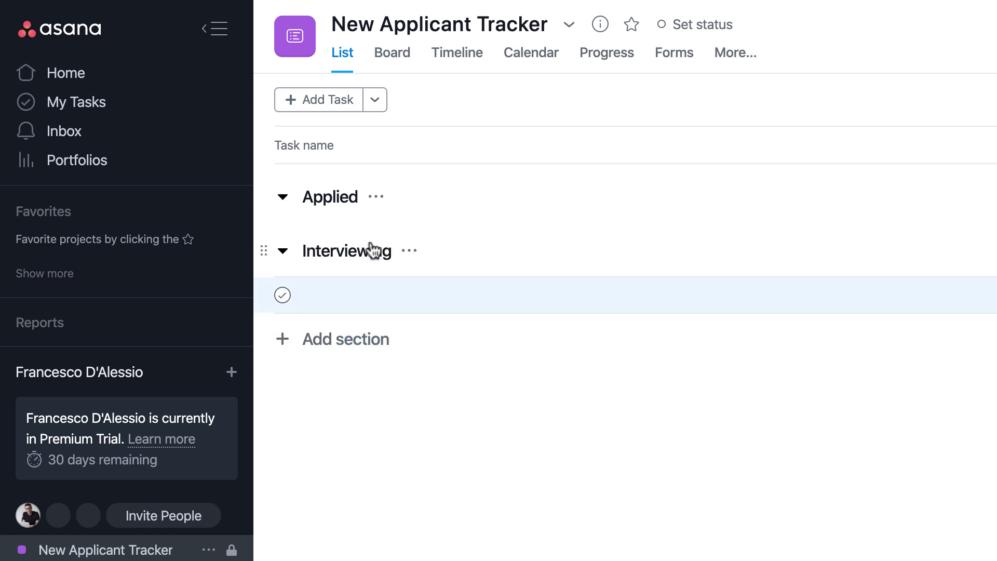
{"action": "mouse_move", "coordinate": [317, 268]}
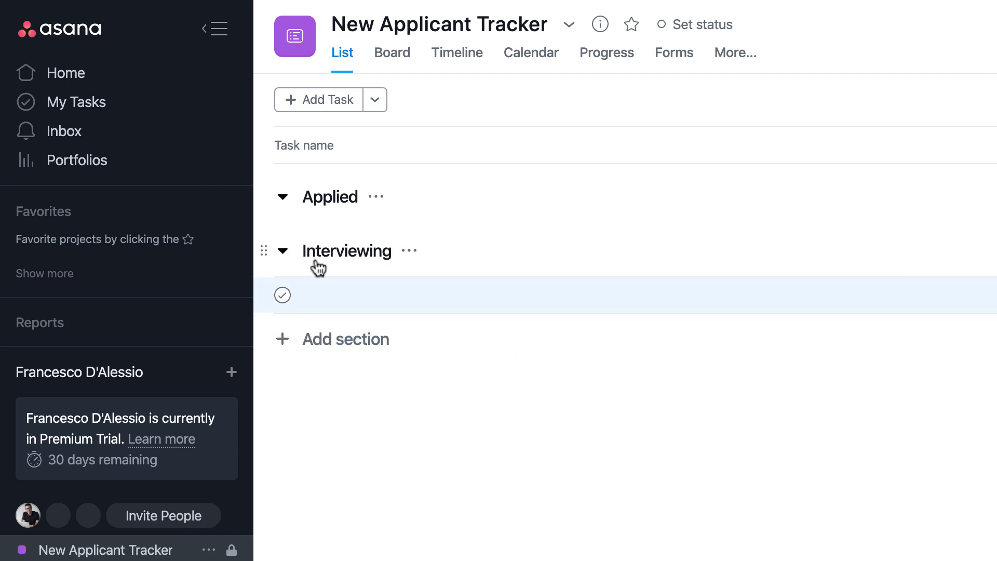
{"action": "mouse_move", "coordinate": [484, 433]}
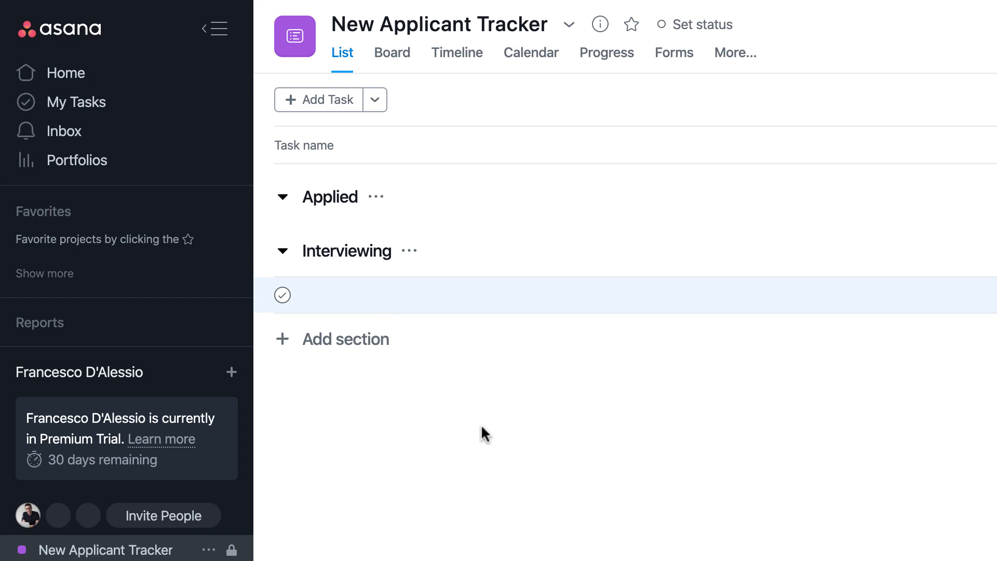
{"action": "mouse_move", "coordinate": [471, 401]}
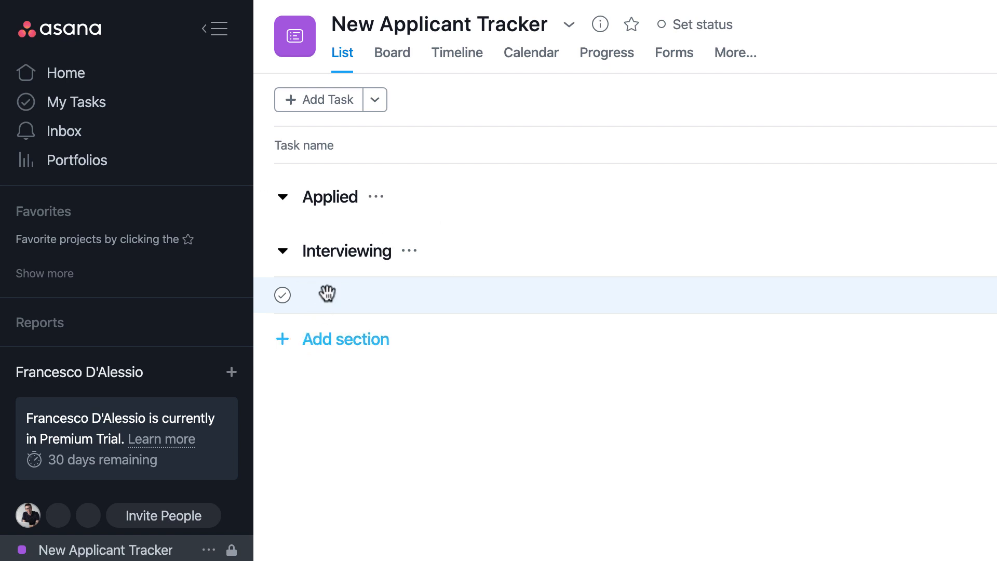
{"action": "left_click", "coordinate": [318, 100]}
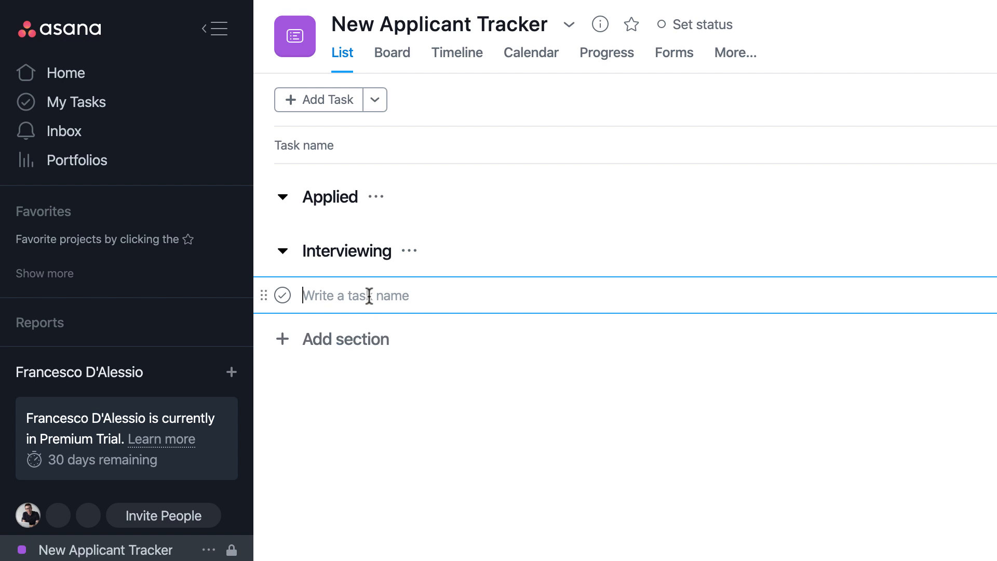
{"action": "type", "text": "Chad Wells"}
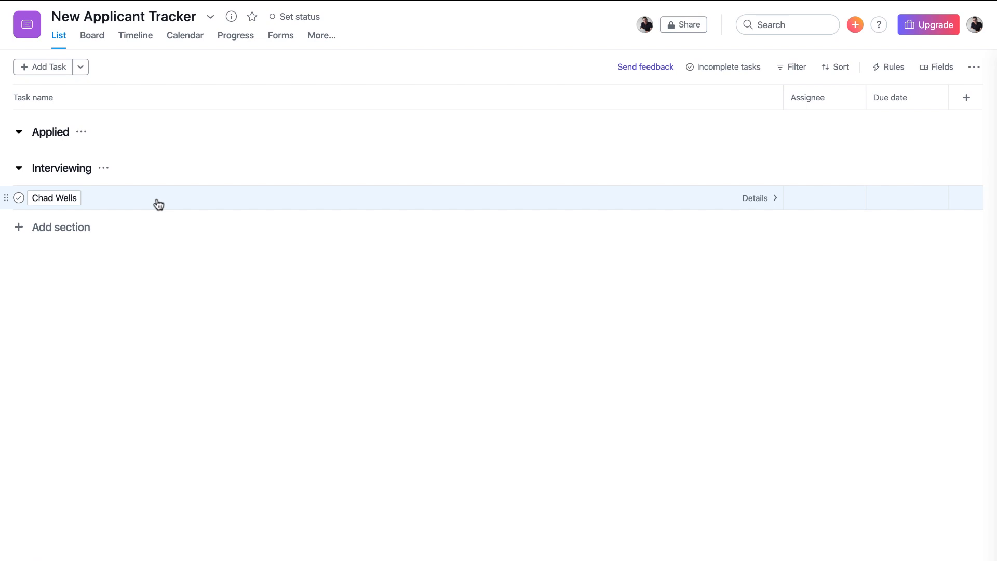
{"action": "left_click", "coordinate": [756, 198]}
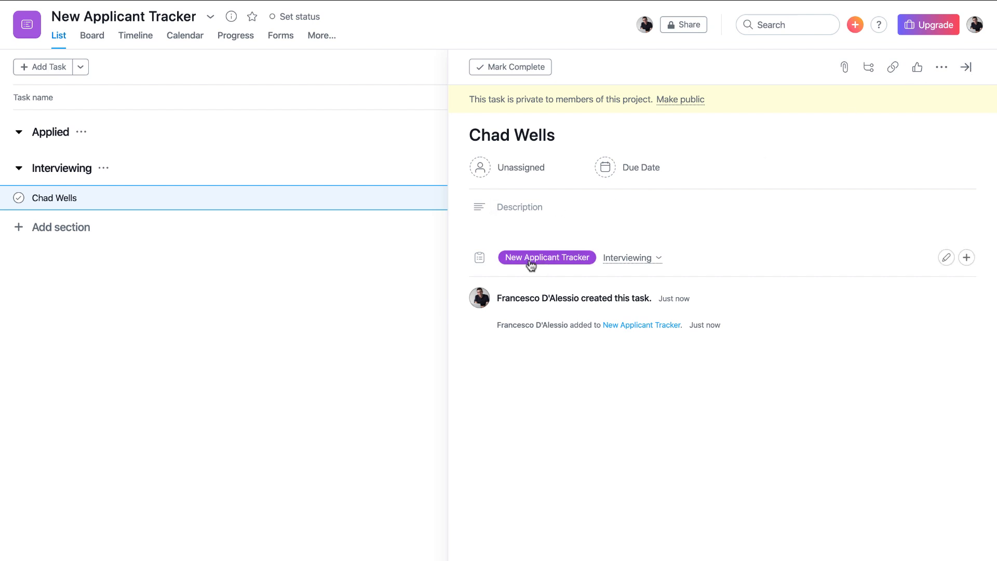
{"action": "mouse_move", "coordinate": [743, 205]}
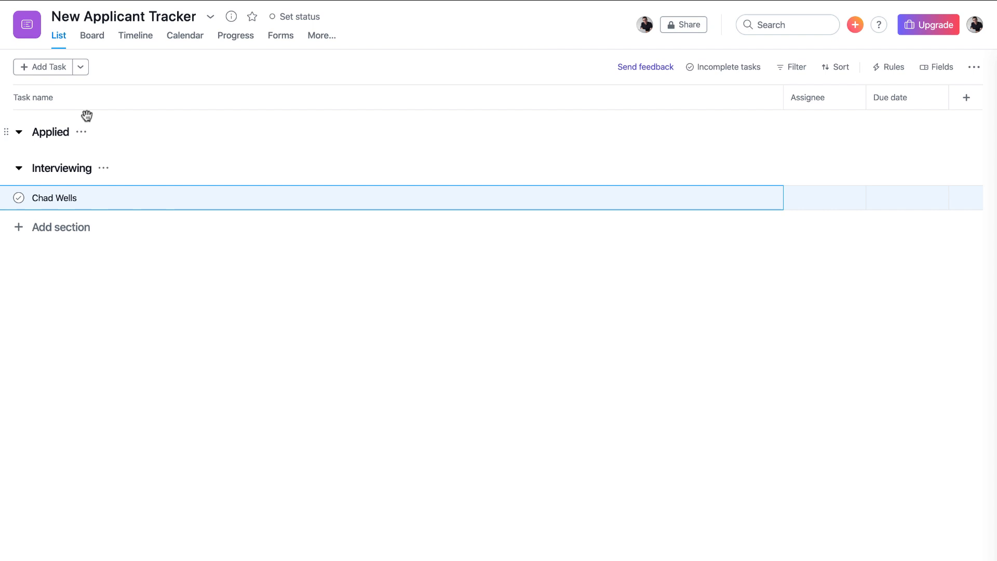
{"action": "left_click", "coordinate": [92, 35]}
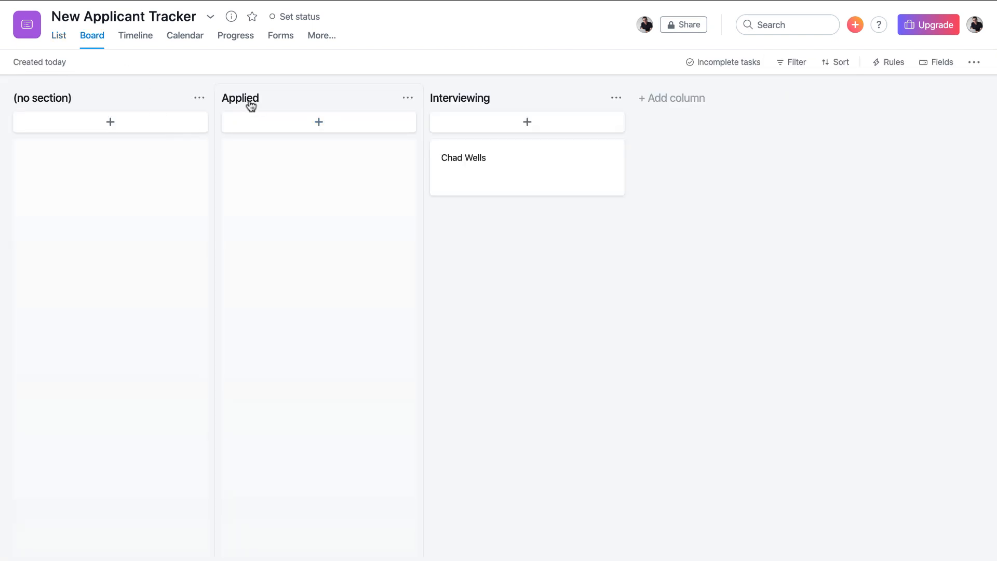
{"action": "mouse_move", "coordinate": [660, 103]}
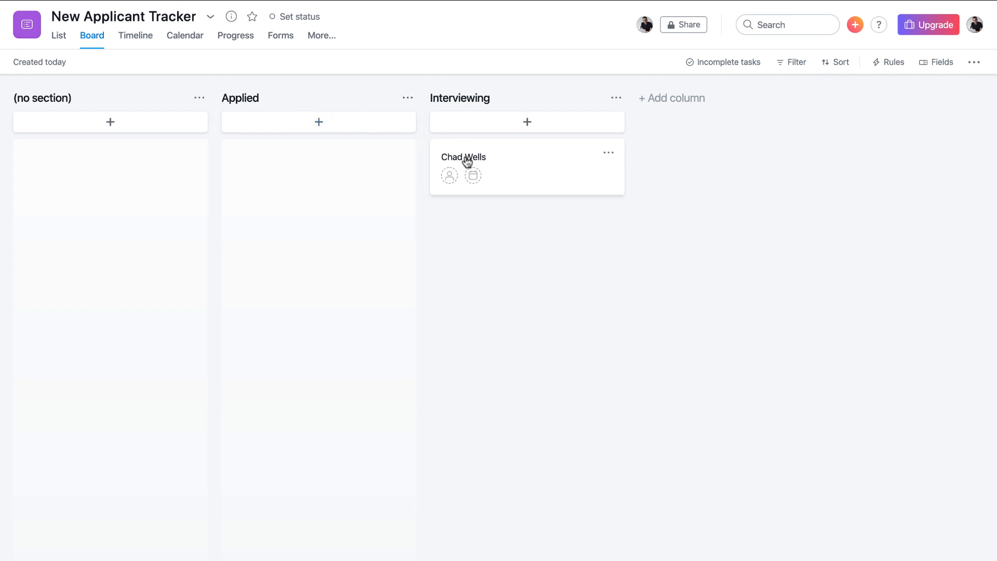
{"action": "mouse_move", "coordinate": [71, 51]}
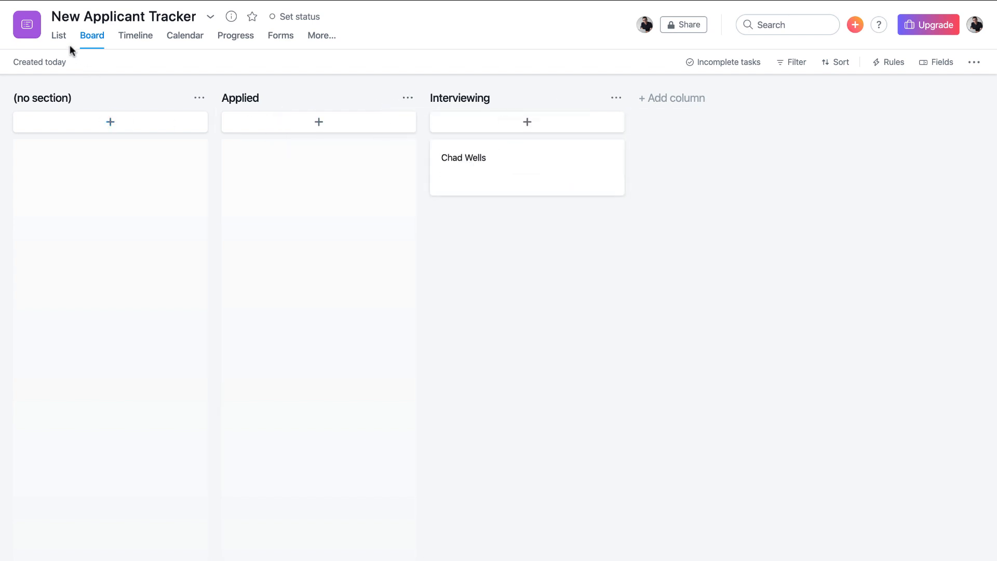
{"action": "left_click", "coordinate": [59, 35]}
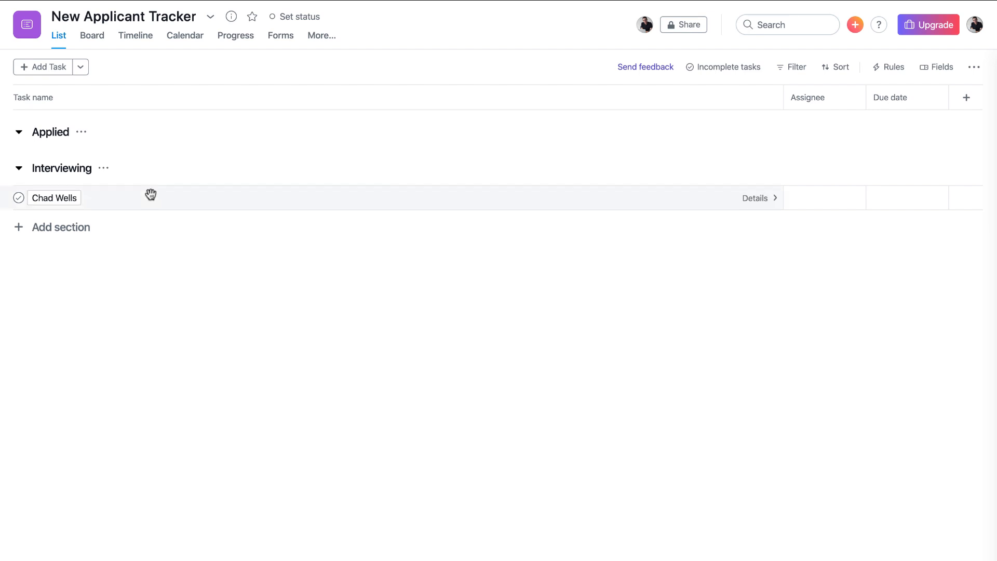
{"action": "mouse_move", "coordinate": [833, 107]}
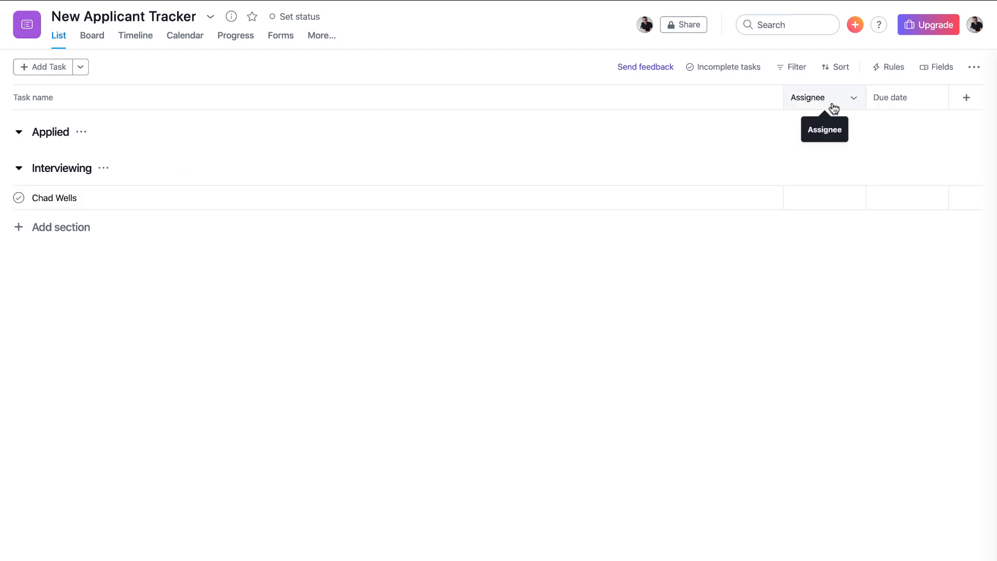
{"action": "mouse_move", "coordinate": [825, 198]}
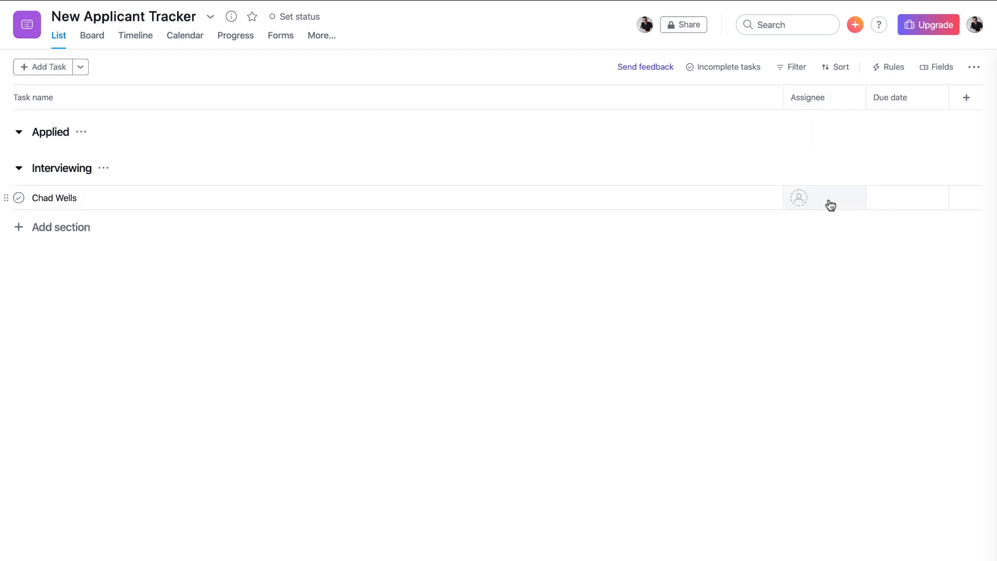
{"action": "left_click", "coordinate": [799, 198]}
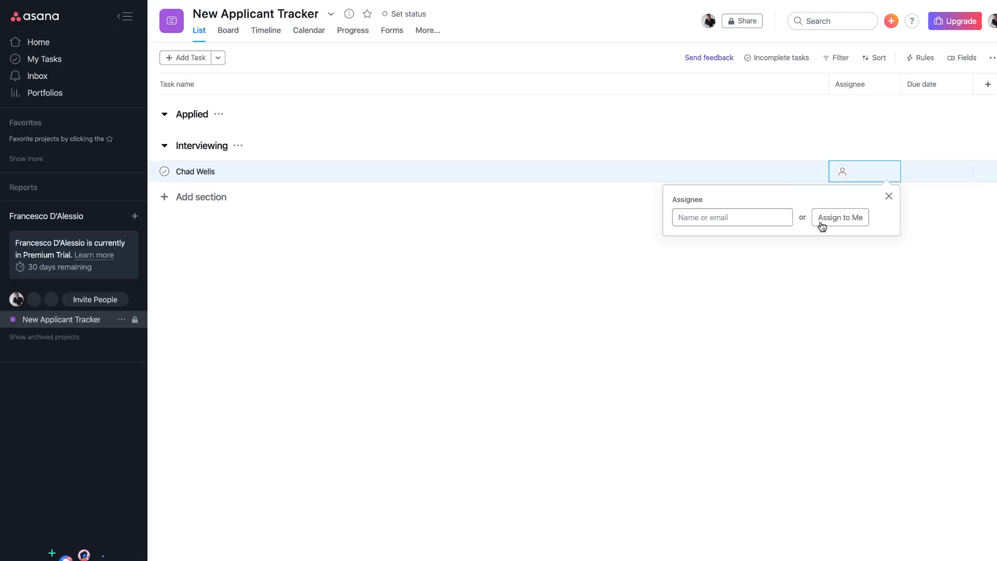
{"action": "left_click", "coordinate": [839, 217]}
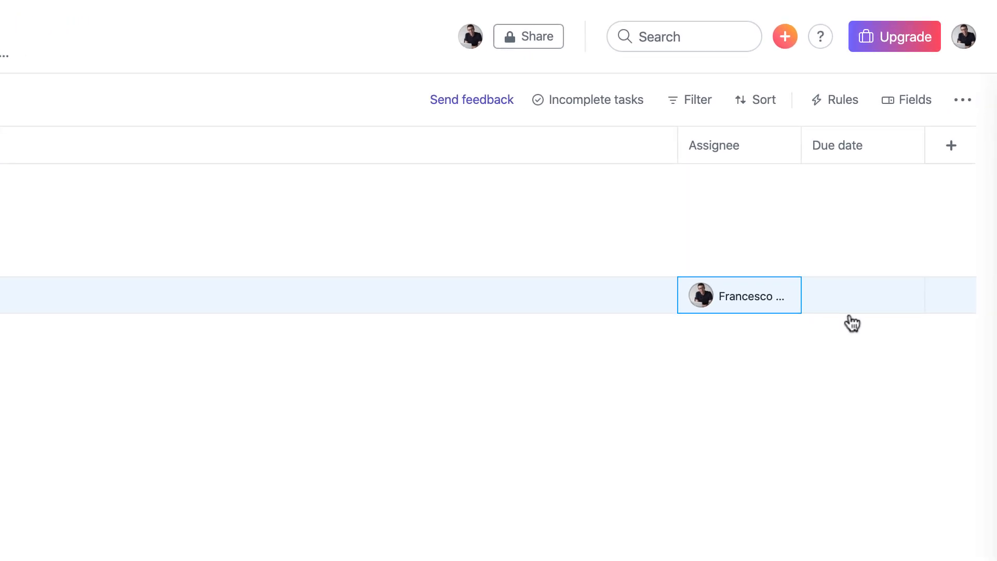
{"action": "left_click", "coordinate": [864, 295]}
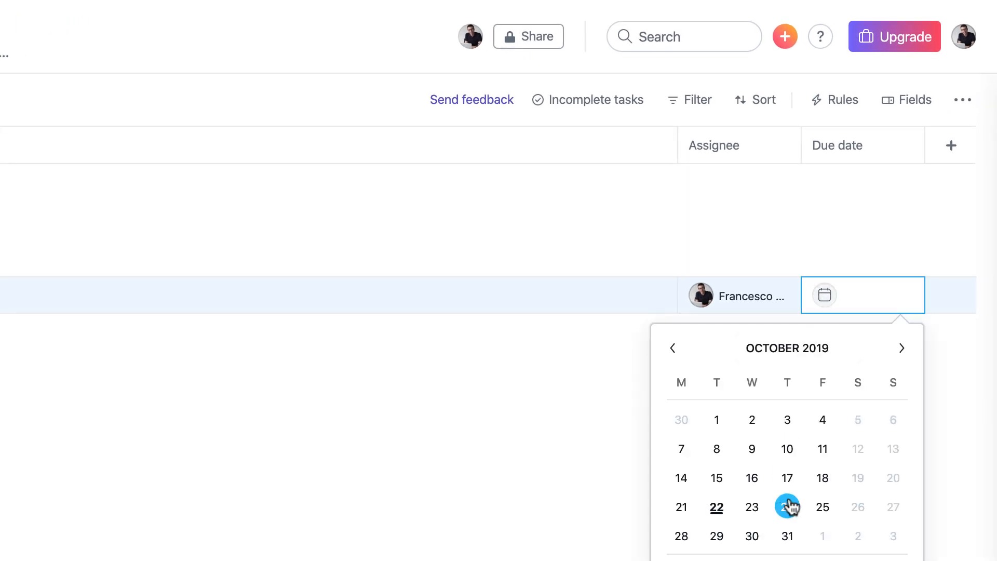
{"action": "left_click", "coordinate": [787, 507]}
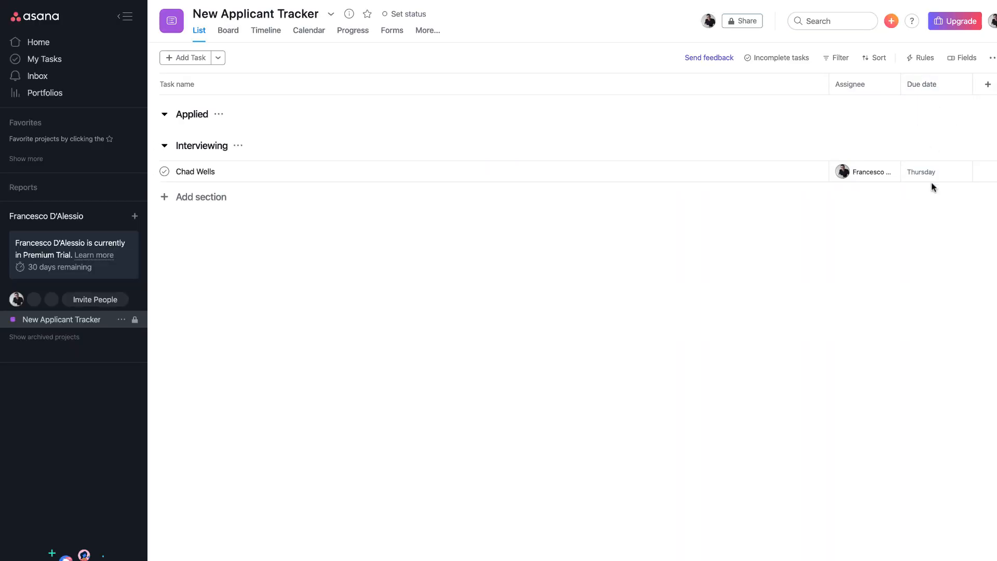
{"action": "mouse_move", "coordinate": [894, 241]}
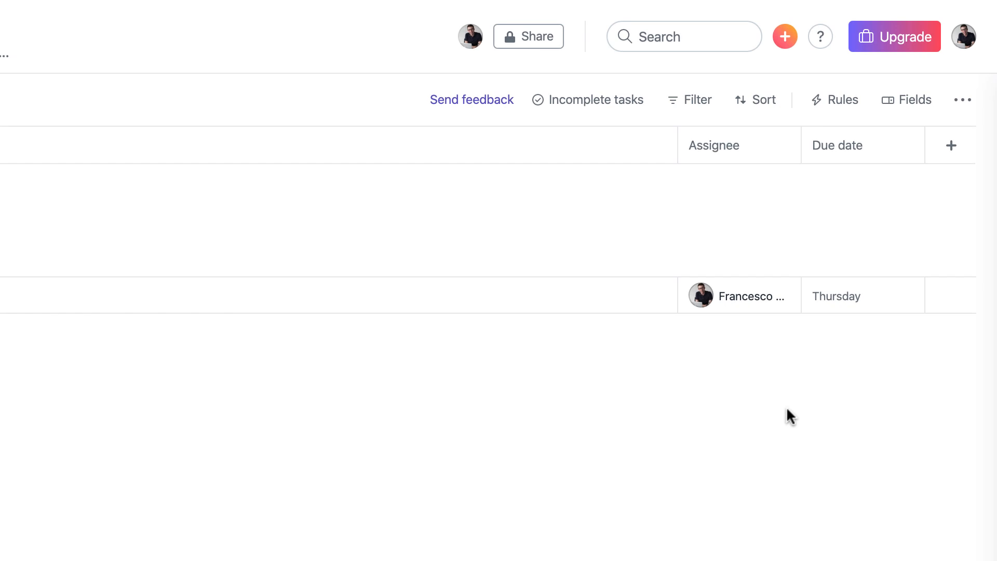
{"action": "mouse_move", "coordinate": [951, 145]}
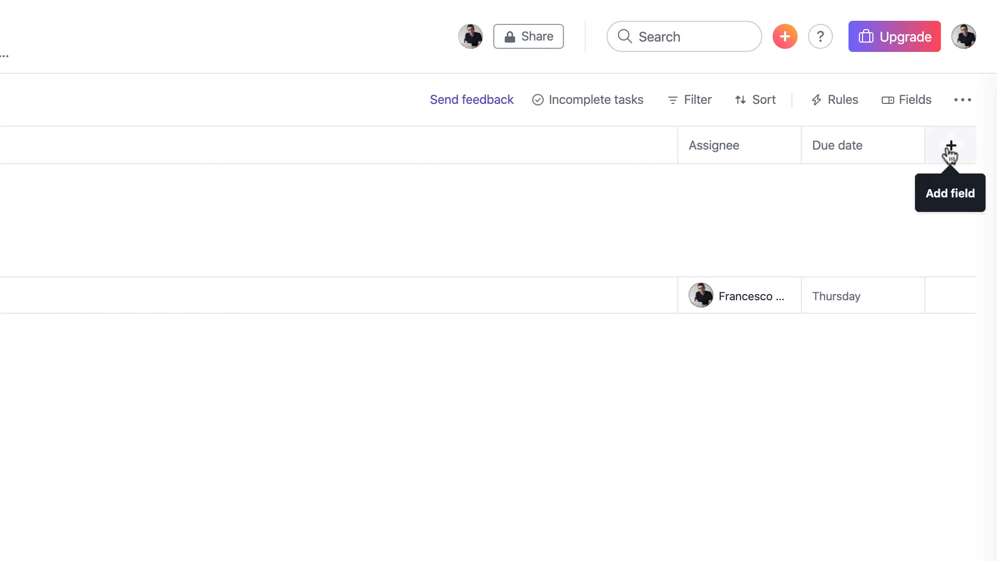
Step: Create a library-saved Progress of Candidate drop-down with Bad Interview, Okay!, Wow, Impressive!, Wild Card!
{"action": "left_click", "coordinate": [950, 145]}
{"action": "type", "text": "Progress of Canditate"}
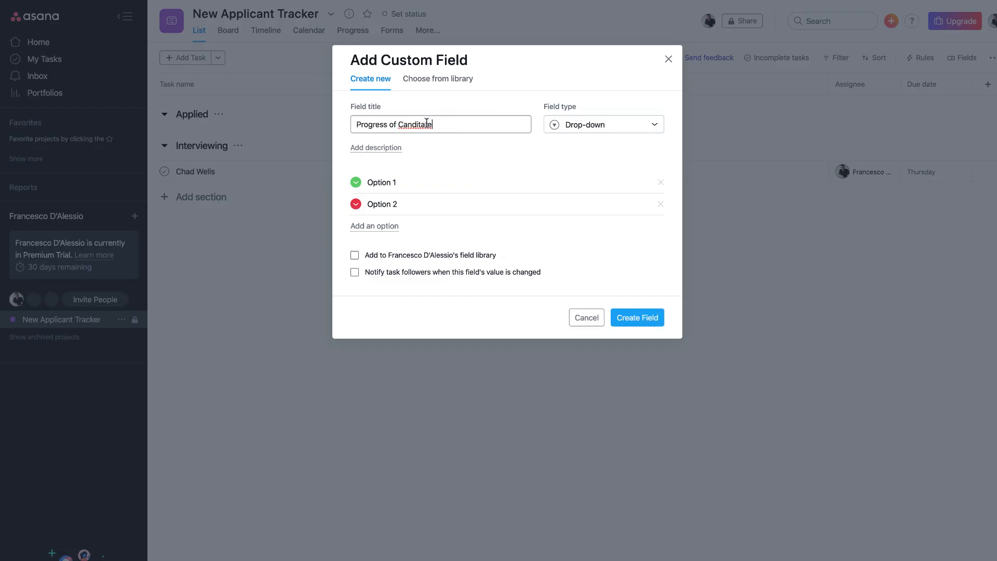
{"action": "type", "text": "Bad Interview"}
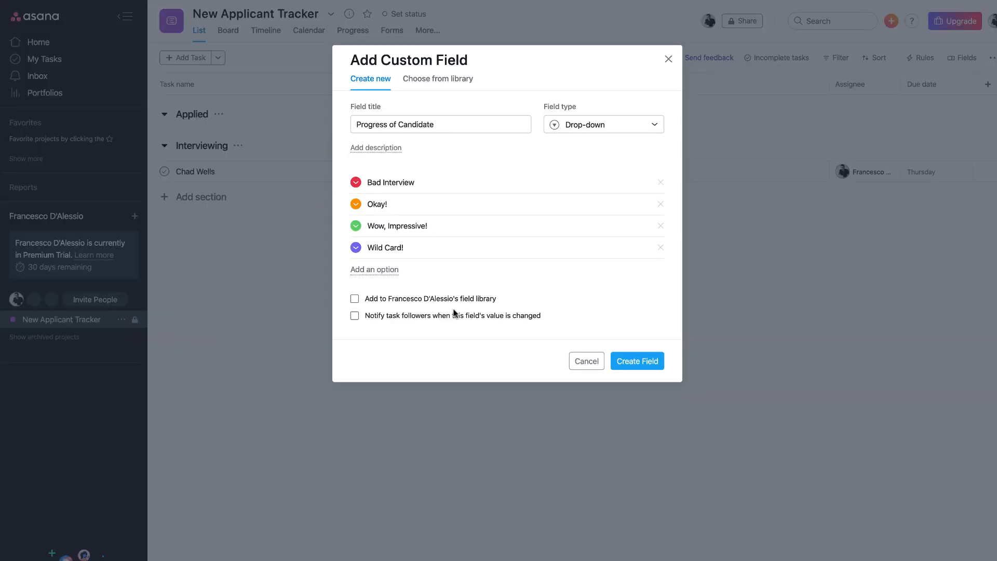
{"action": "left_click", "coordinate": [354, 298]}
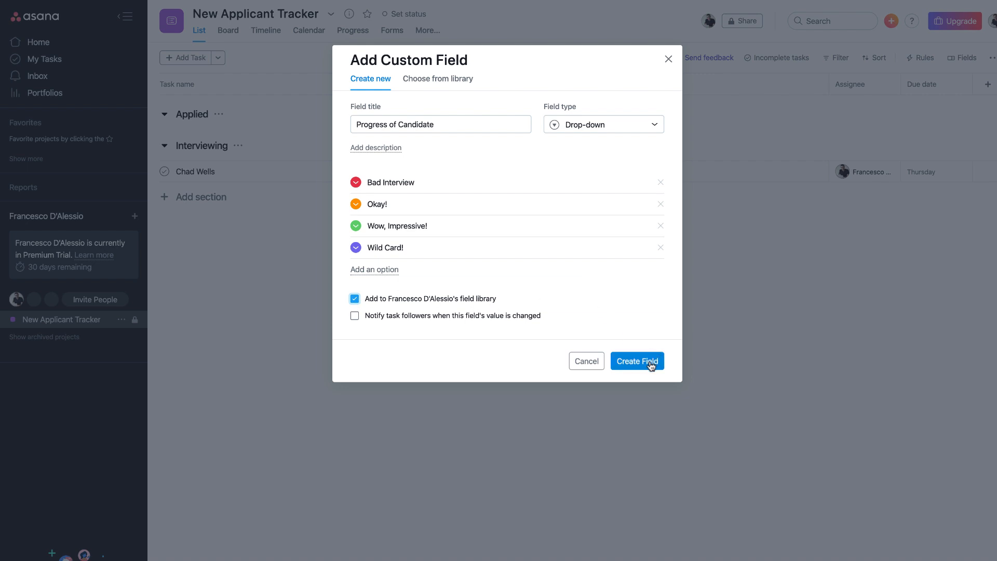
{"action": "left_click", "coordinate": [637, 361]}
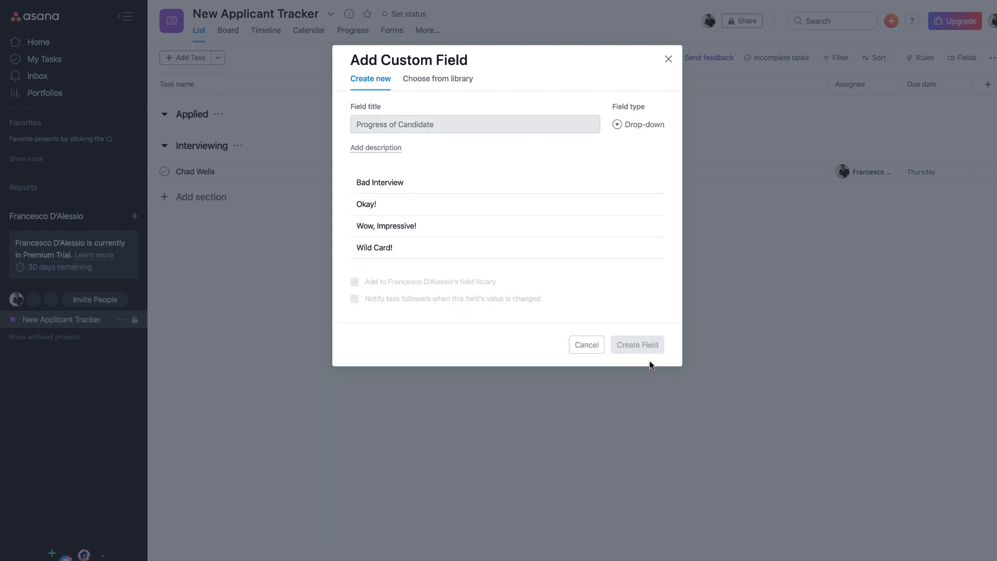
{"action": "left_click", "coordinate": [637, 344]}
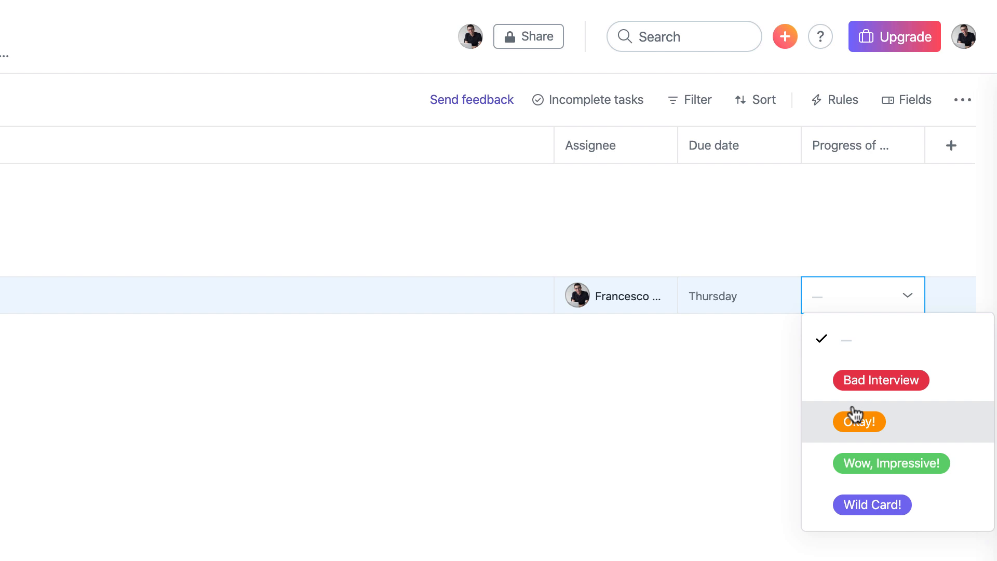
{"action": "mouse_move", "coordinate": [855, 442]}
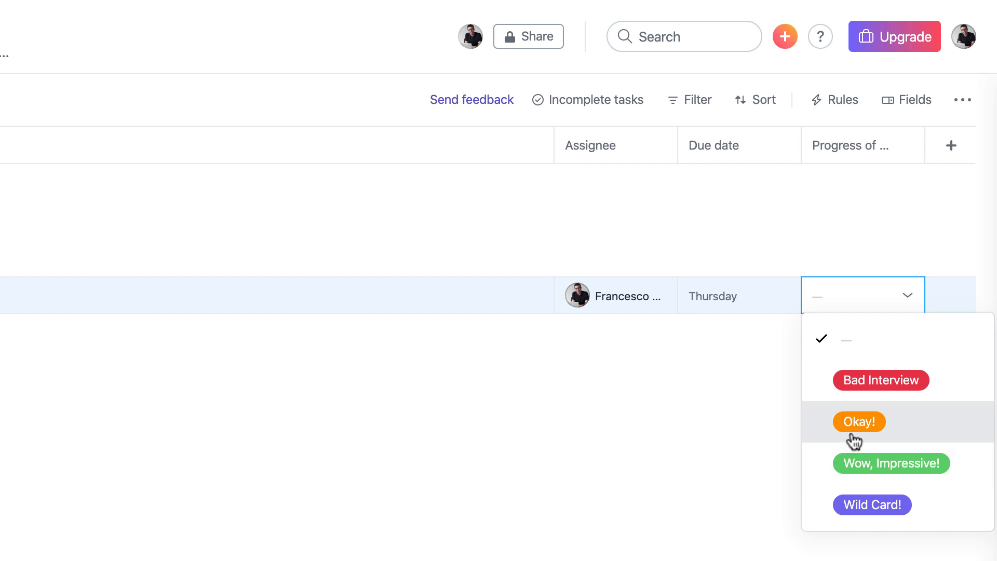
{"action": "left_click", "coordinate": [872, 505]}
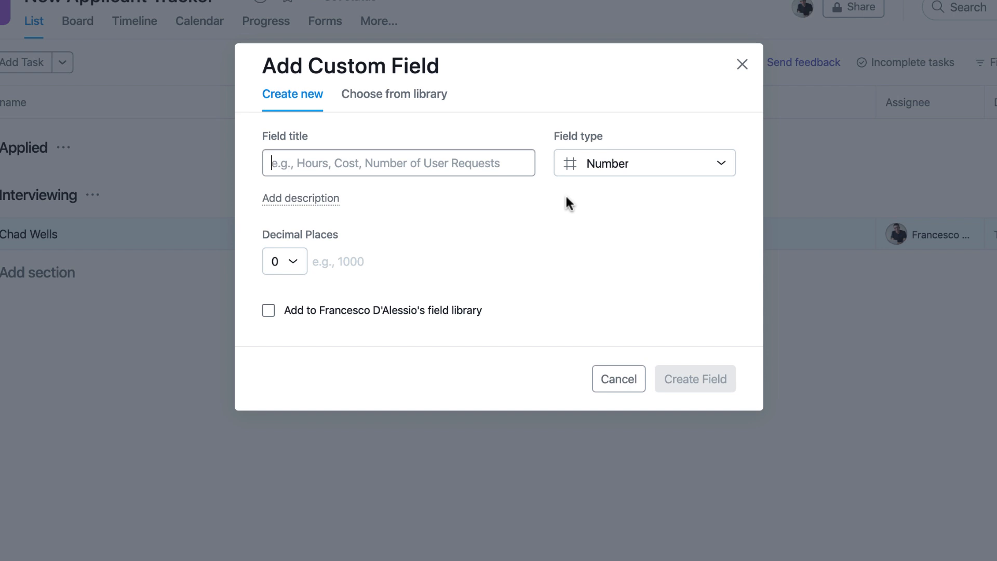
Step: Title the new Number field Years Experience and set decimal places to one
{"action": "type", "text": "Years Experience"}
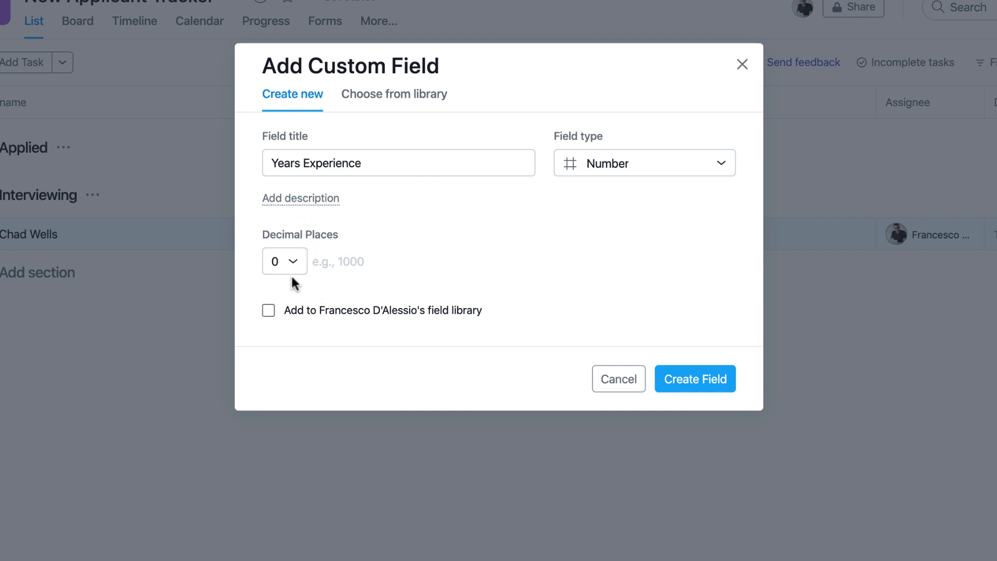
{"action": "left_click", "coordinate": [284, 261]}
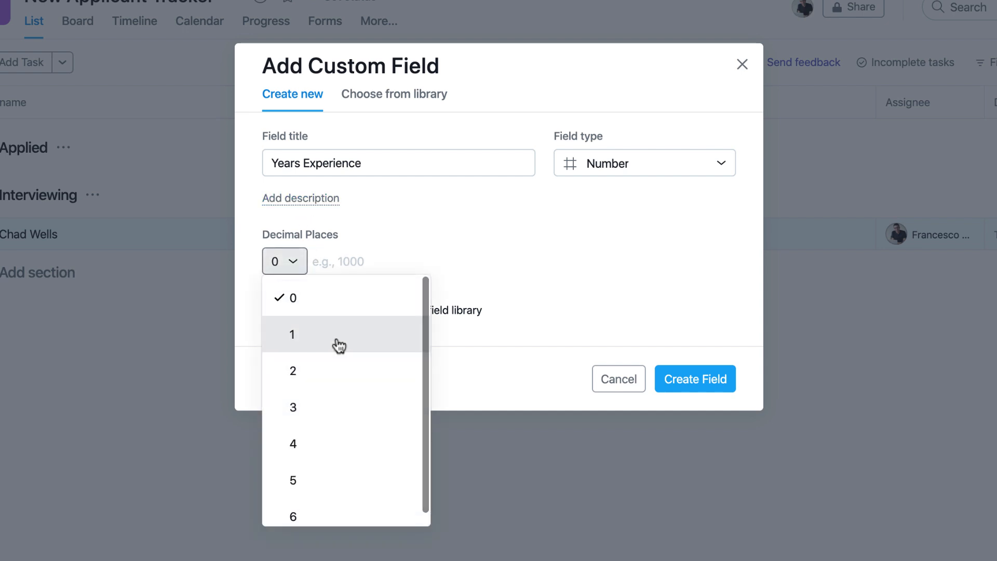
{"action": "mouse_move", "coordinate": [337, 391]}
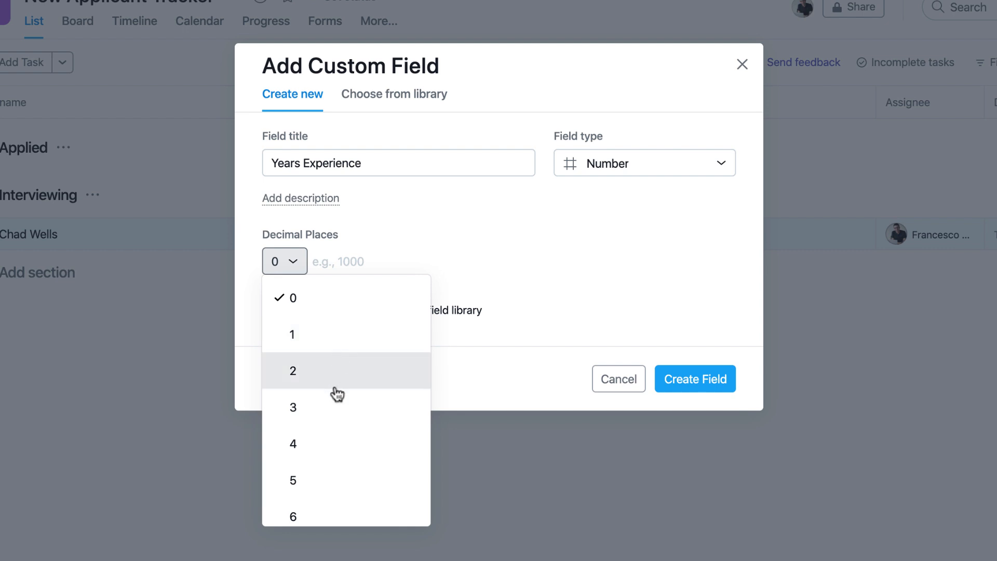
{"action": "left_click", "coordinate": [292, 371]}
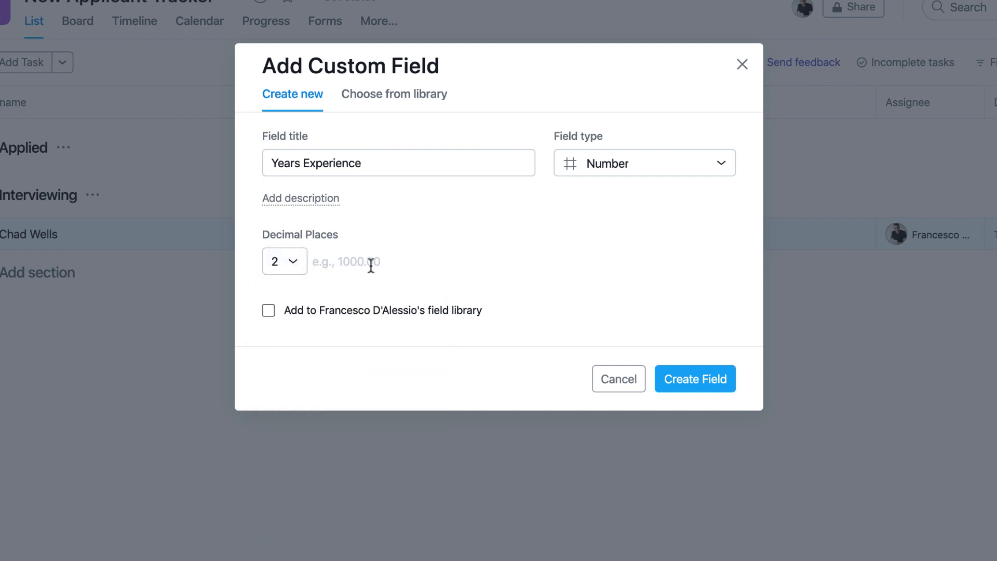
{"action": "left_click", "coordinate": [283, 261]}
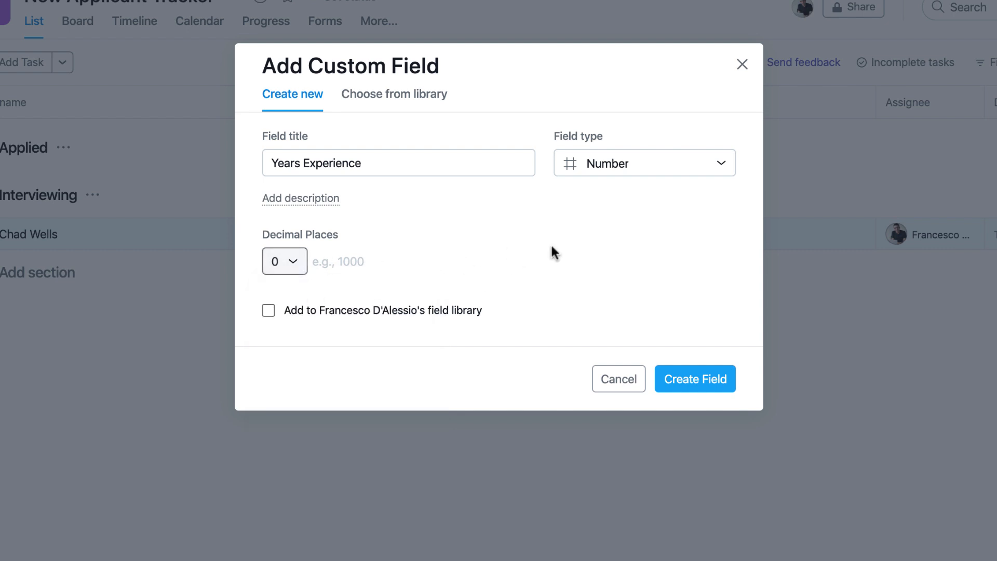
{"action": "left_click", "coordinate": [284, 261]}
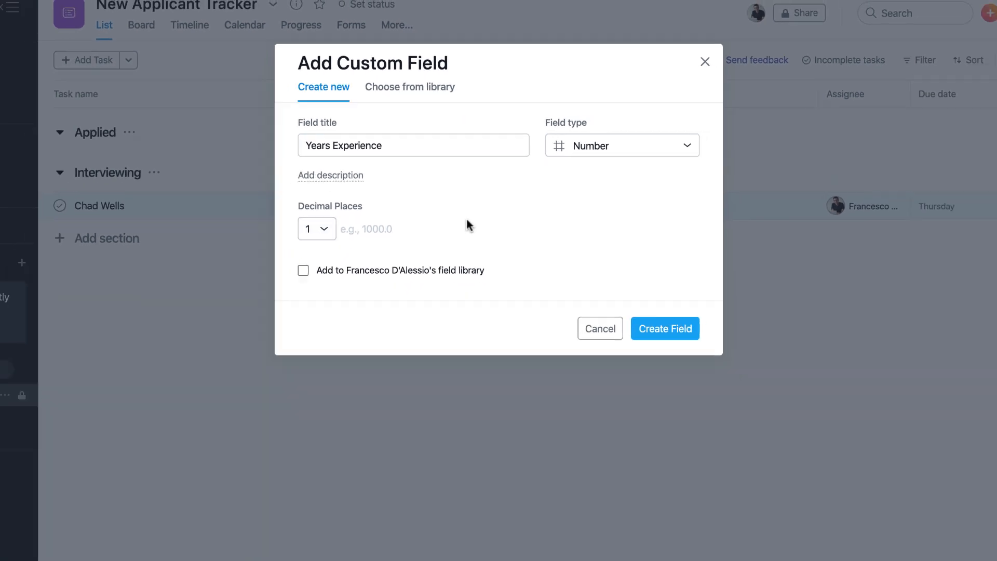
{"action": "left_click", "coordinate": [665, 328]}
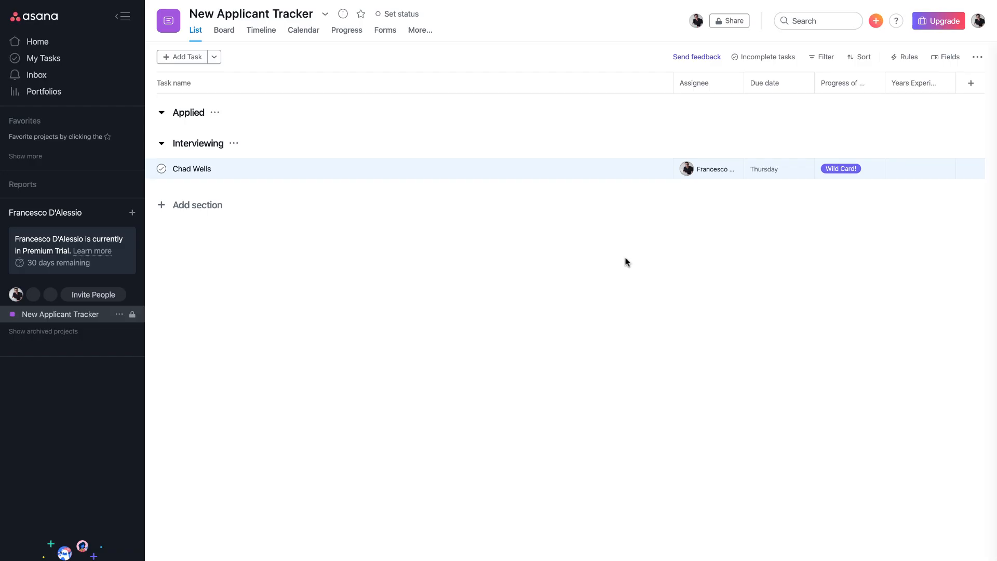
{"action": "left_click", "coordinate": [921, 169]}
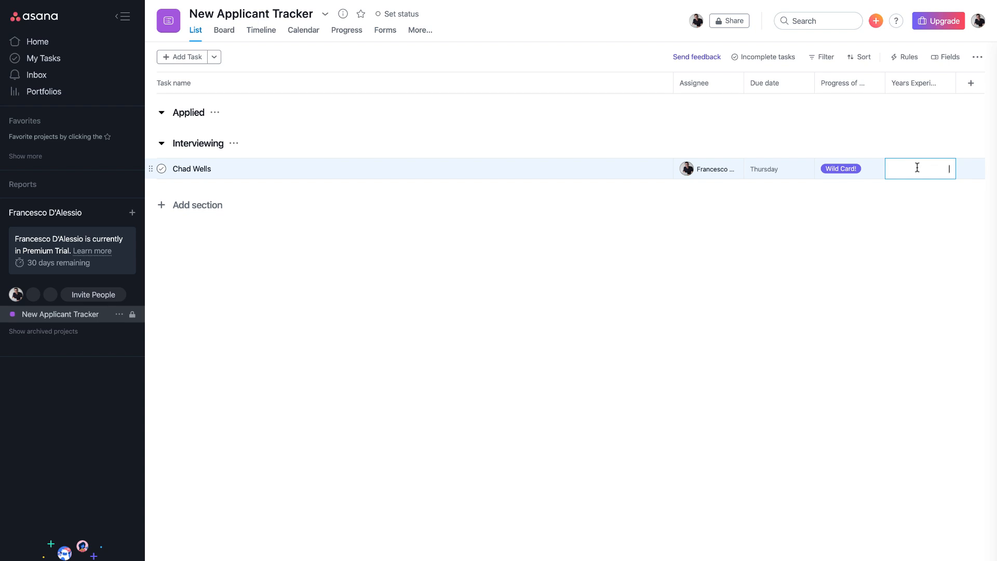
{"action": "type", "text": "2"}
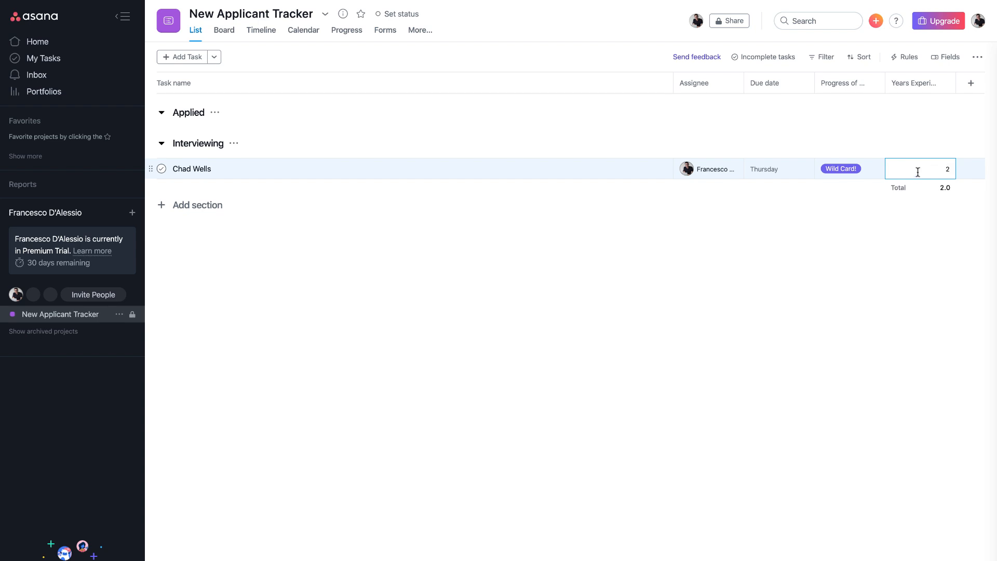
{"action": "type", "text": "2.5"}
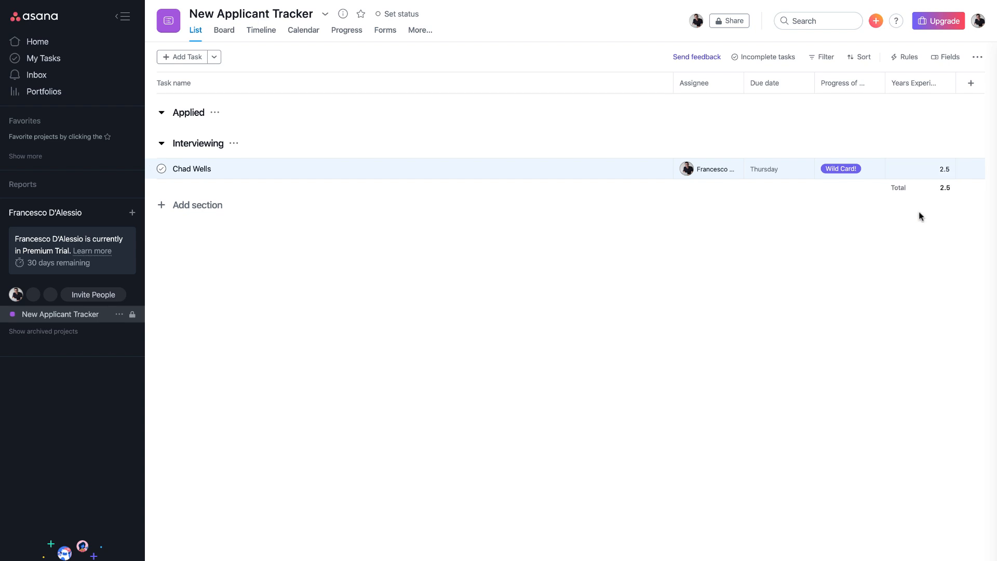
{"action": "mouse_move", "coordinate": [780, 202]}
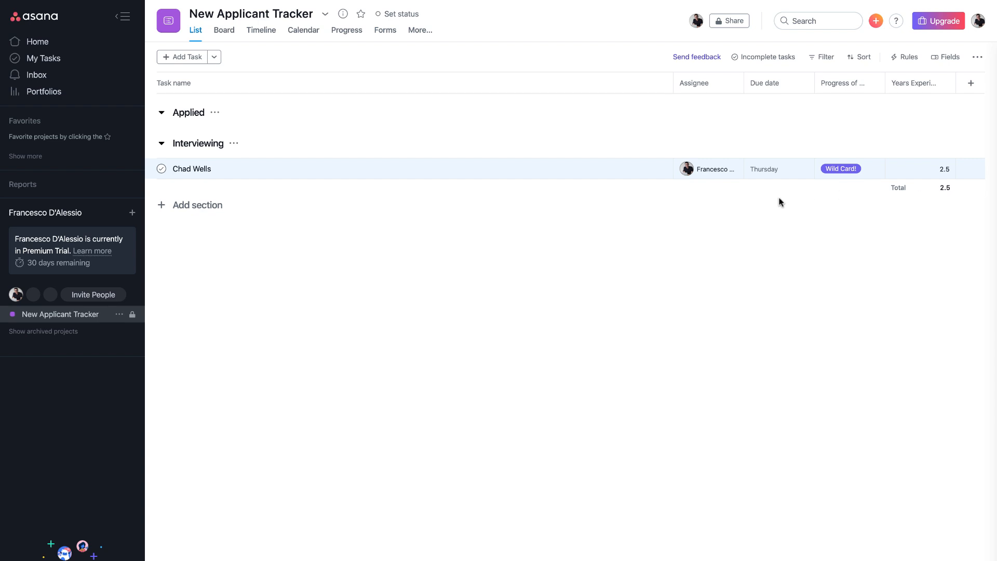
{"action": "mouse_move", "coordinate": [432, 255]}
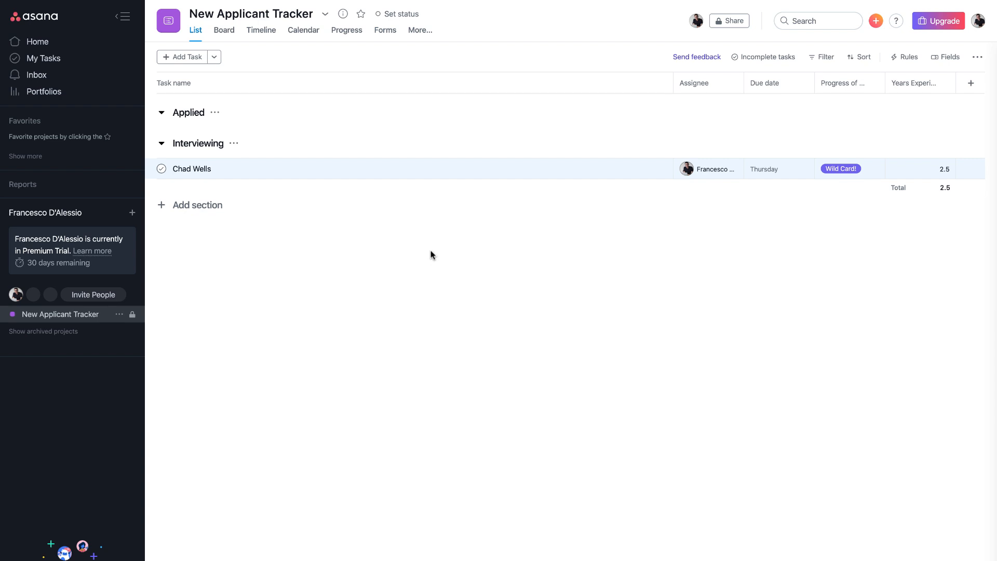
{"action": "mouse_move", "coordinate": [713, 213]}
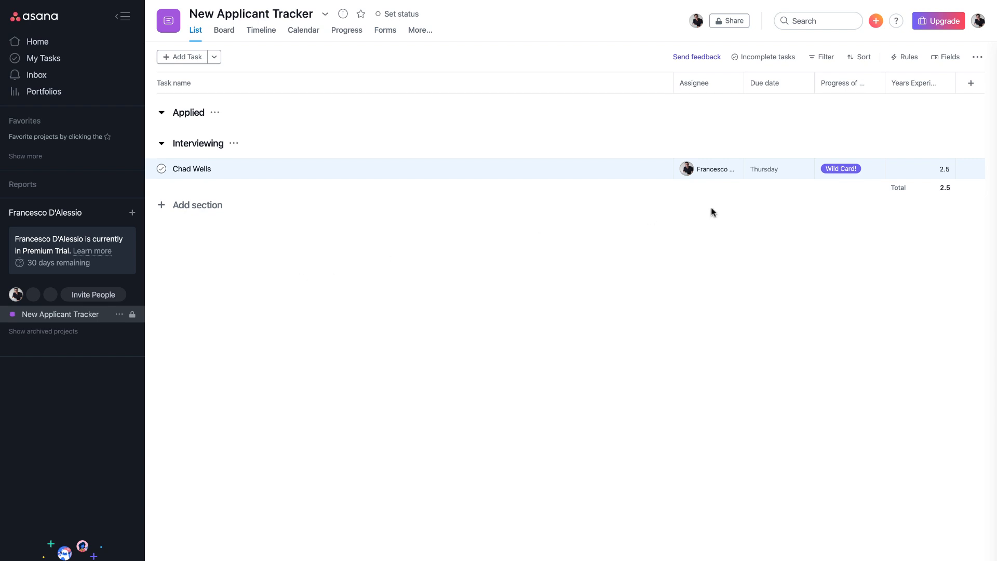
{"action": "mouse_move", "coordinate": [590, 199]}
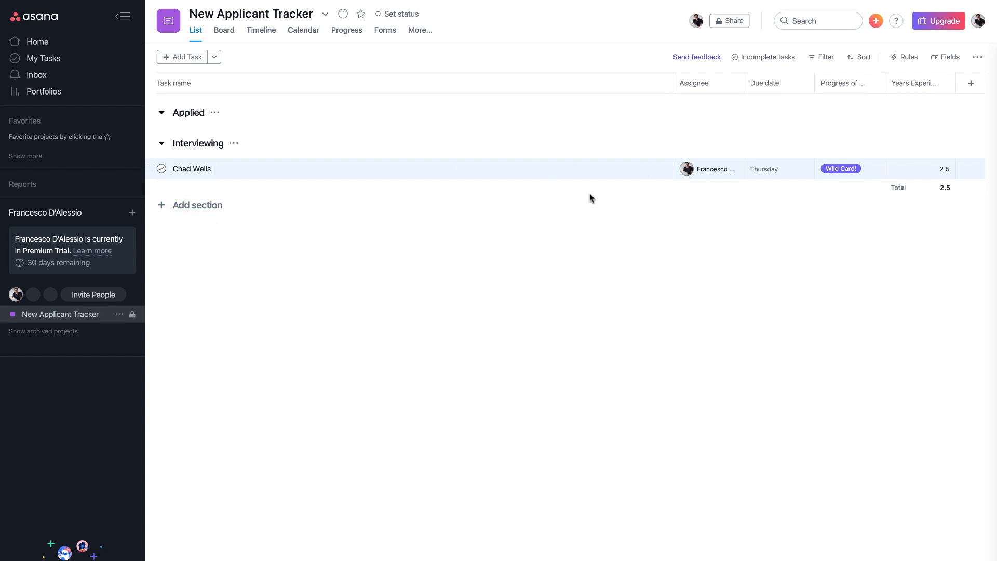
{"action": "left_click", "coordinate": [193, 168]}
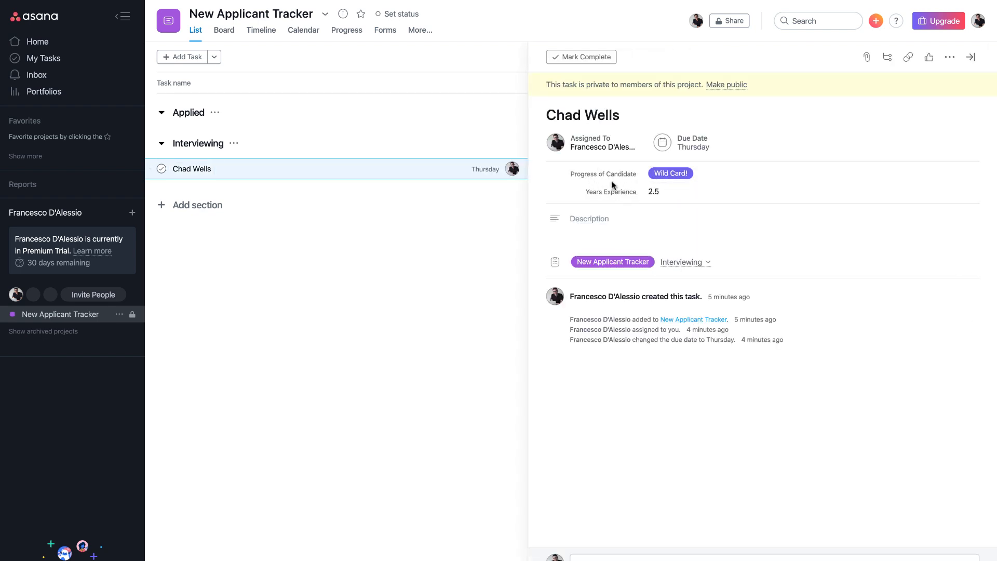
{"action": "mouse_move", "coordinate": [596, 388]}
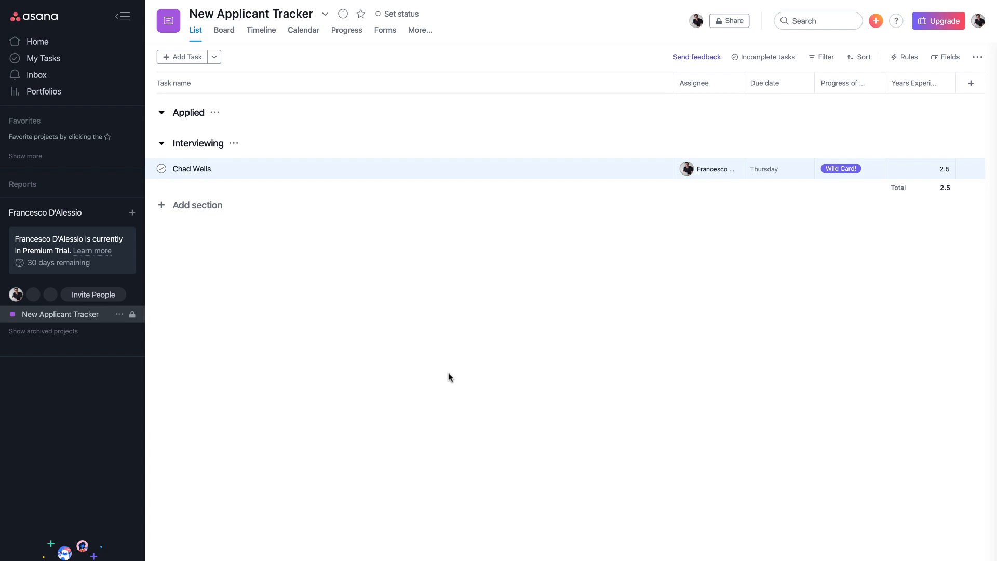
{"action": "mouse_move", "coordinate": [772, 263]}
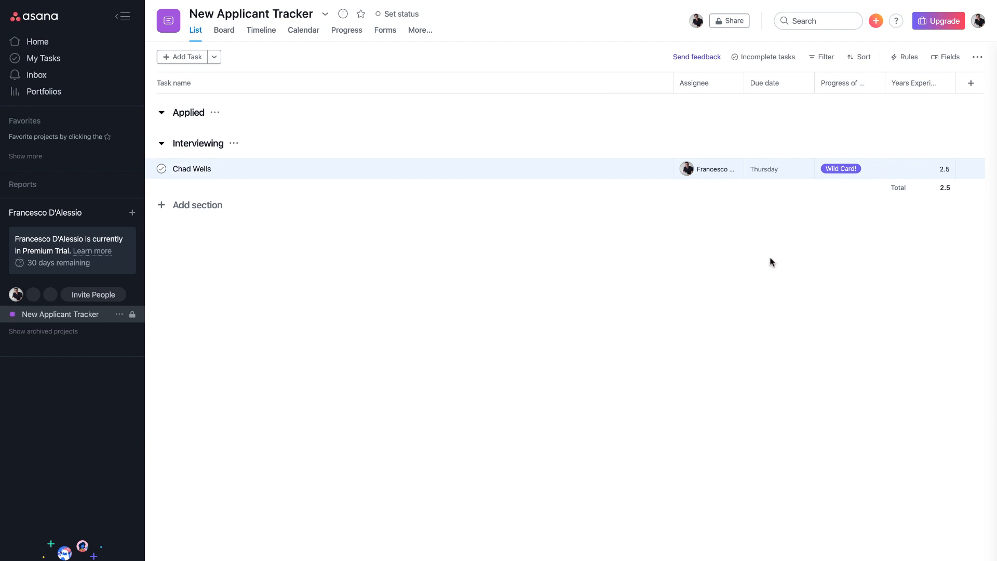
{"action": "mouse_move", "coordinate": [567, 169]}
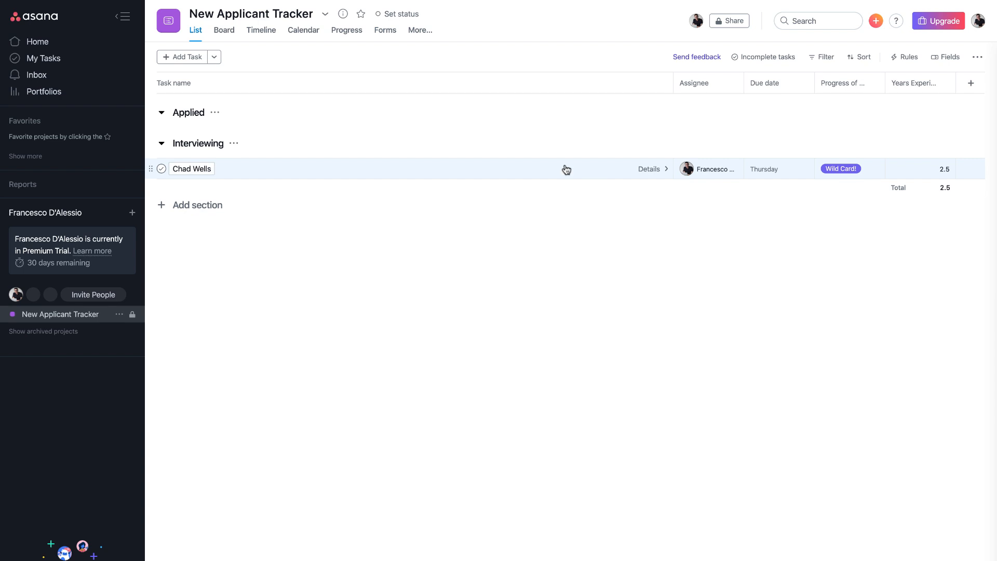
Step: Switch to board view and enable Projects and Tags as card fields
{"action": "left_click", "coordinate": [223, 30]}
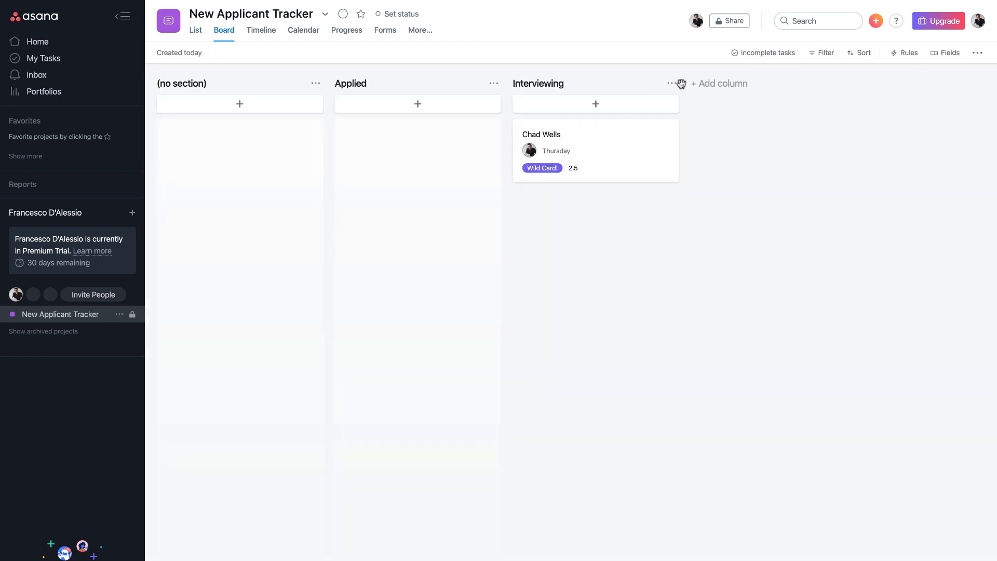
{"action": "mouse_move", "coordinate": [258, 108]}
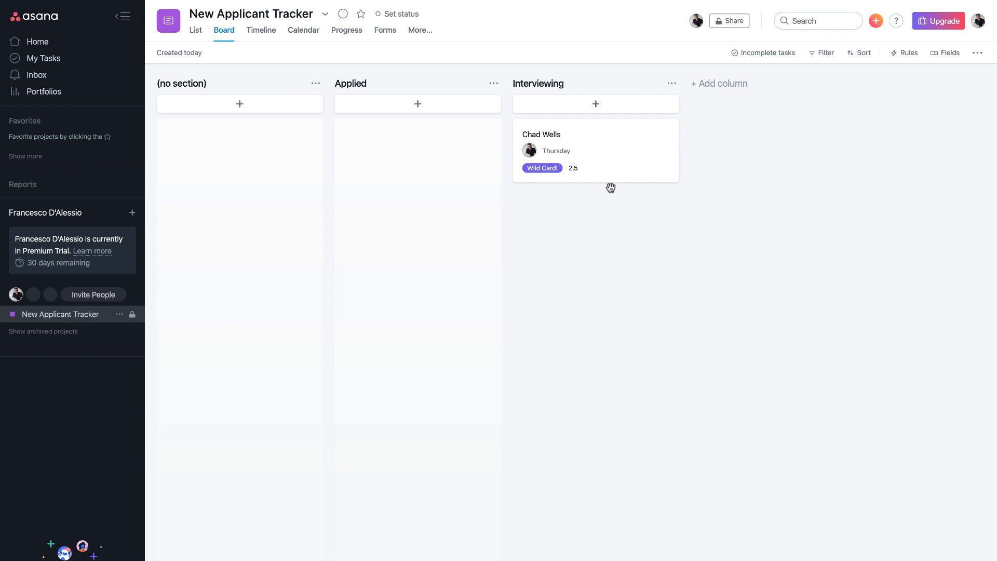
{"action": "mouse_move", "coordinate": [642, 228]}
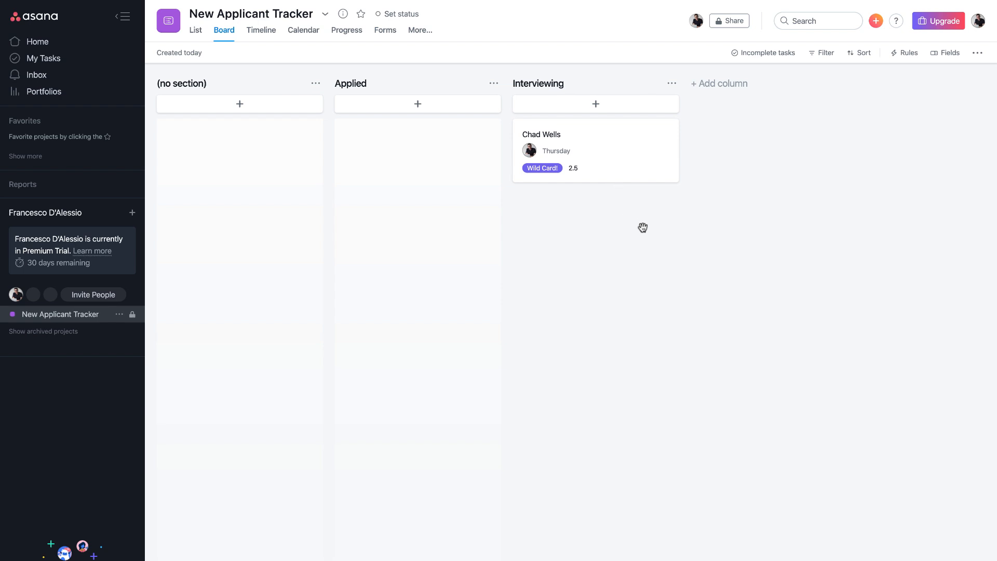
{"action": "left_click", "coordinate": [948, 53]}
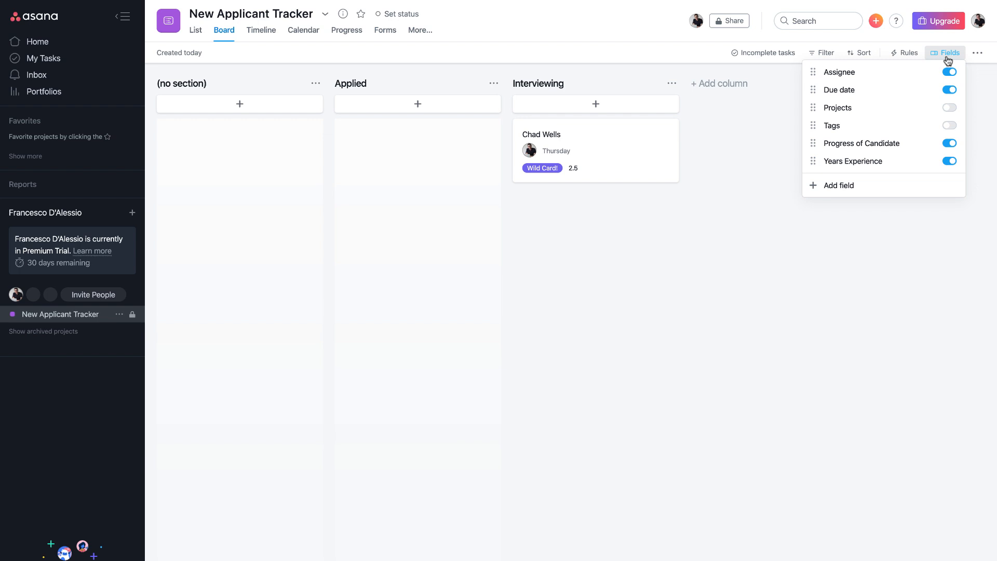
{"action": "left_click", "coordinate": [950, 108]}
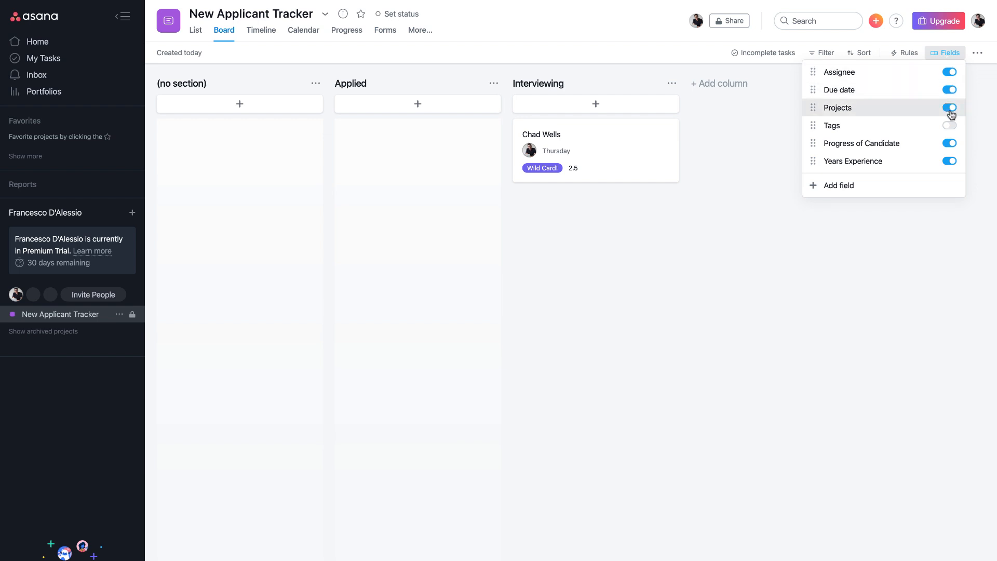
{"action": "left_click", "coordinate": [950, 125]}
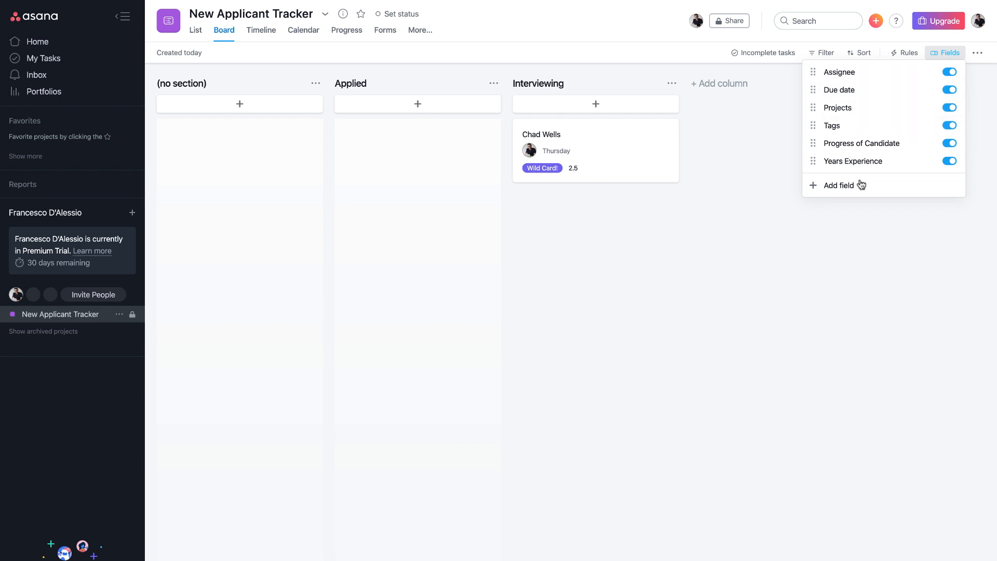
{"action": "mouse_move", "coordinate": [723, 116]}
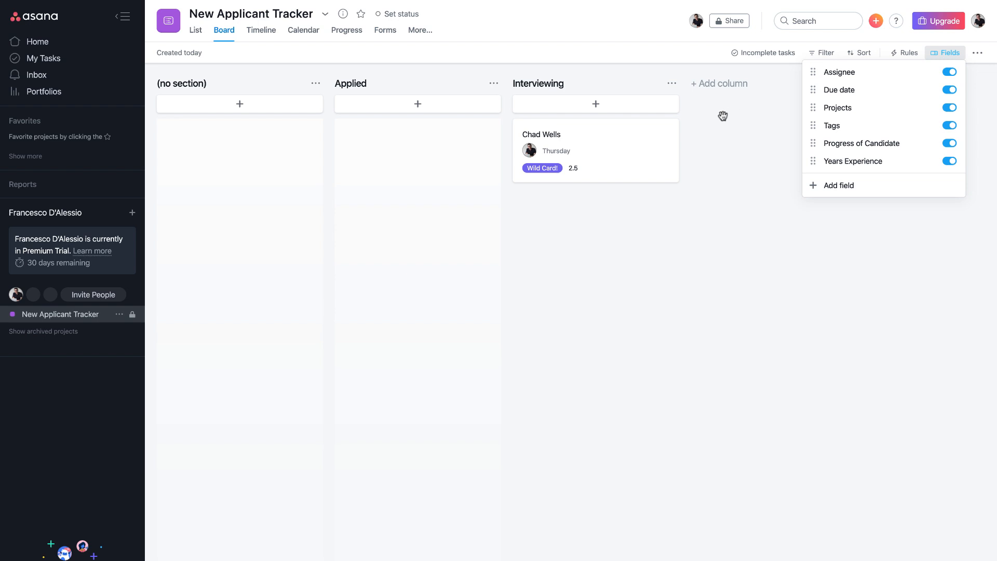
{"action": "mouse_move", "coordinate": [574, 168]}
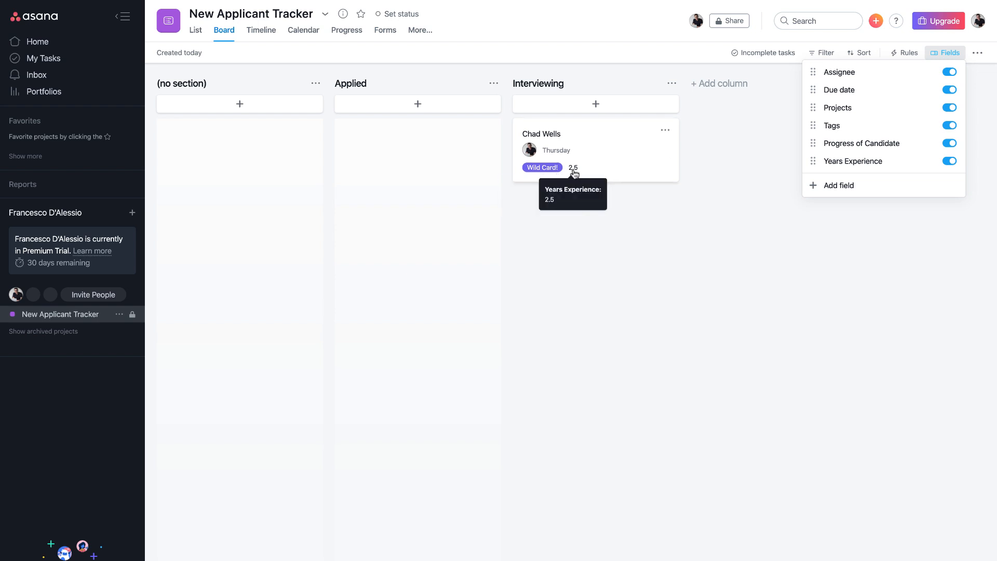
{"action": "mouse_move", "coordinate": [722, 157]}
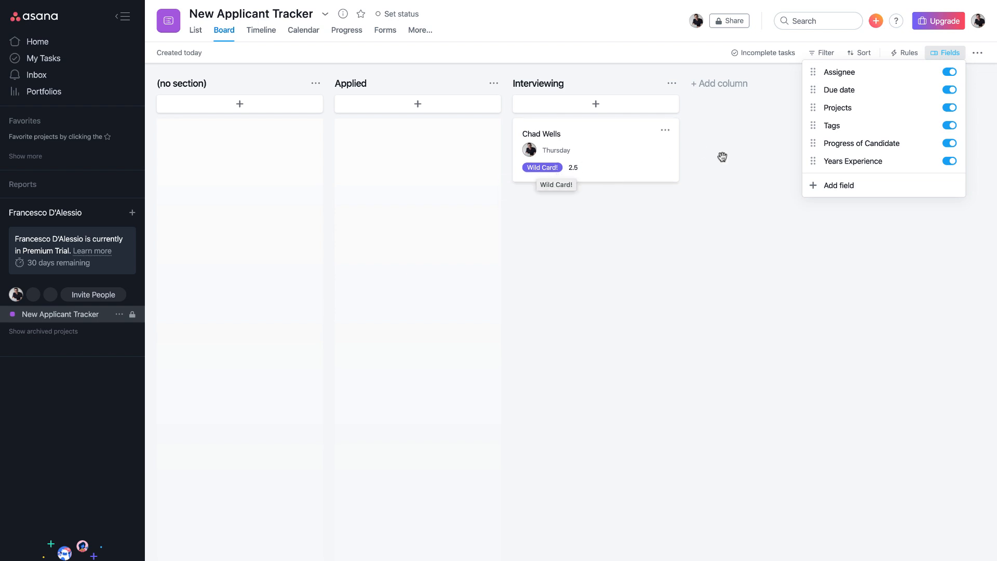
{"action": "mouse_move", "coordinate": [745, 155]}
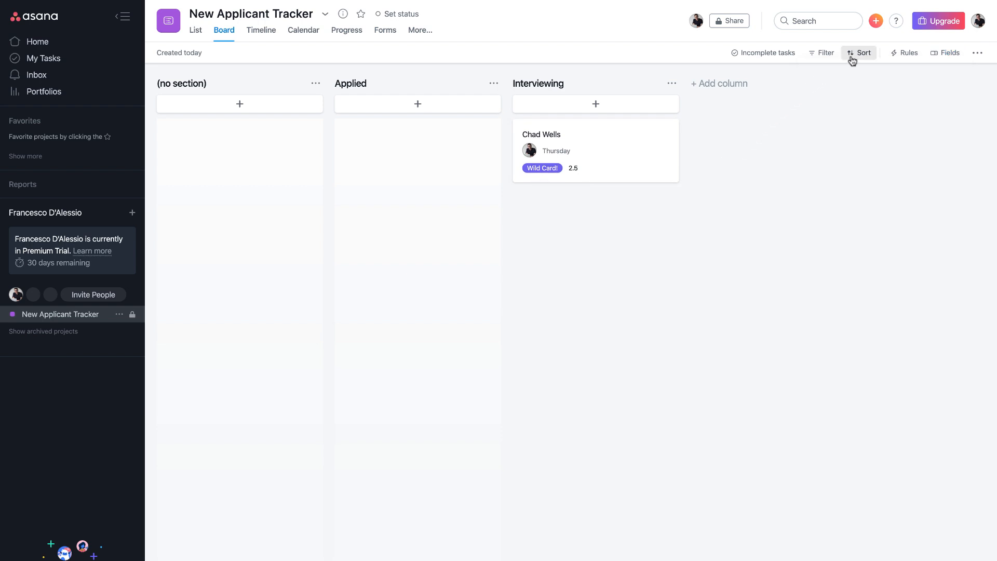
Step: Sort the board by Due date, then re-sort by Years Experience
{"action": "left_click", "coordinate": [858, 53]}
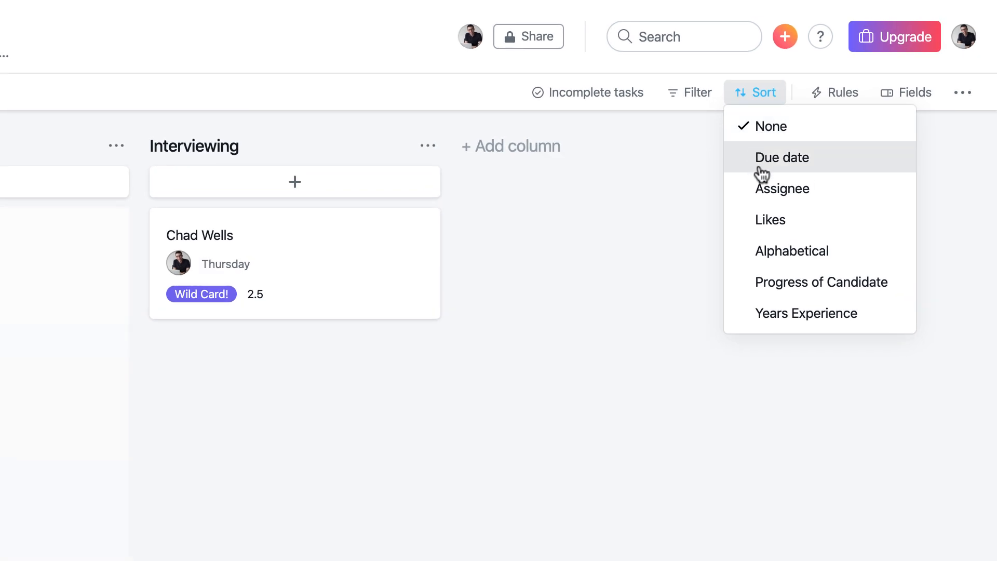
{"action": "left_click", "coordinate": [783, 157]}
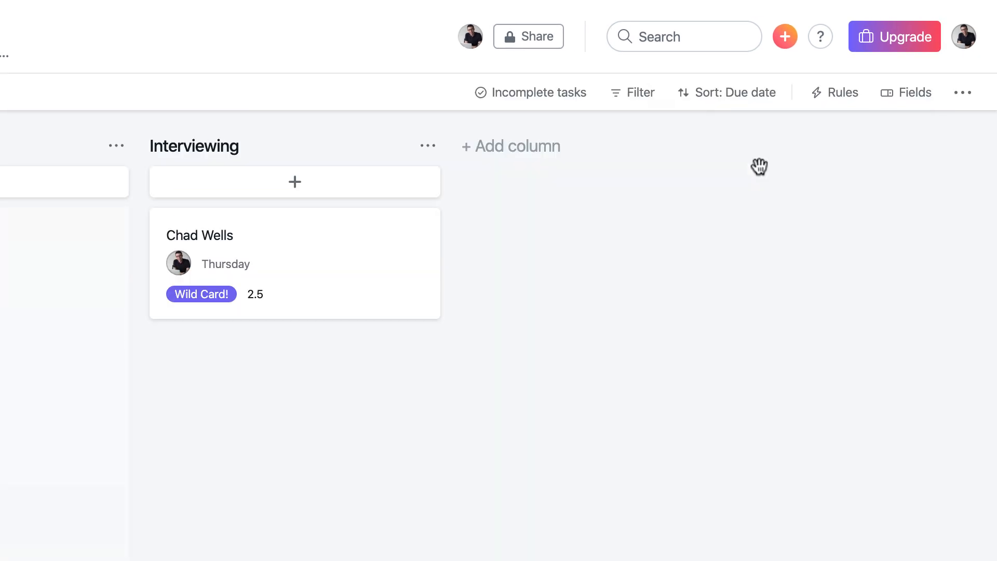
{"action": "left_click", "coordinate": [727, 93]}
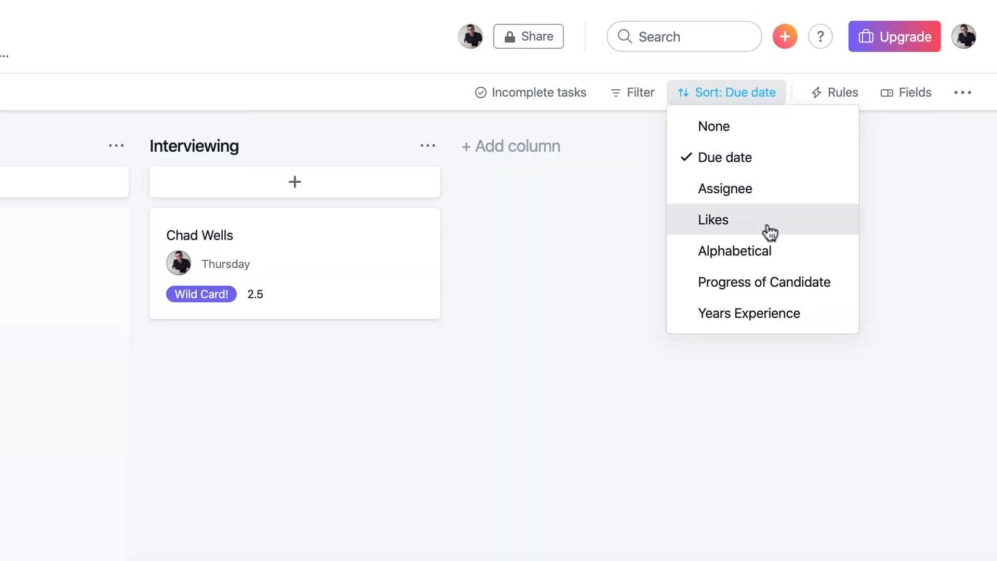
{"action": "left_click", "coordinate": [749, 312]}
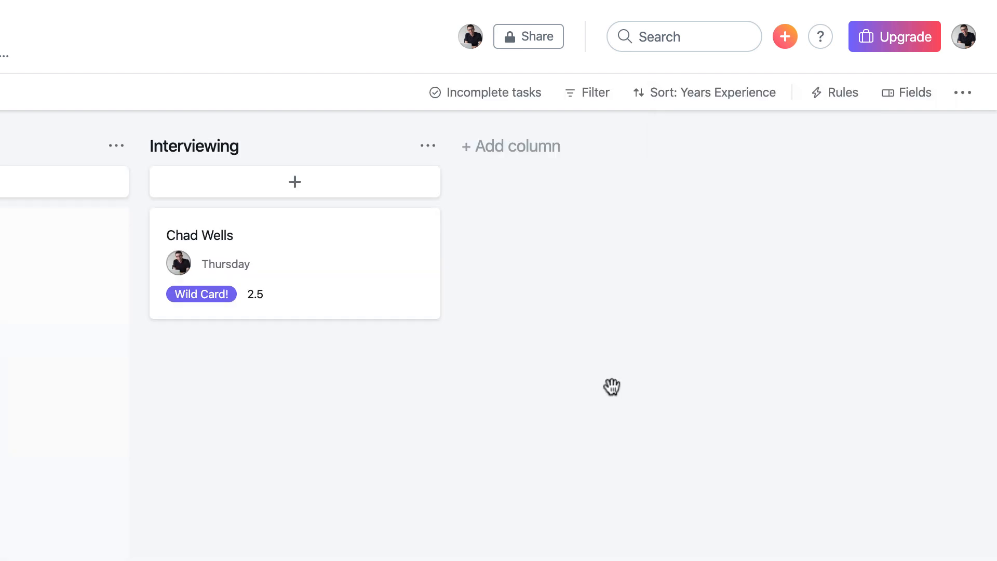
{"action": "left_click", "coordinate": [964, 92]}
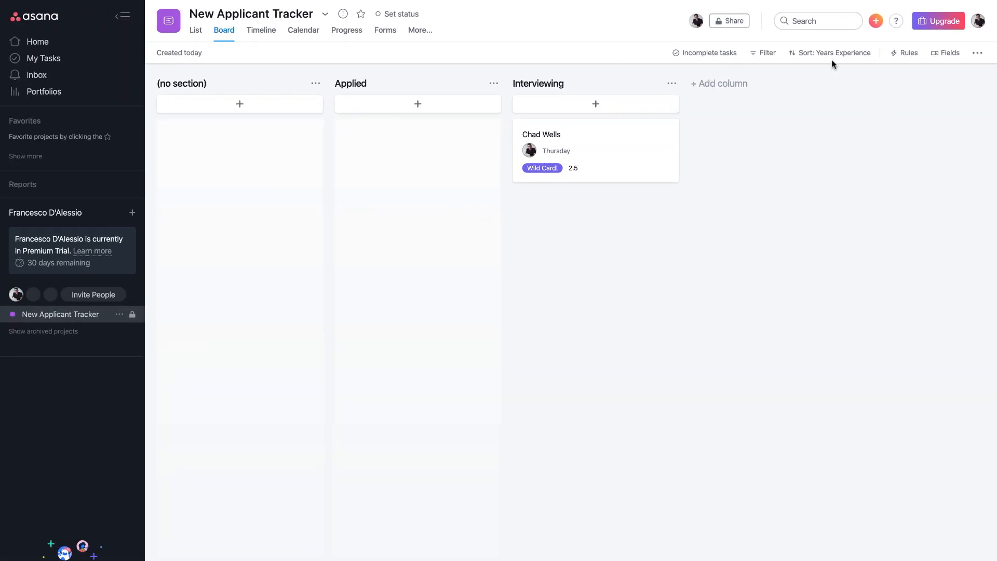
{"action": "mouse_move", "coordinate": [706, 66]}
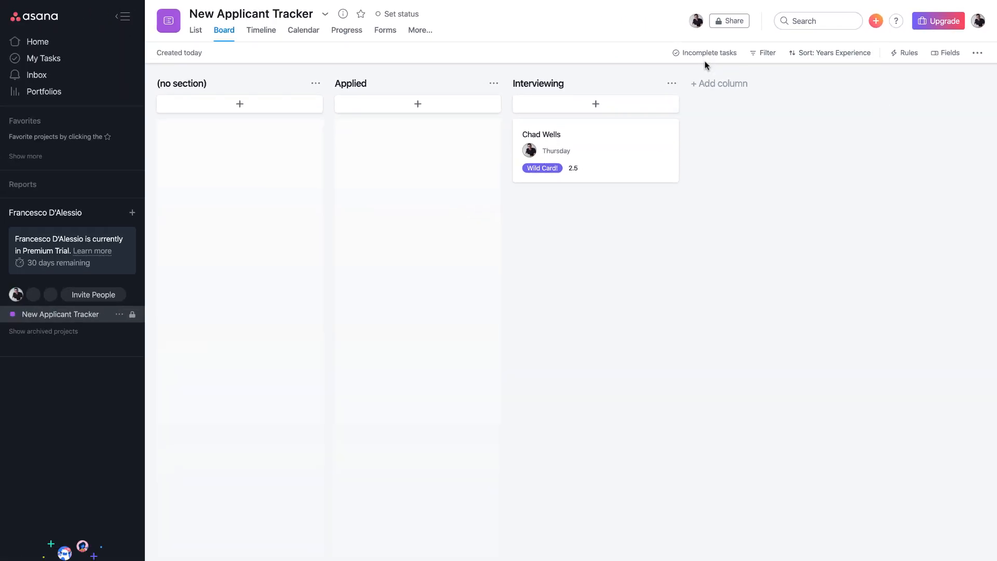
{"action": "mouse_move", "coordinate": [196, 31]}
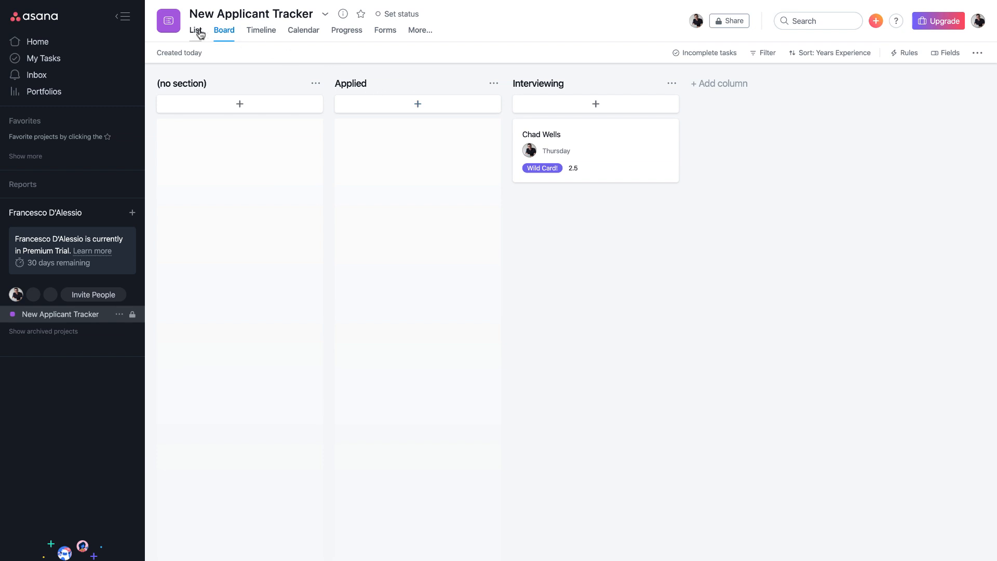
Step: Return to list layout and review which field columns are enabled
{"action": "left_click", "coordinate": [195, 30]}
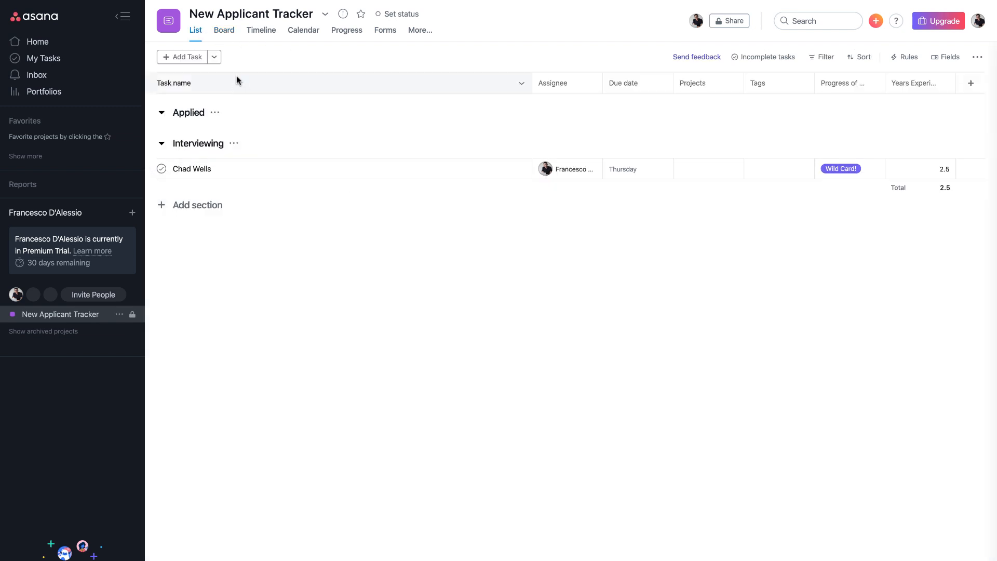
{"action": "left_click", "coordinate": [224, 30]}
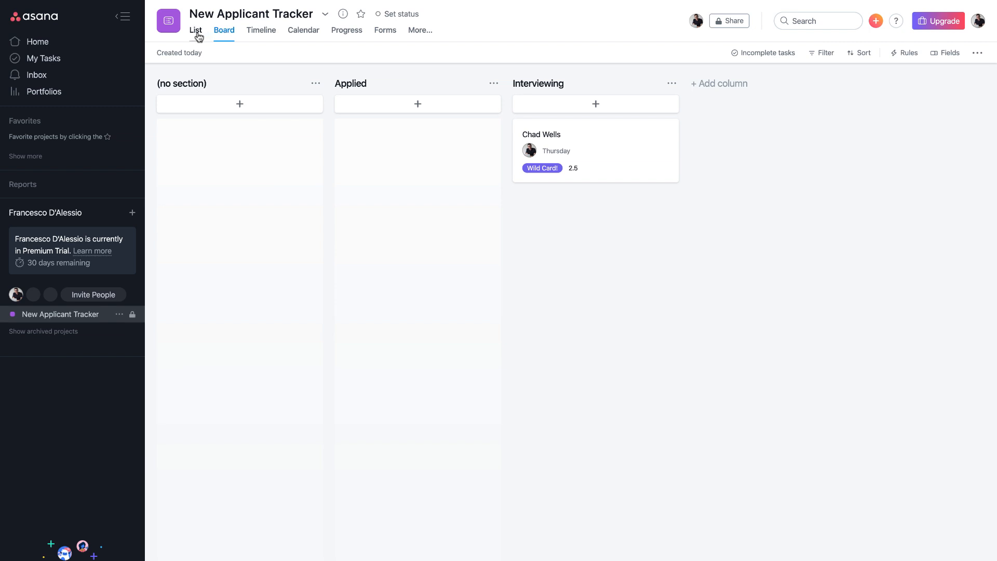
{"action": "left_click", "coordinate": [195, 30]}
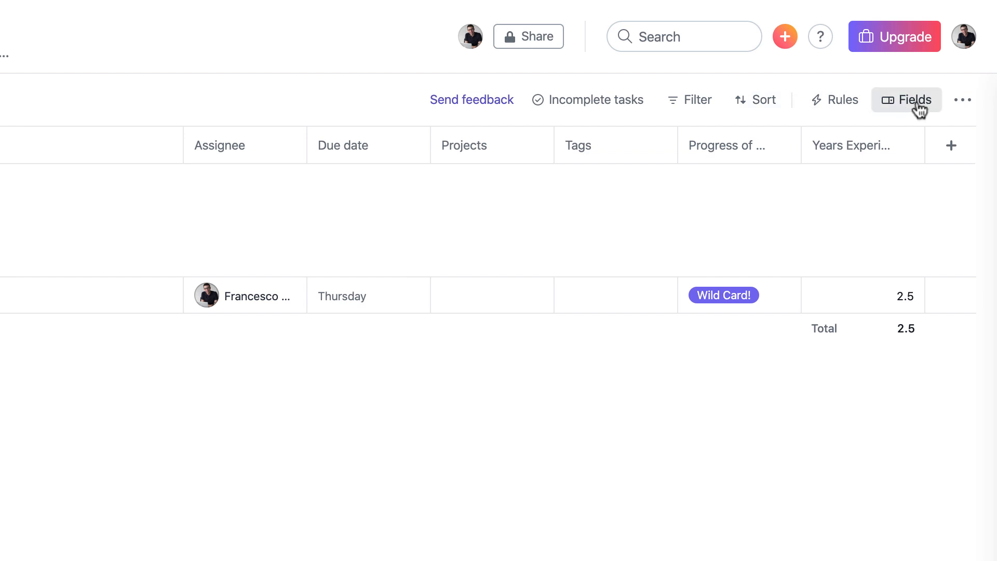
{"action": "mouse_move", "coordinate": [610, 303]}
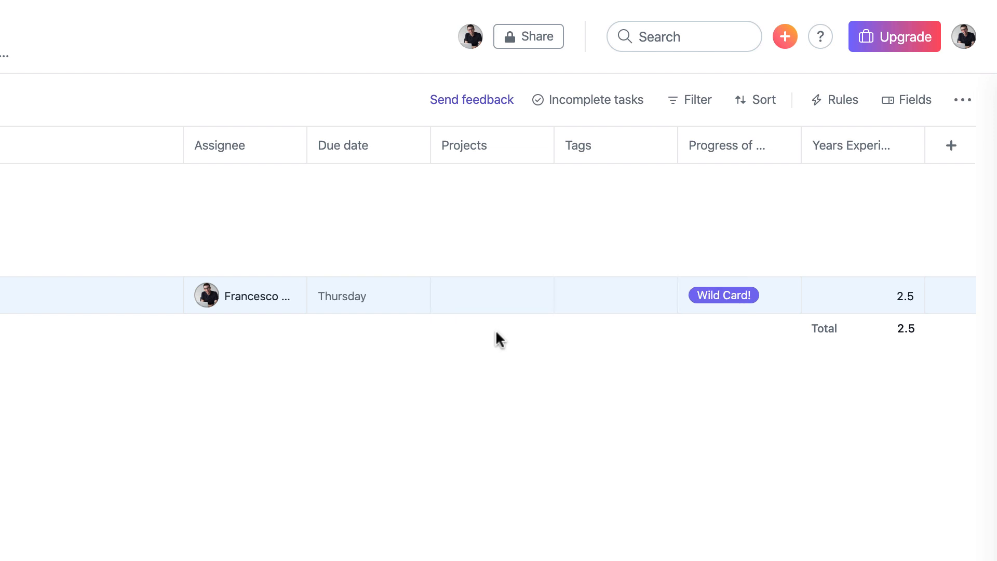
{"action": "mouse_move", "coordinate": [604, 299]}
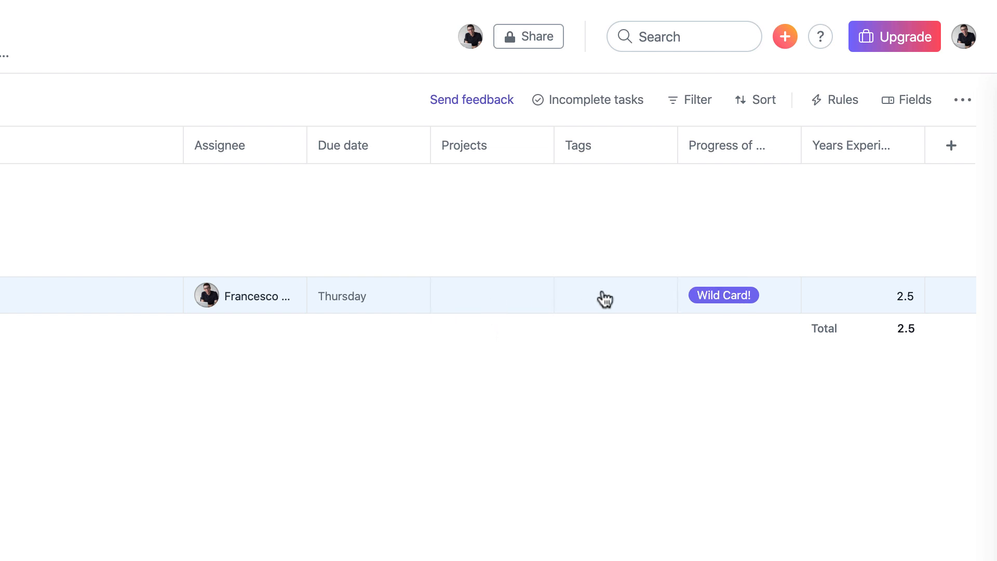
{"action": "left_click", "coordinate": [907, 100]}
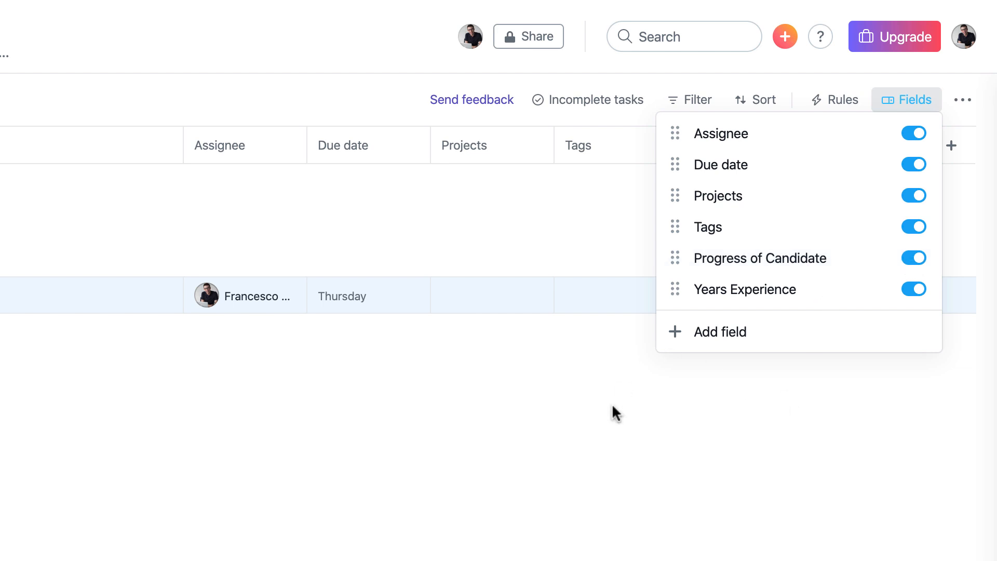
Step: Close the Fields menu and set the list as the default view
{"action": "left_click", "coordinate": [907, 99]}
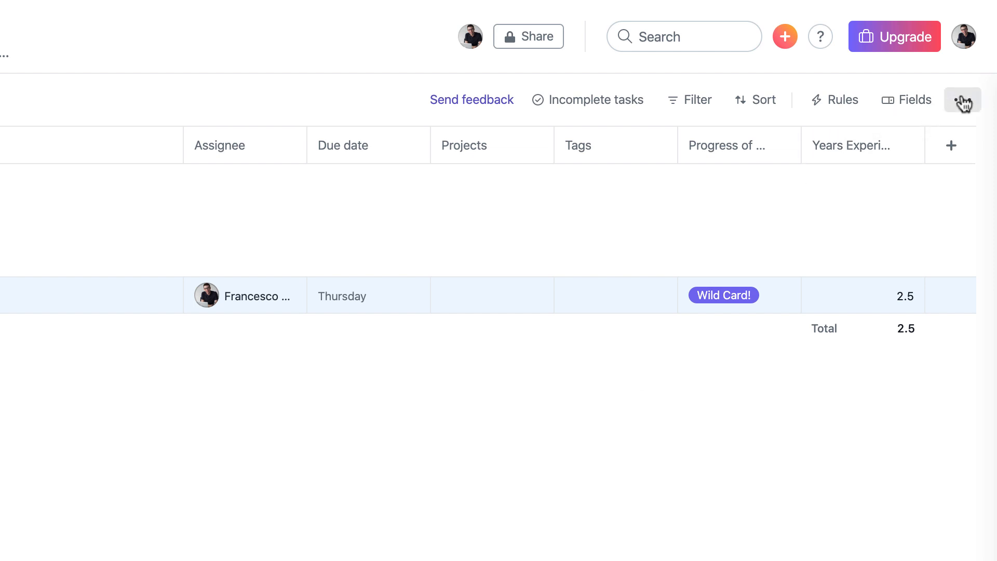
{"action": "left_click", "coordinate": [963, 99]}
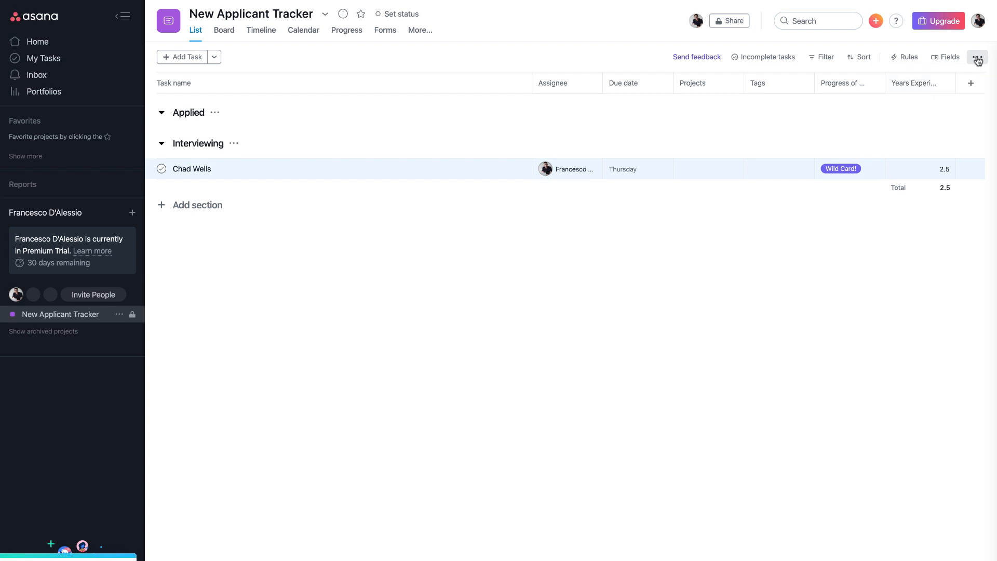
{"action": "mouse_move", "coordinate": [825, 304]}
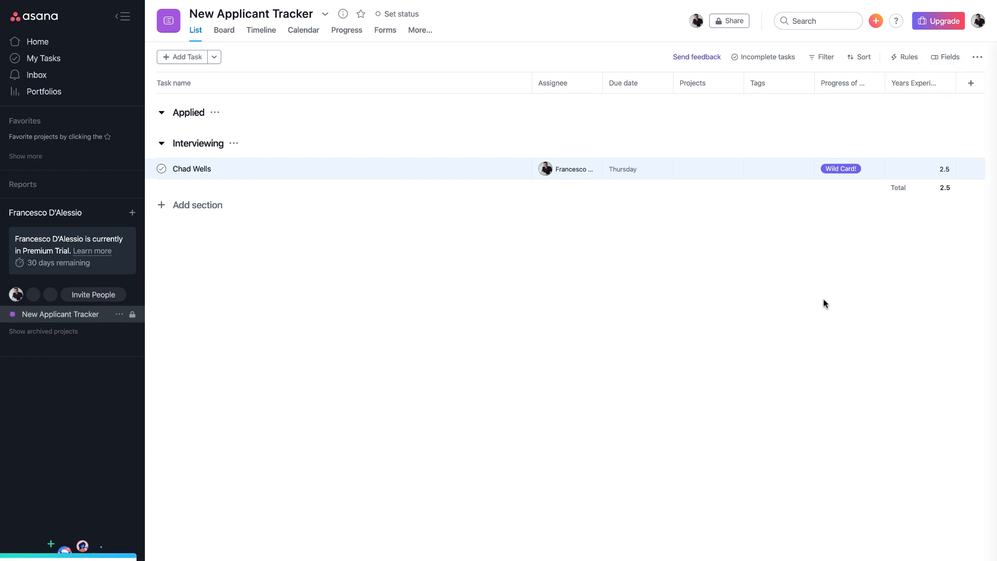
{"action": "mouse_move", "coordinate": [427, 125]}
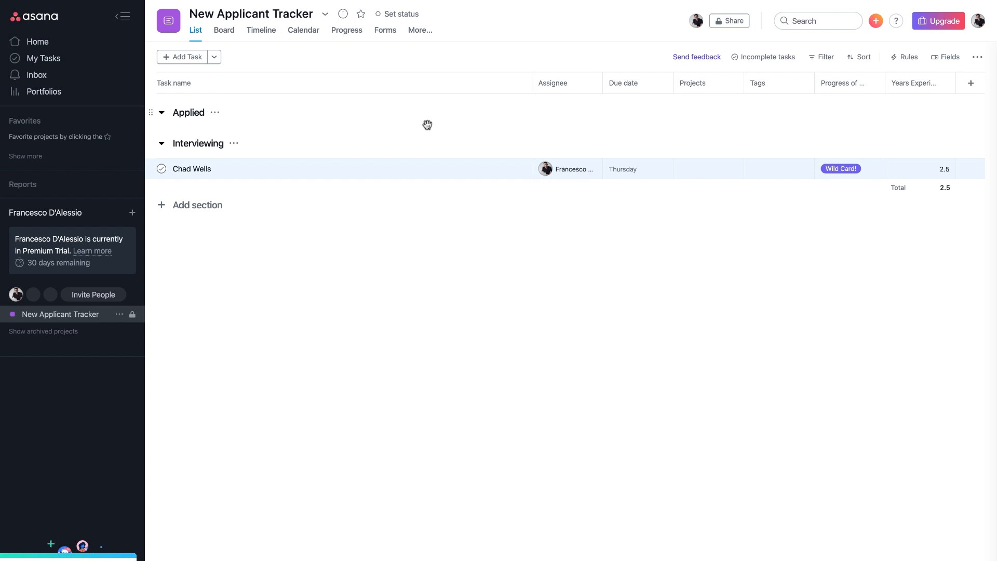
Step: Switch to the Timeline layout and turn on Timeline for the project
{"action": "left_click", "coordinate": [261, 30]}
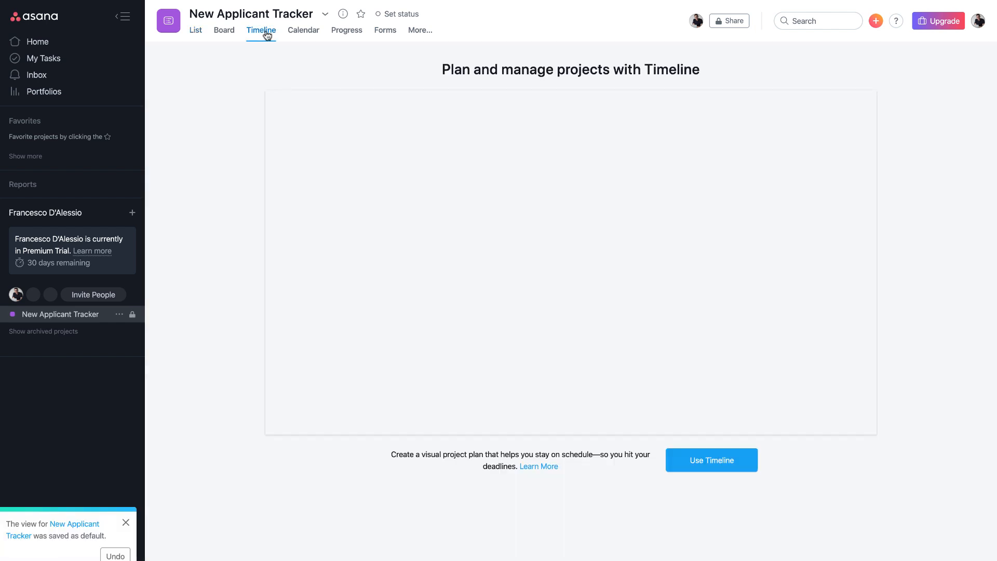
{"action": "left_click", "coordinate": [712, 459]}
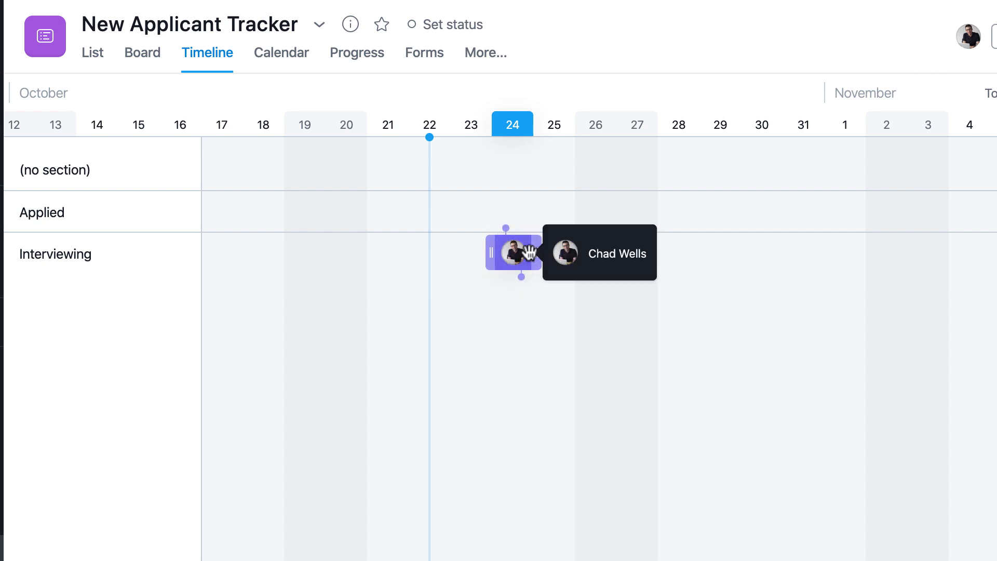
{"action": "mouse_move", "coordinate": [553, 257]}
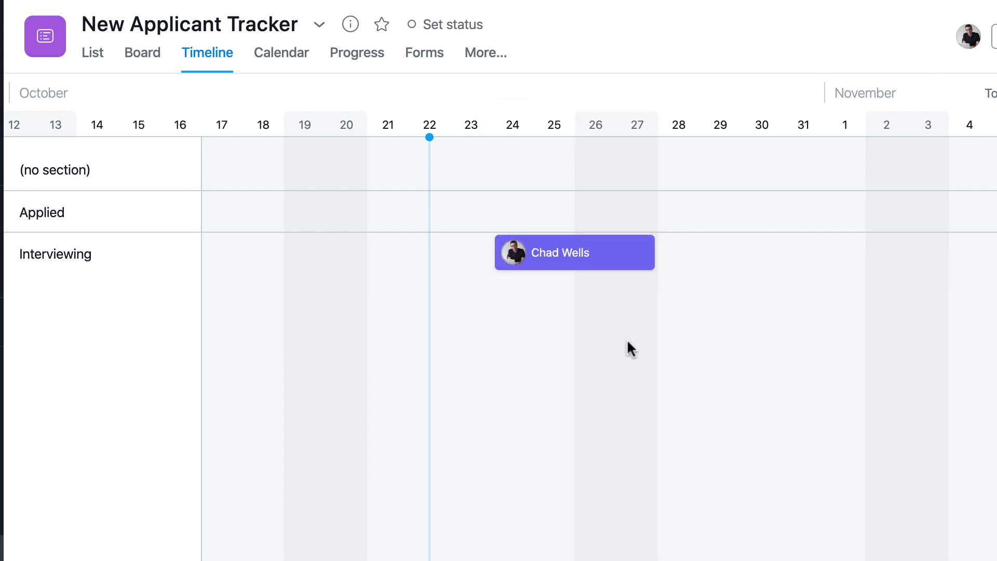
{"action": "mouse_move", "coordinate": [344, 231]}
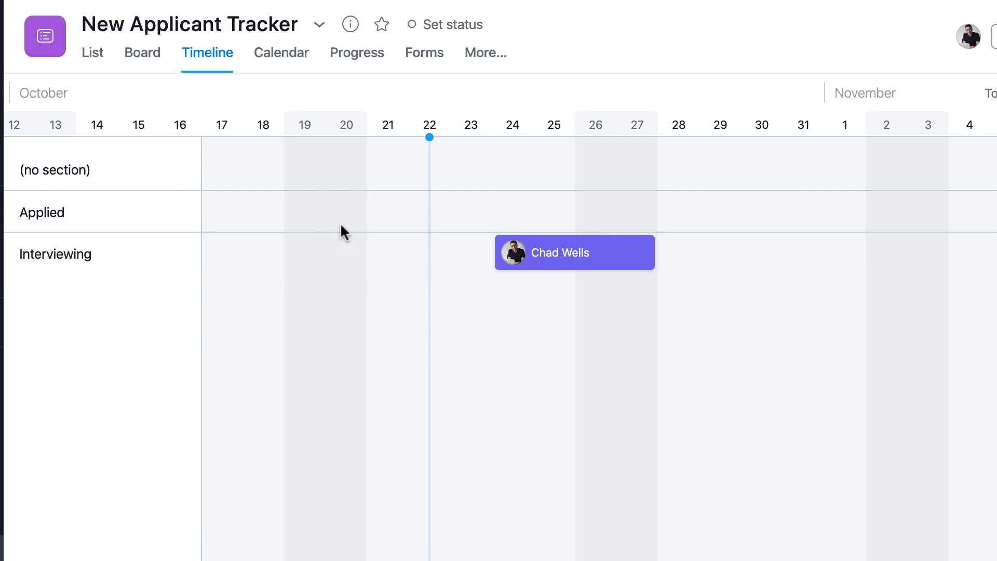
{"action": "mouse_move", "coordinate": [93, 53]}
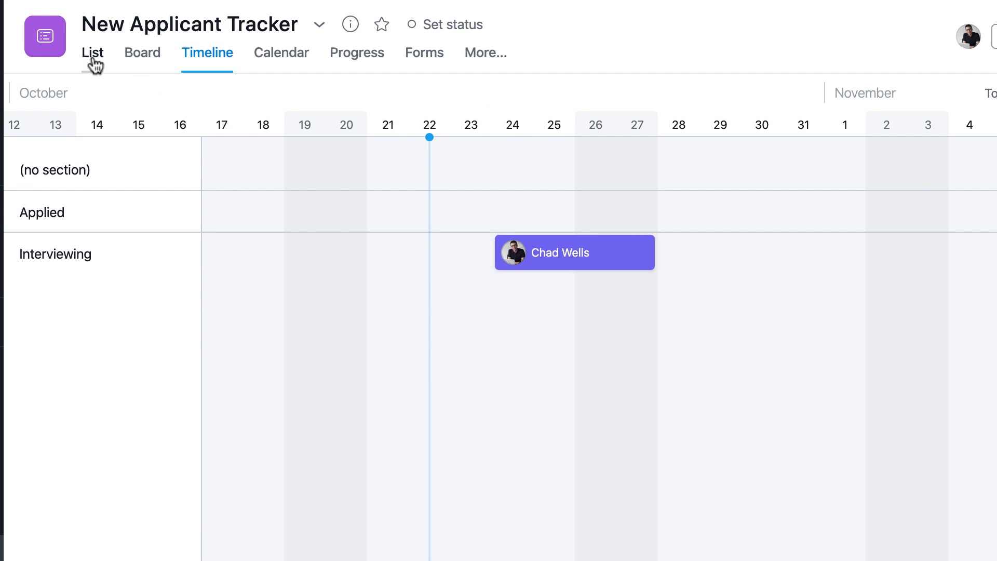
Step: Back in list layout, add a New Milestone above the Applied section
{"action": "left_click", "coordinate": [93, 53]}
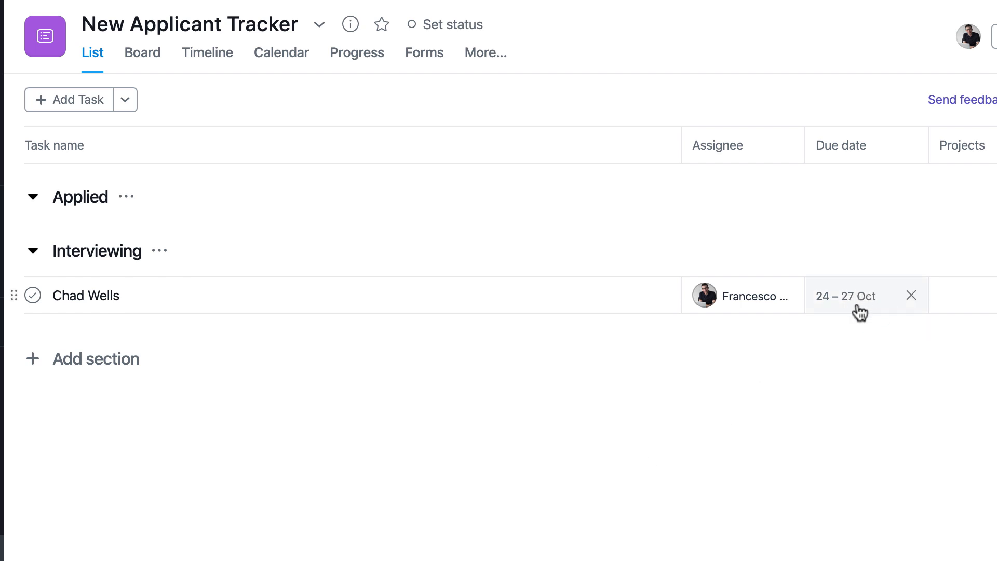
{"action": "mouse_move", "coordinate": [856, 318]}
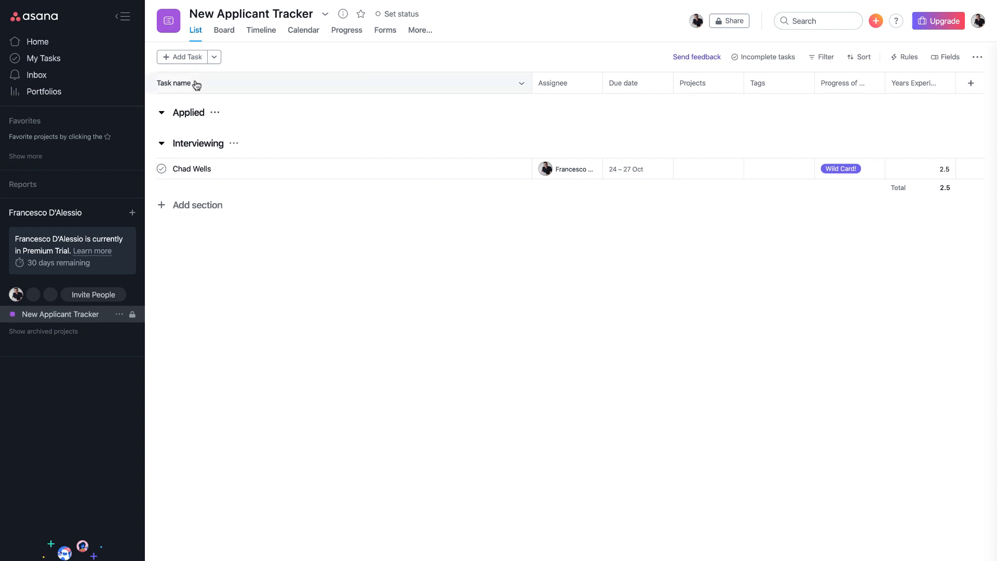
{"action": "left_click", "coordinate": [213, 57]}
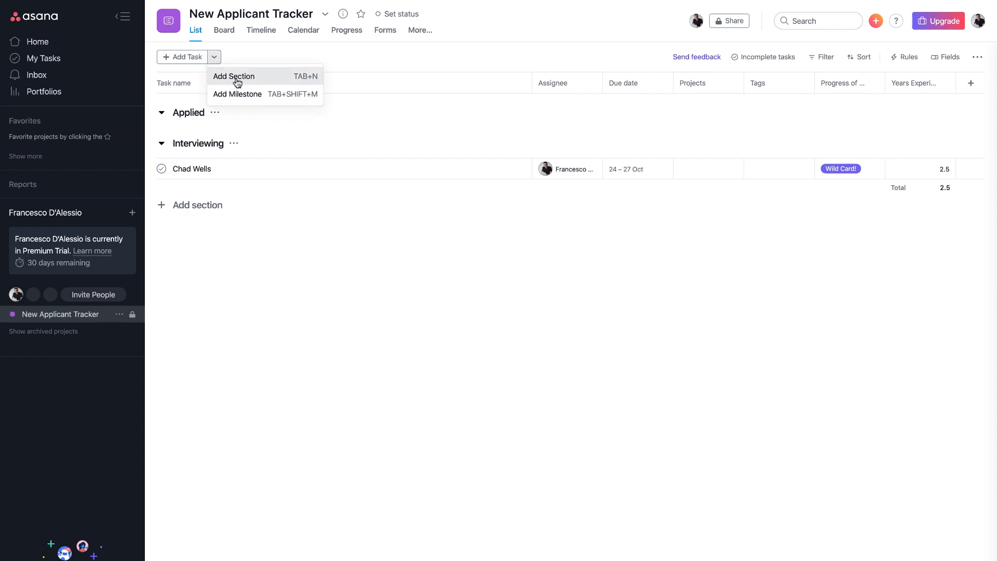
{"action": "mouse_move", "coordinate": [247, 94]}
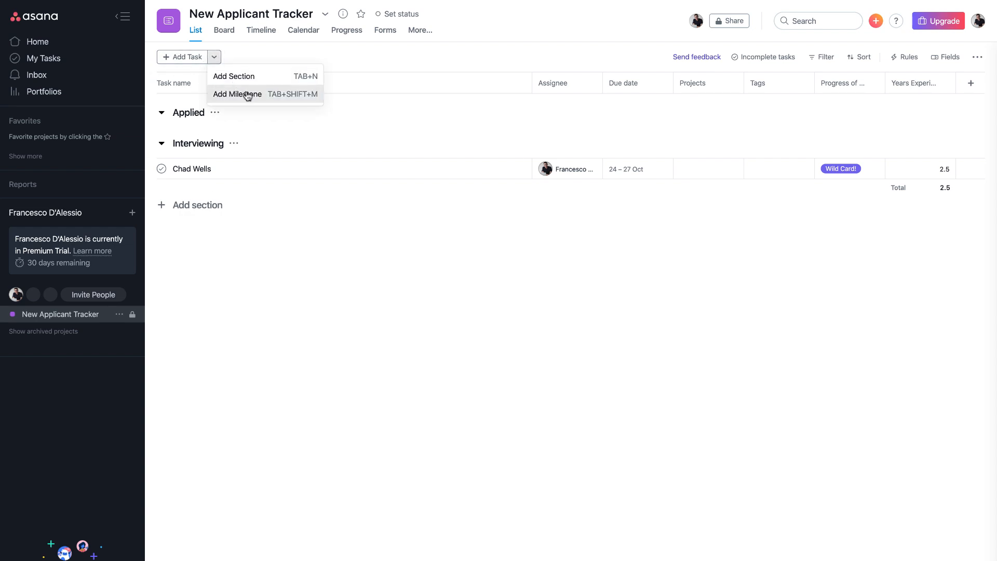
{"action": "left_click", "coordinate": [237, 94]}
{"action": "type", "text": "New Milestone"}
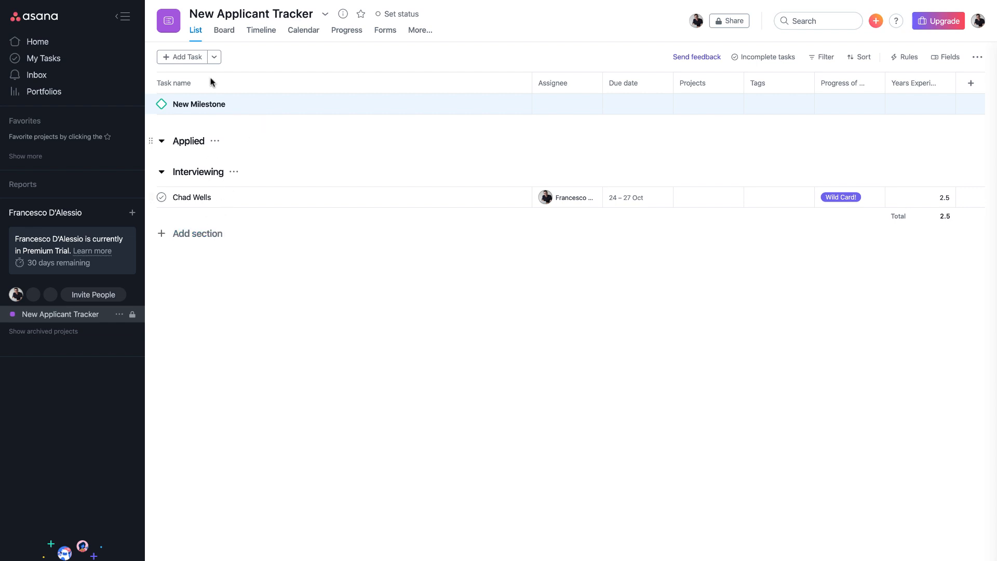
{"action": "mouse_move", "coordinate": [151, 549]}
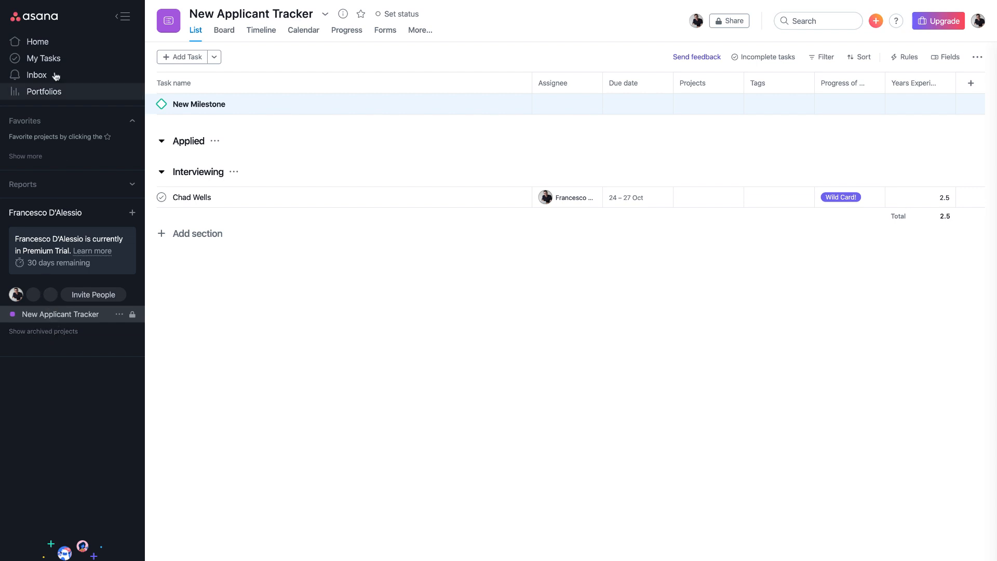
Step: From Home, start a new project using the Fundraising Event Planning template
{"action": "left_click", "coordinate": [37, 41]}
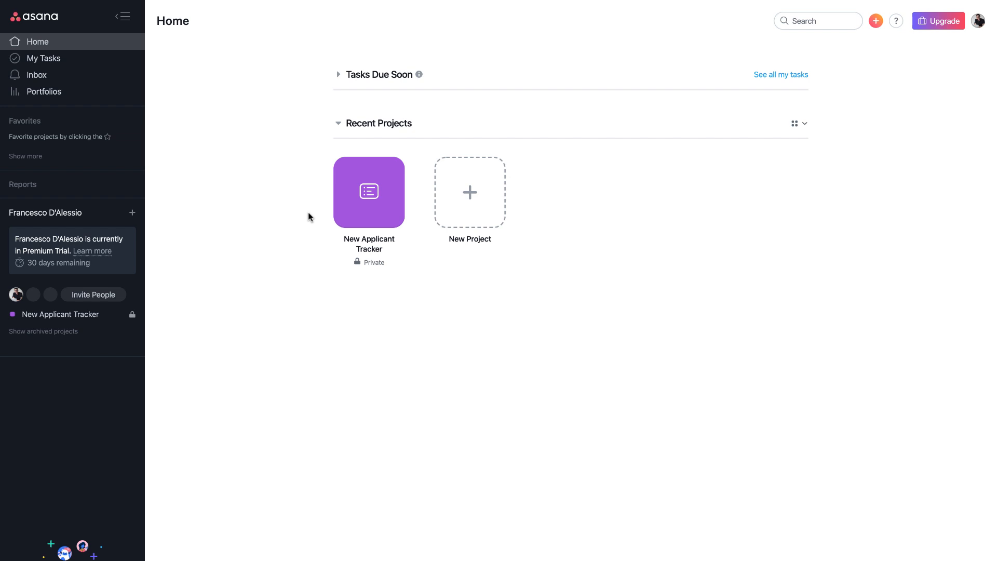
{"action": "left_click", "coordinate": [470, 192]}
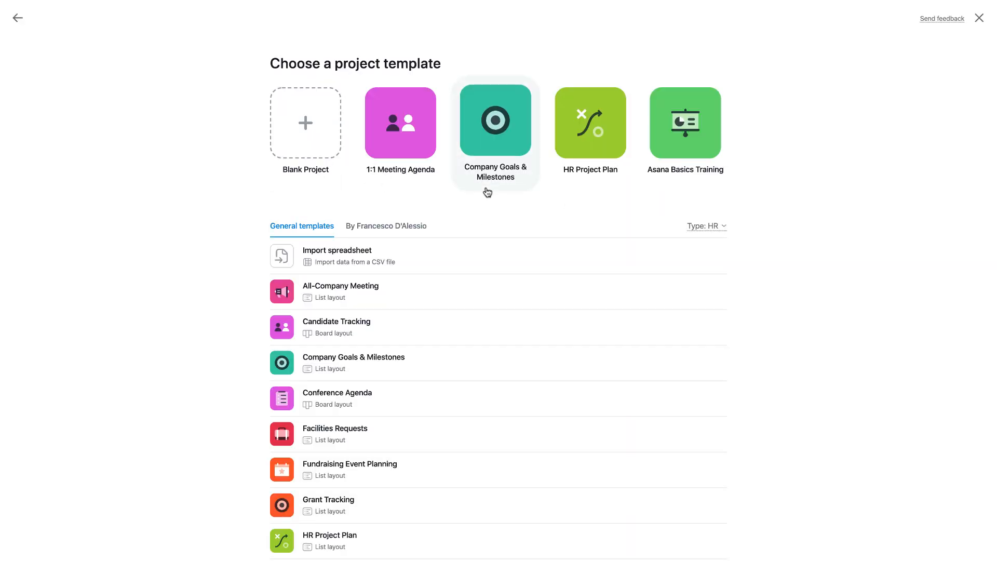
{"action": "scroll", "scroll_direction": "down", "scroll_amount": 3}
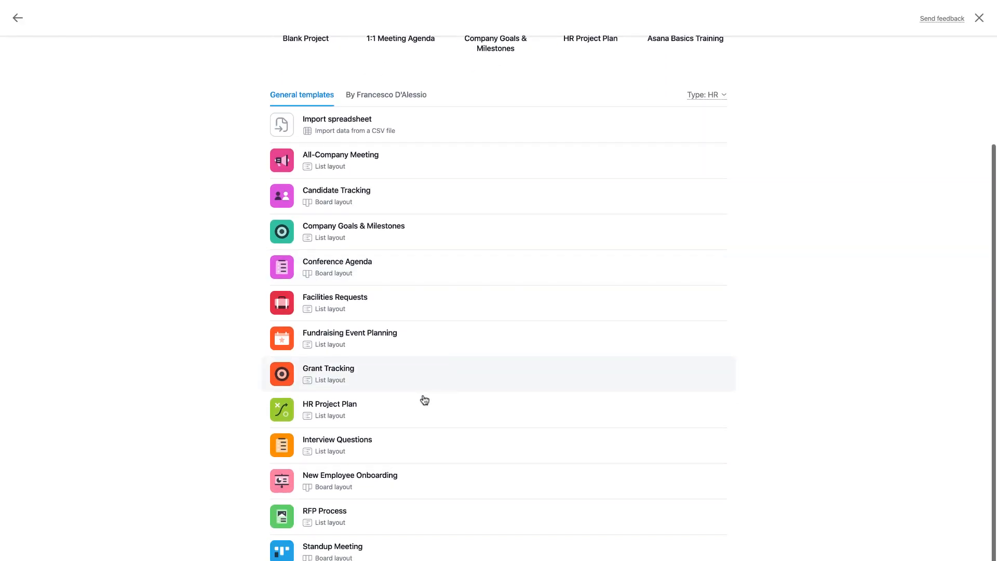
{"action": "mouse_move", "coordinate": [447, 491]}
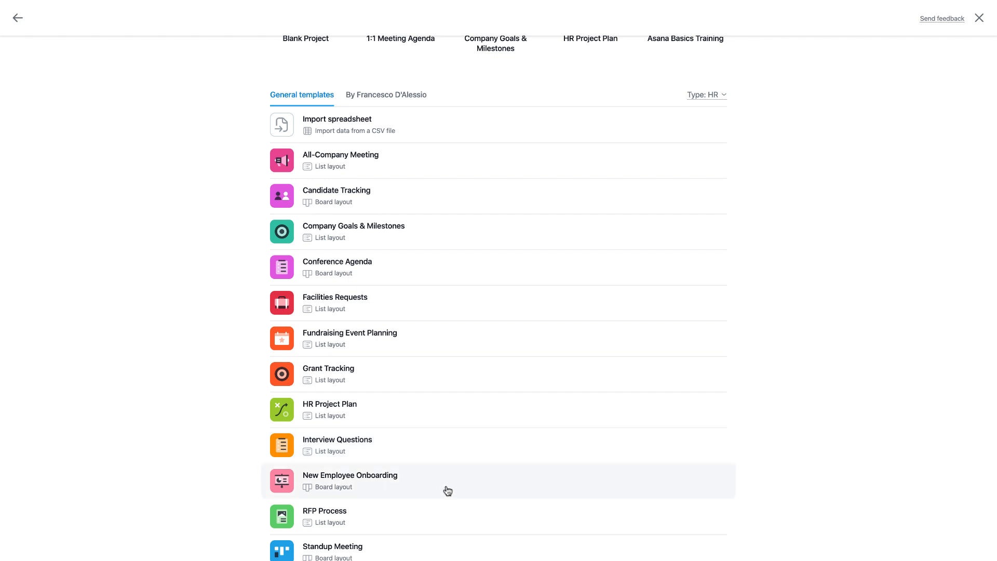
{"action": "mouse_move", "coordinate": [393, 354]}
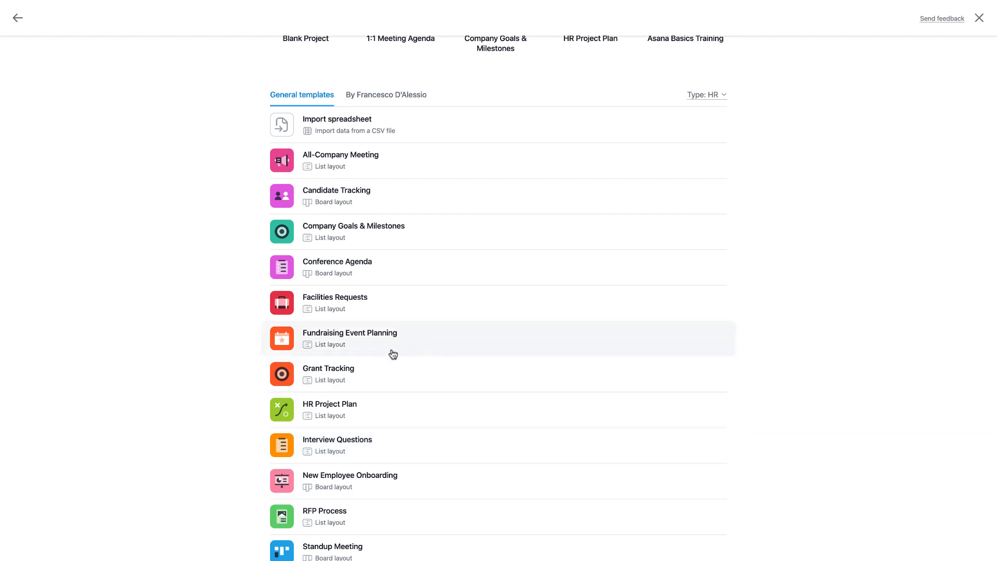
{"action": "mouse_move", "coordinate": [355, 345]}
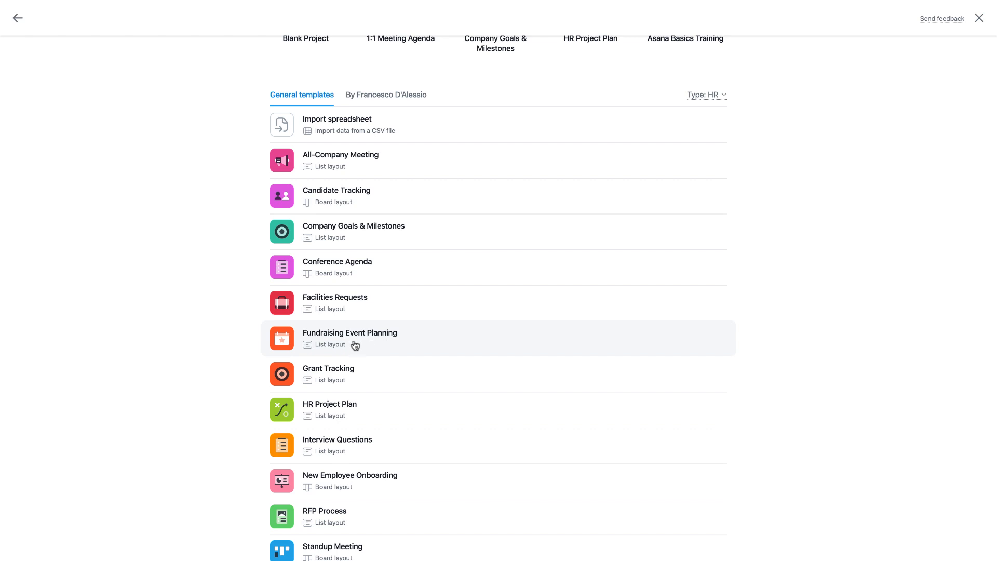
{"action": "left_click", "coordinate": [349, 338]}
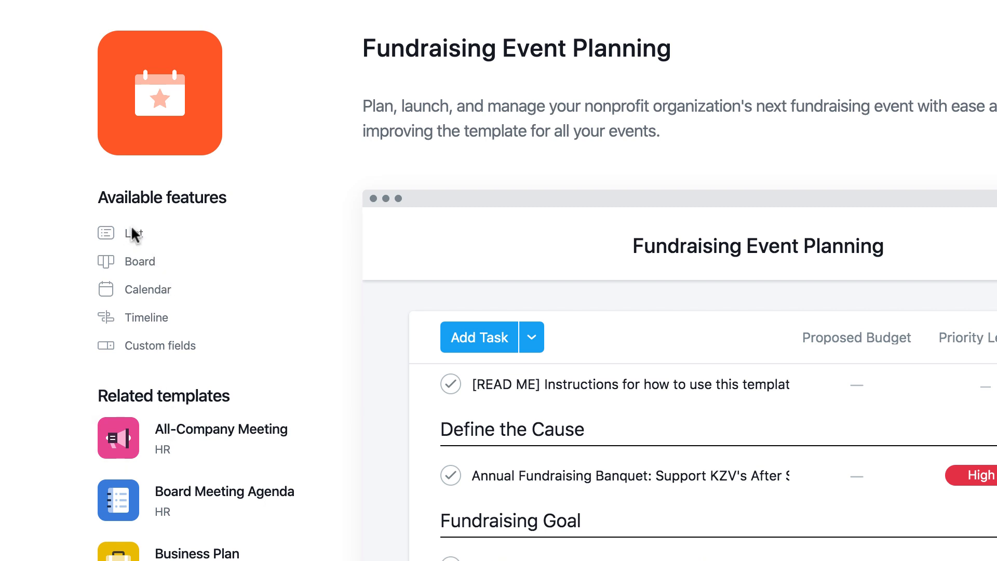
{"action": "mouse_move", "coordinate": [137, 346]}
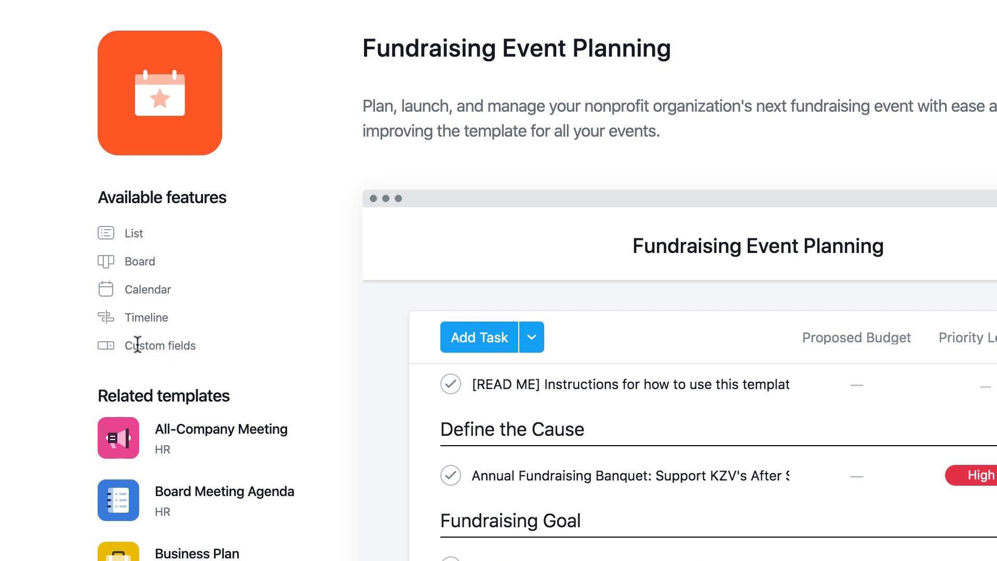
{"action": "scroll", "scroll_direction": "down", "scroll_amount": 3}
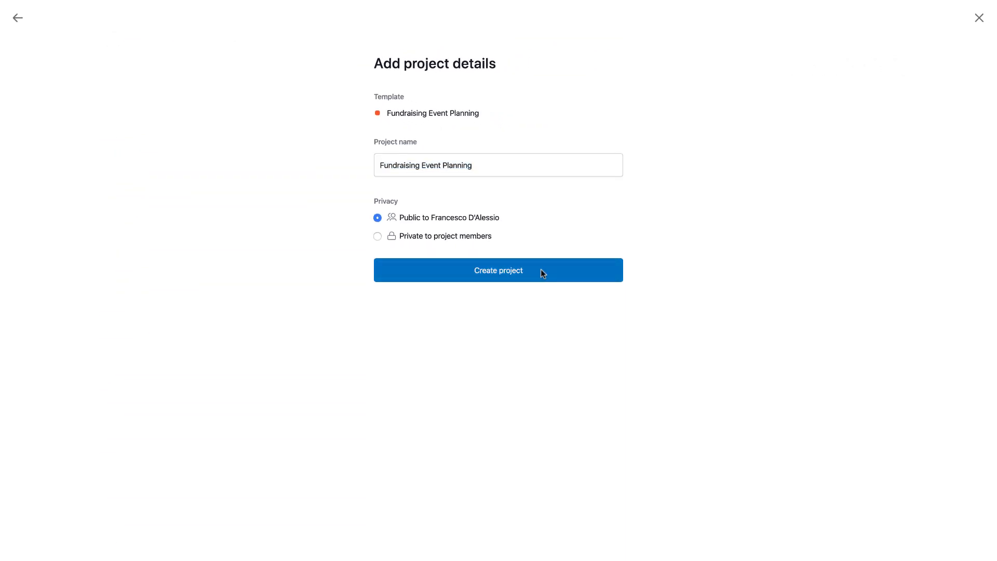
Step: Create the project; assign READ ME to Francesco, due 18 Oct, Proposed Budget 3000
{"action": "left_click", "coordinate": [498, 269]}
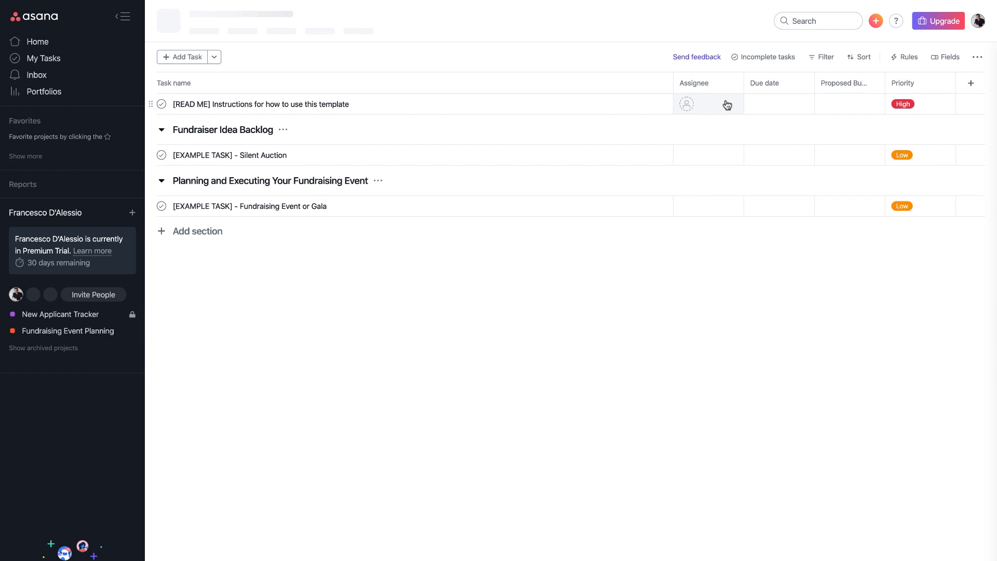
{"action": "mouse_move", "coordinate": [687, 104]}
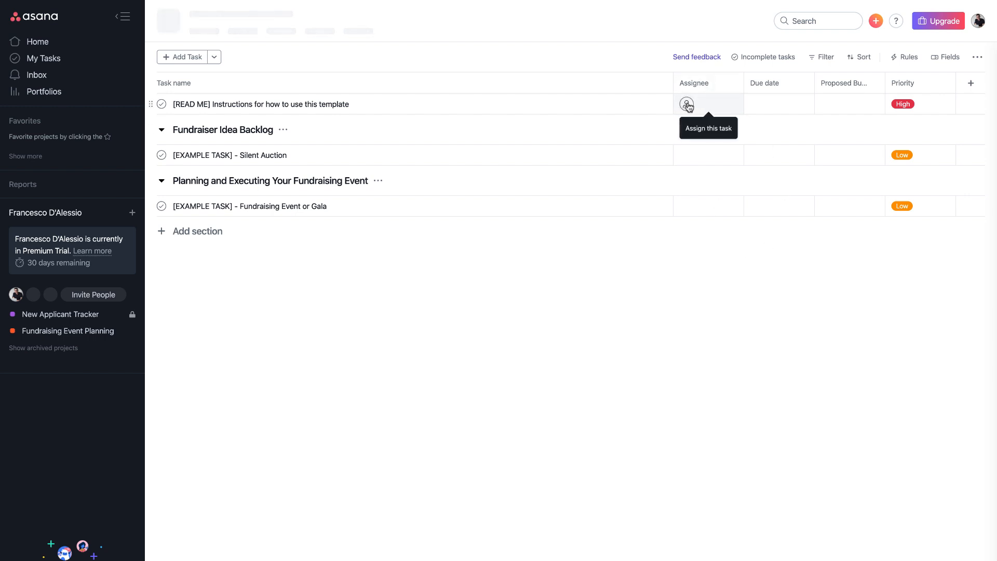
{"action": "left_click", "coordinate": [686, 104]}
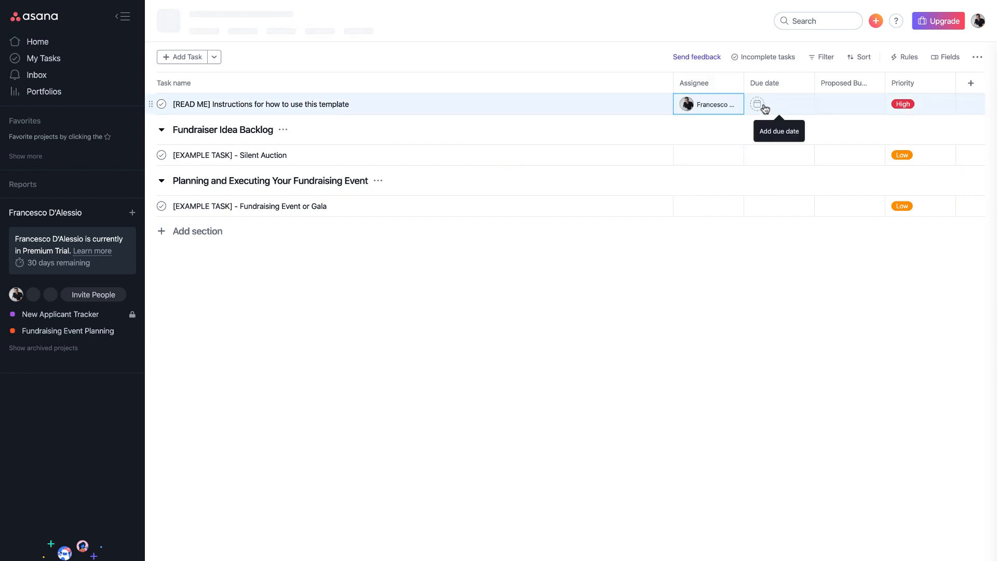
{"action": "left_click", "coordinate": [758, 104]}
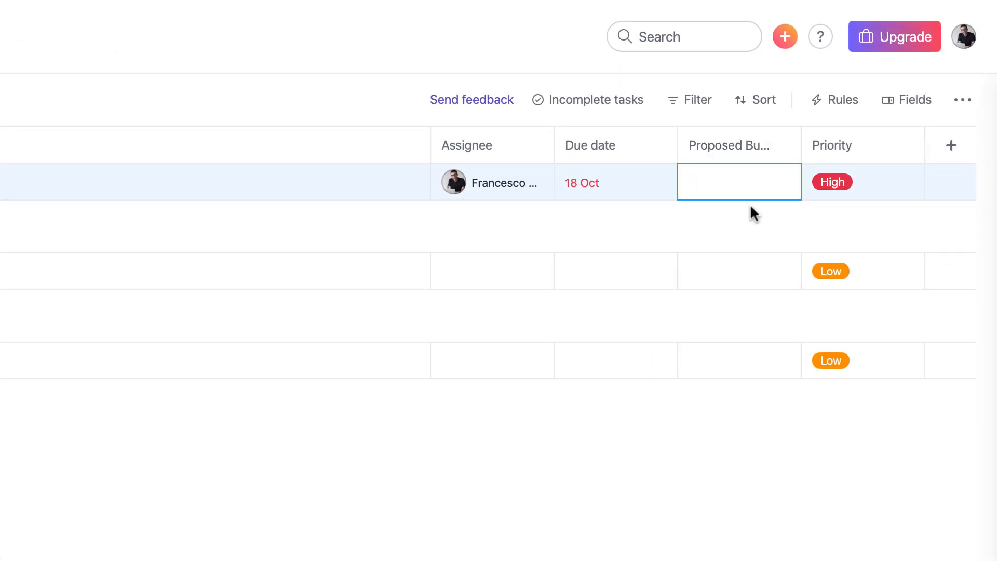
{"action": "type", "text": "3000"}
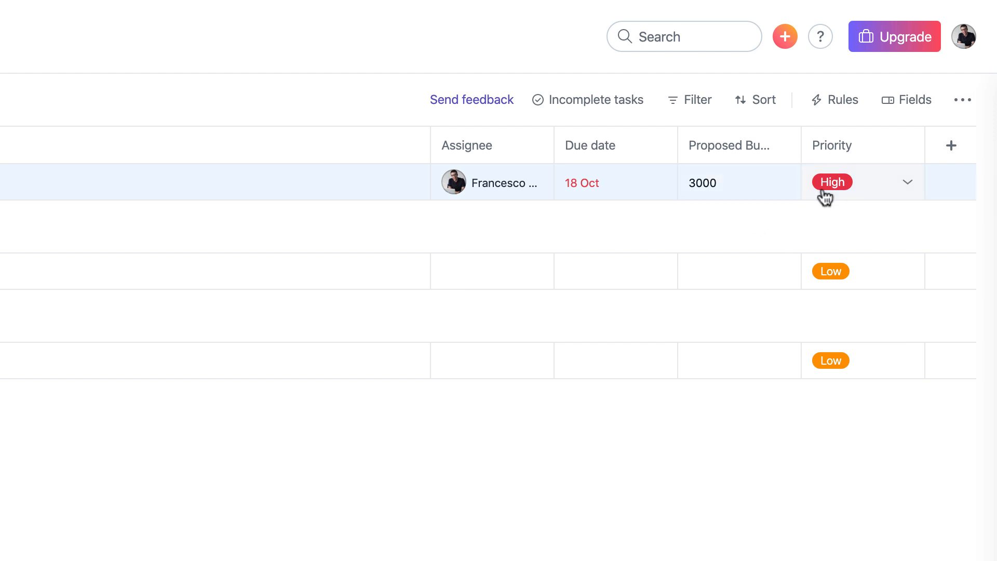
{"action": "mouse_move", "coordinate": [827, 375]}
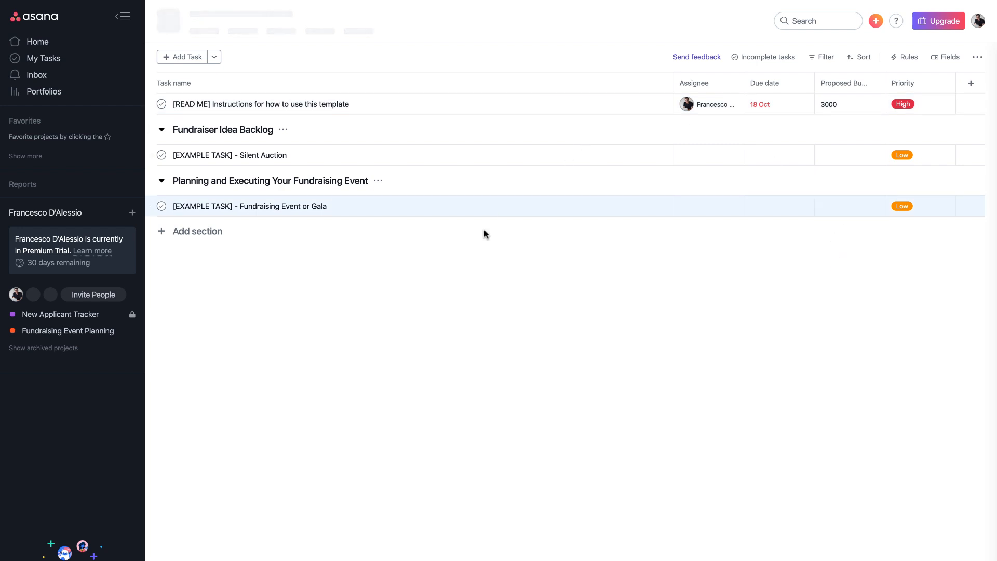
{"action": "mouse_move", "coordinate": [604, 182]}
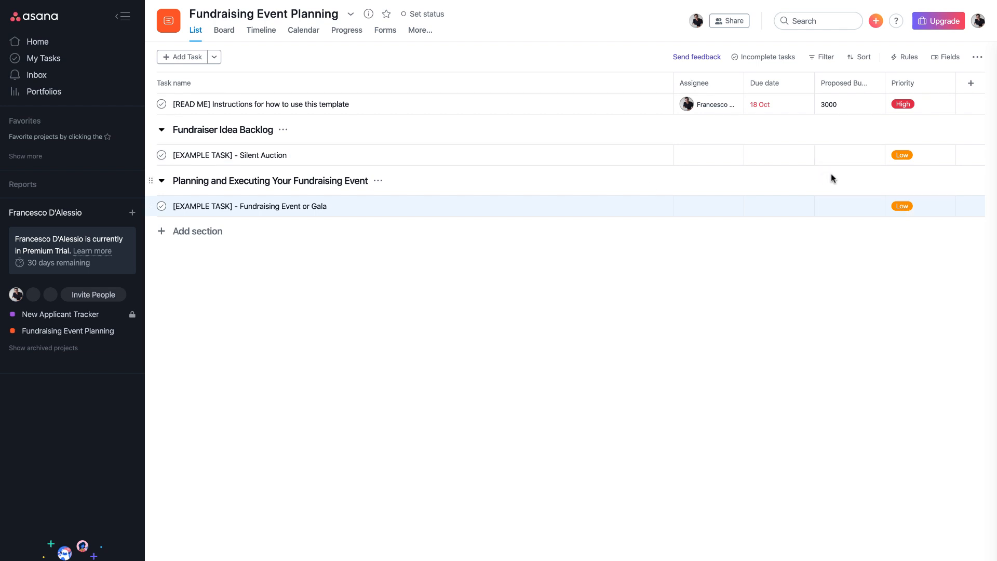
{"action": "mouse_move", "coordinate": [901, 173]}
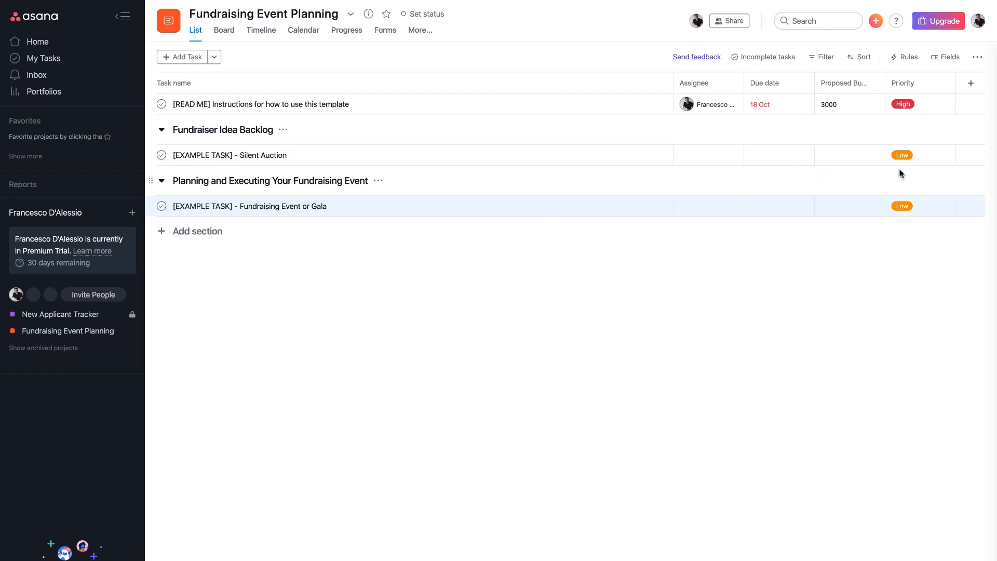
{"action": "mouse_move", "coordinate": [905, 179]}
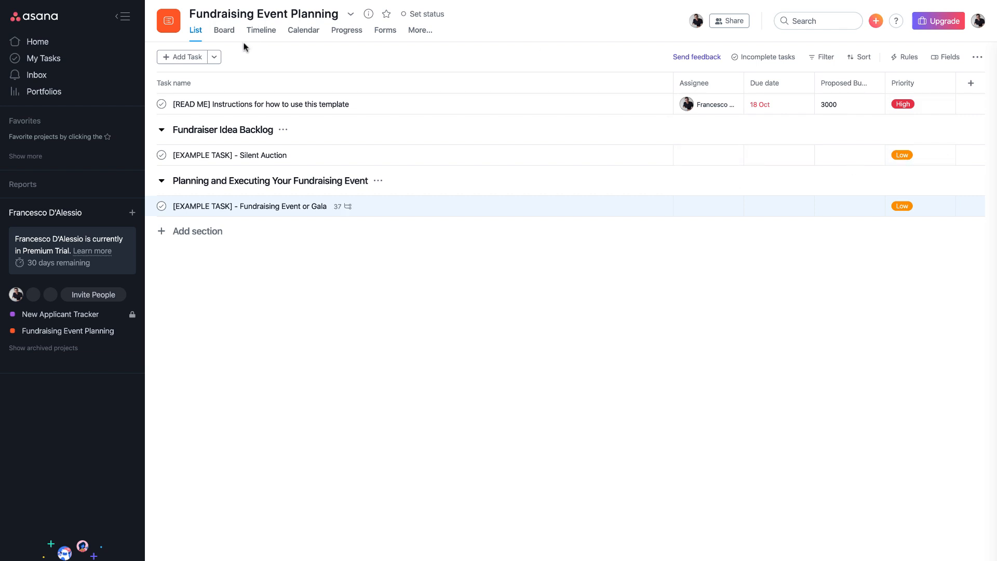
{"action": "mouse_move", "coordinate": [224, 30]}
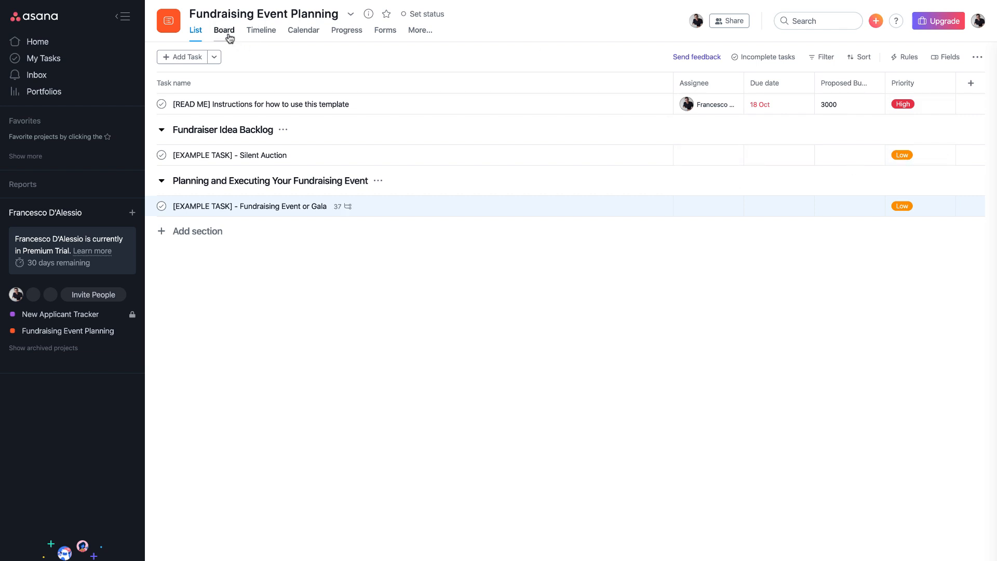
Step: Display the Fundraising Event Planning tasks as a board with one column per section
{"action": "left_click", "coordinate": [224, 30]}
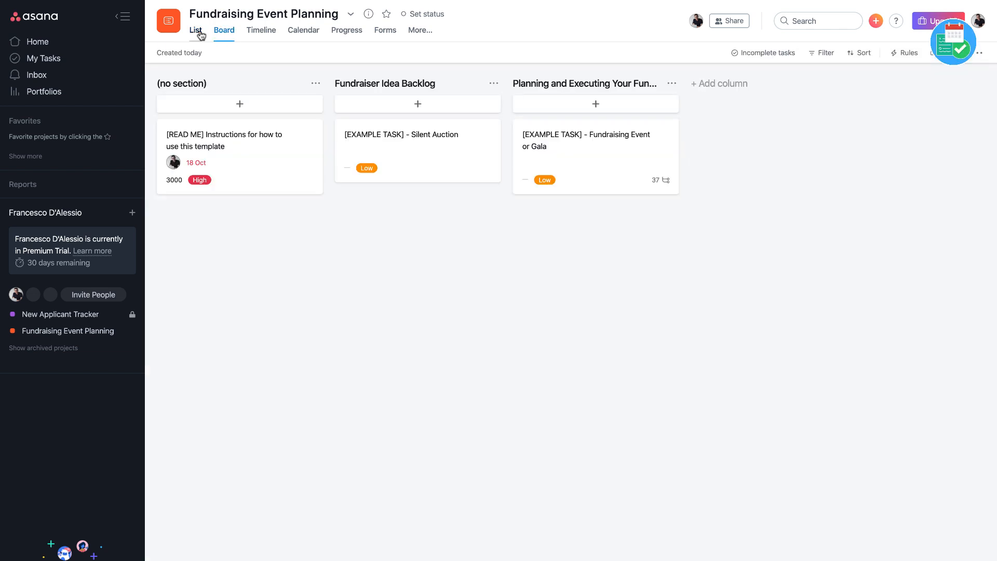
{"action": "left_click", "coordinate": [196, 30]}
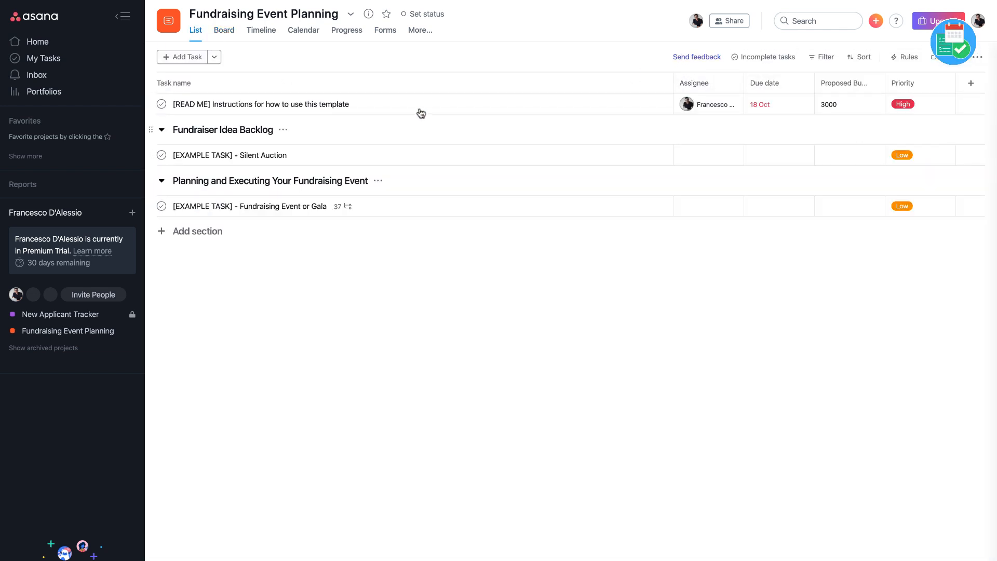
{"action": "left_click", "coordinate": [223, 30]}
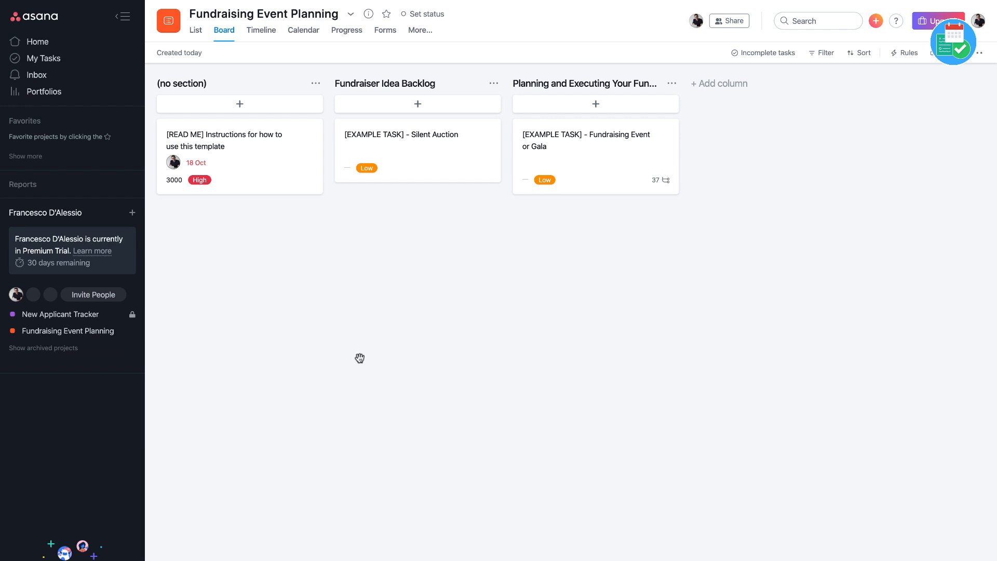
Step: Open the Customer appreciation event project in Timeline view
{"action": "left_click", "coordinate": [224, 140]}
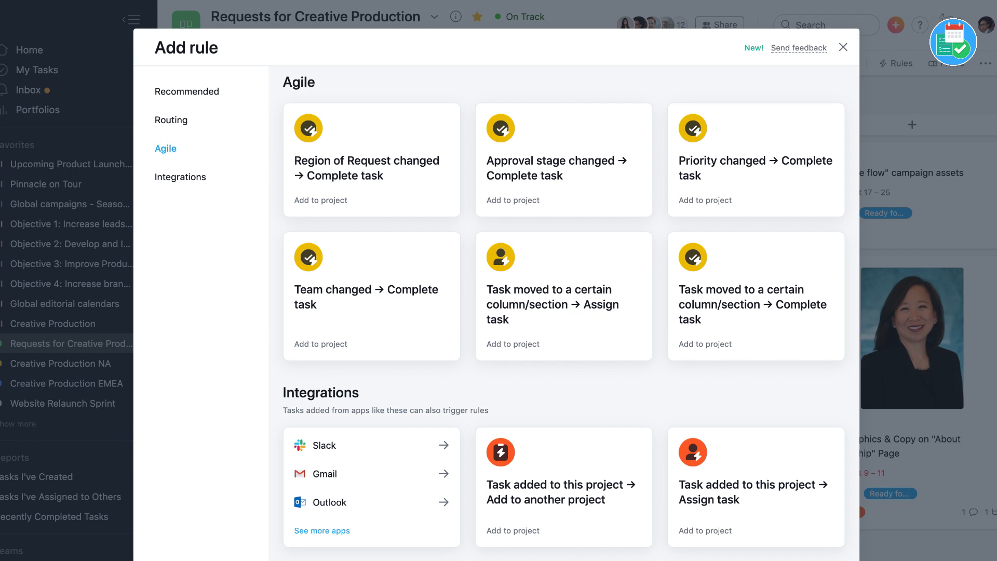
{"action": "left_click", "coordinate": [843, 48]}
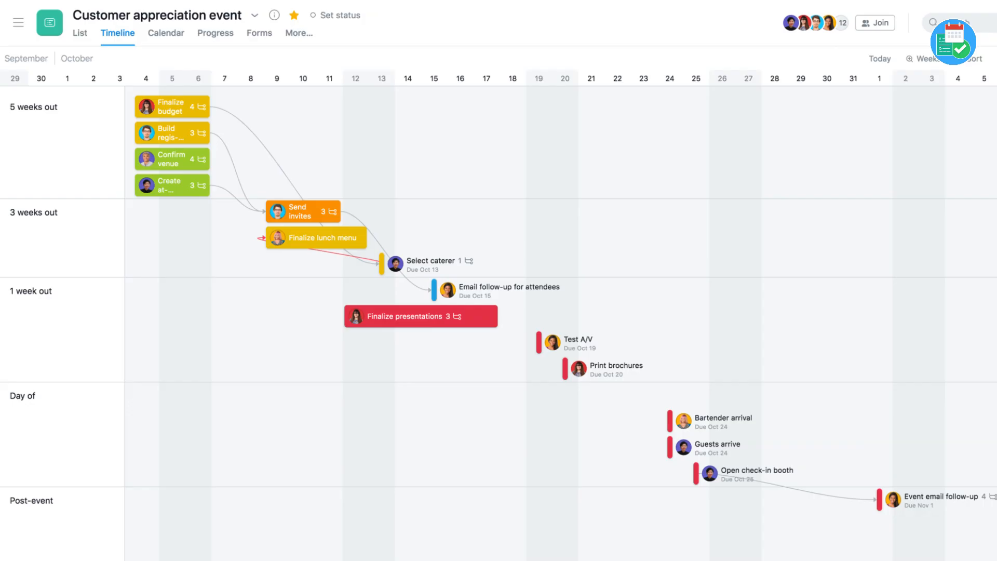